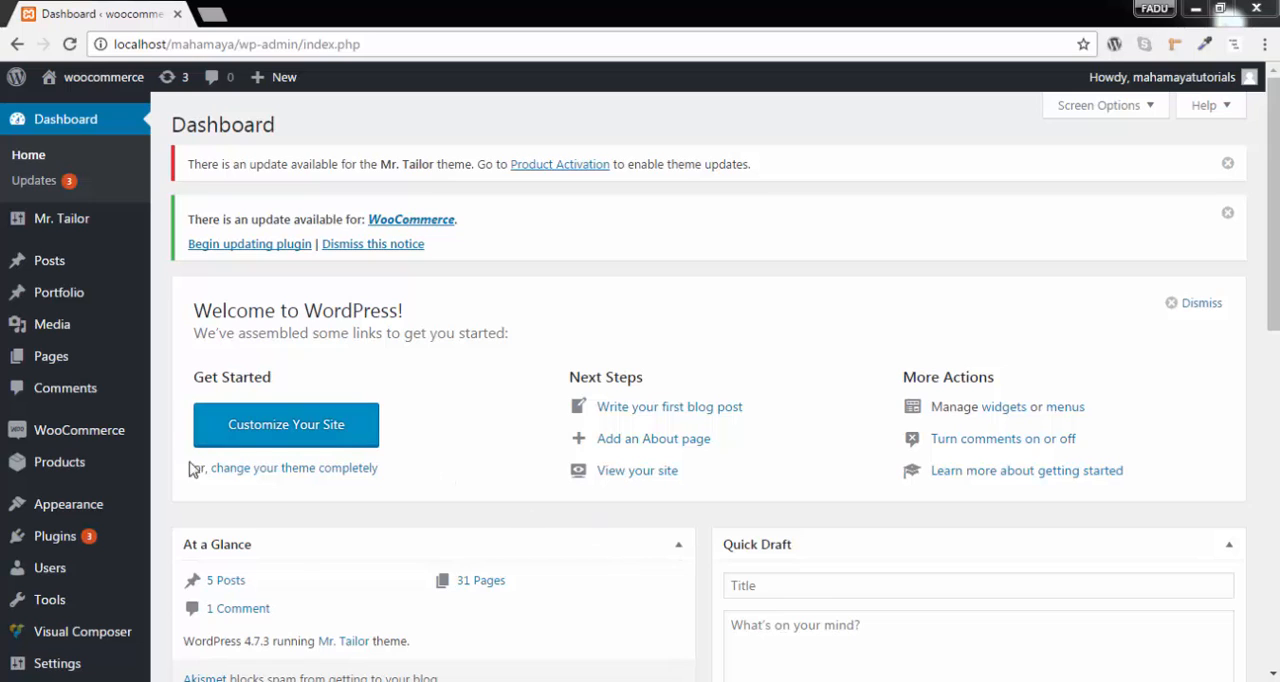
Open the Add New Product form from the Products menu in the admin sidebar
click(196, 490)
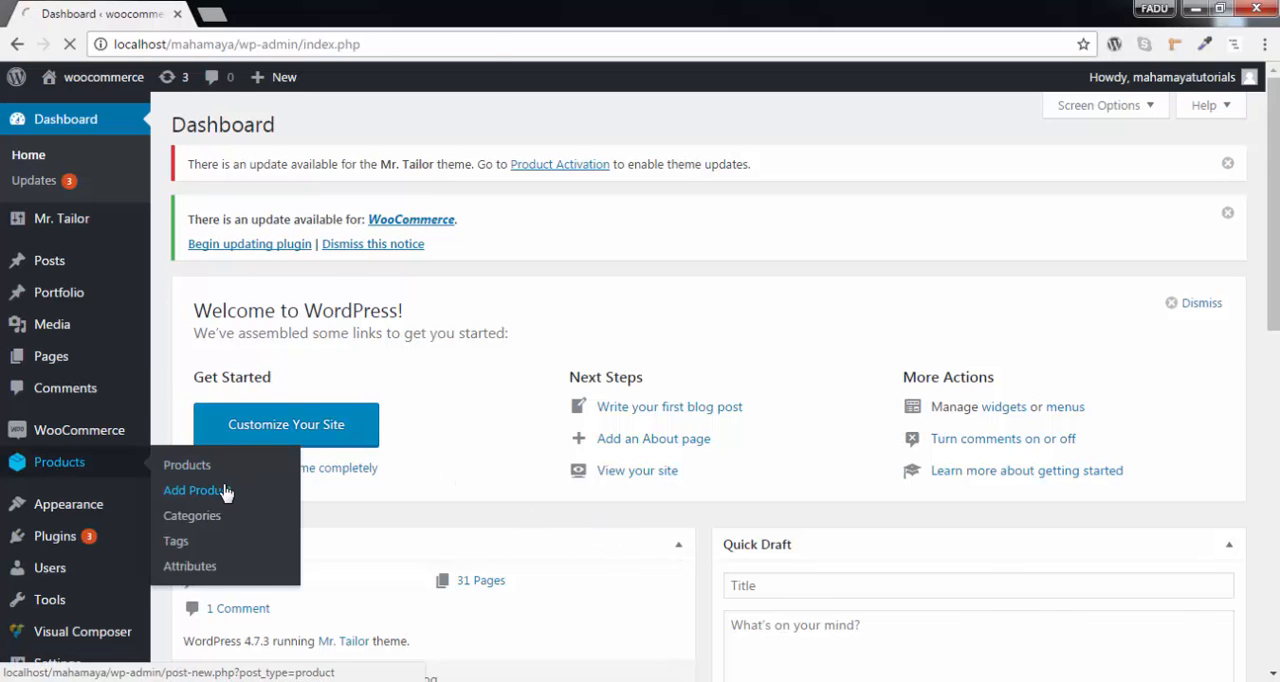
click(192, 490)
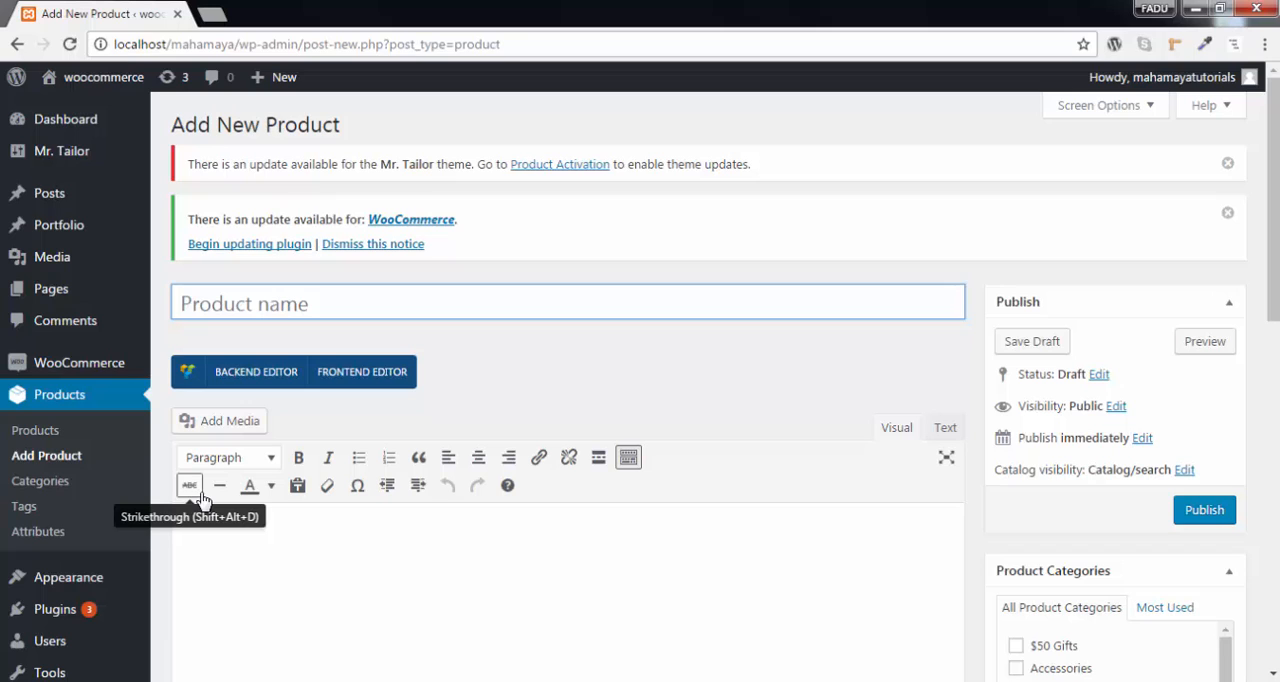
Name the draft, file it under the music category, and tag it music
text(m)
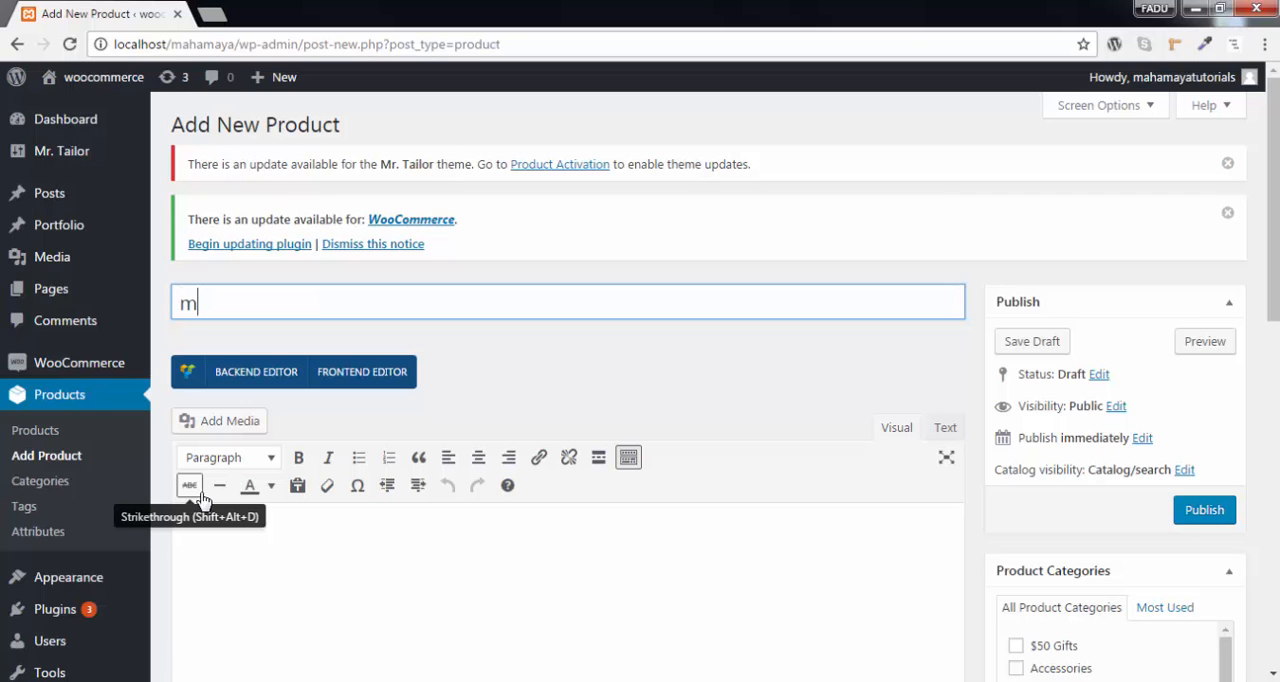
scroll(down, 3)
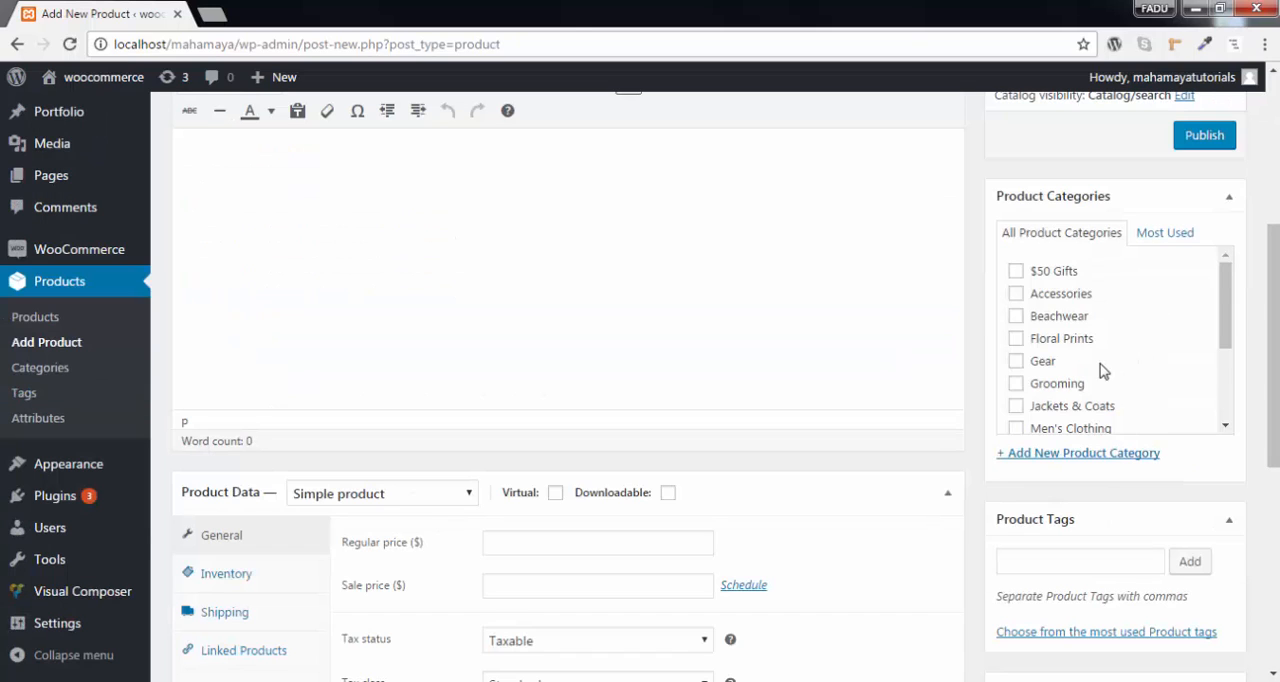
click(1015, 379)
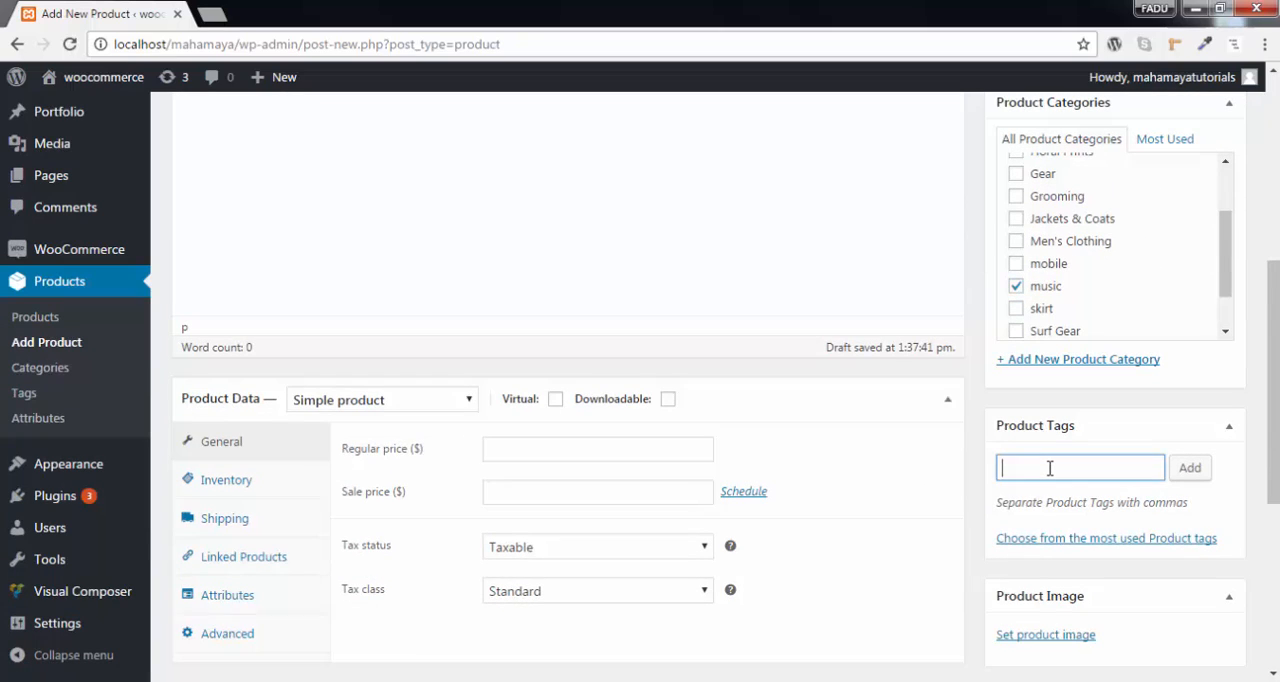
click(1190, 467)
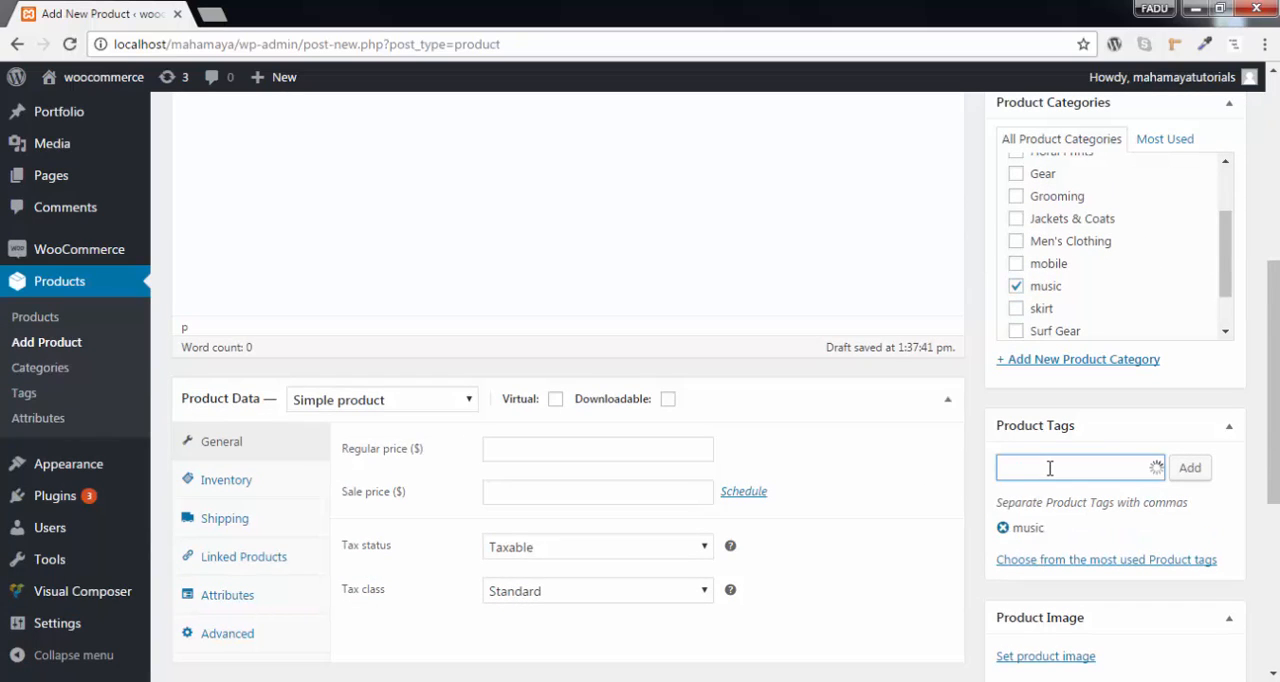
text(music albu)
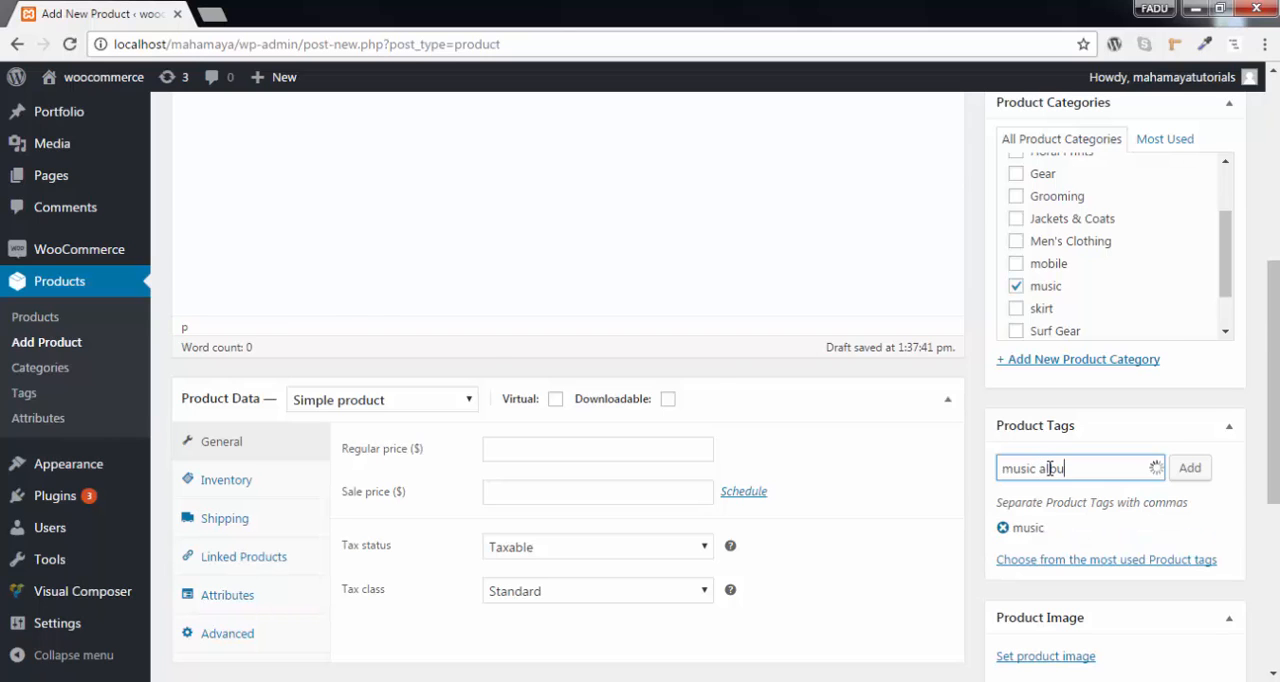
click(1041, 656)
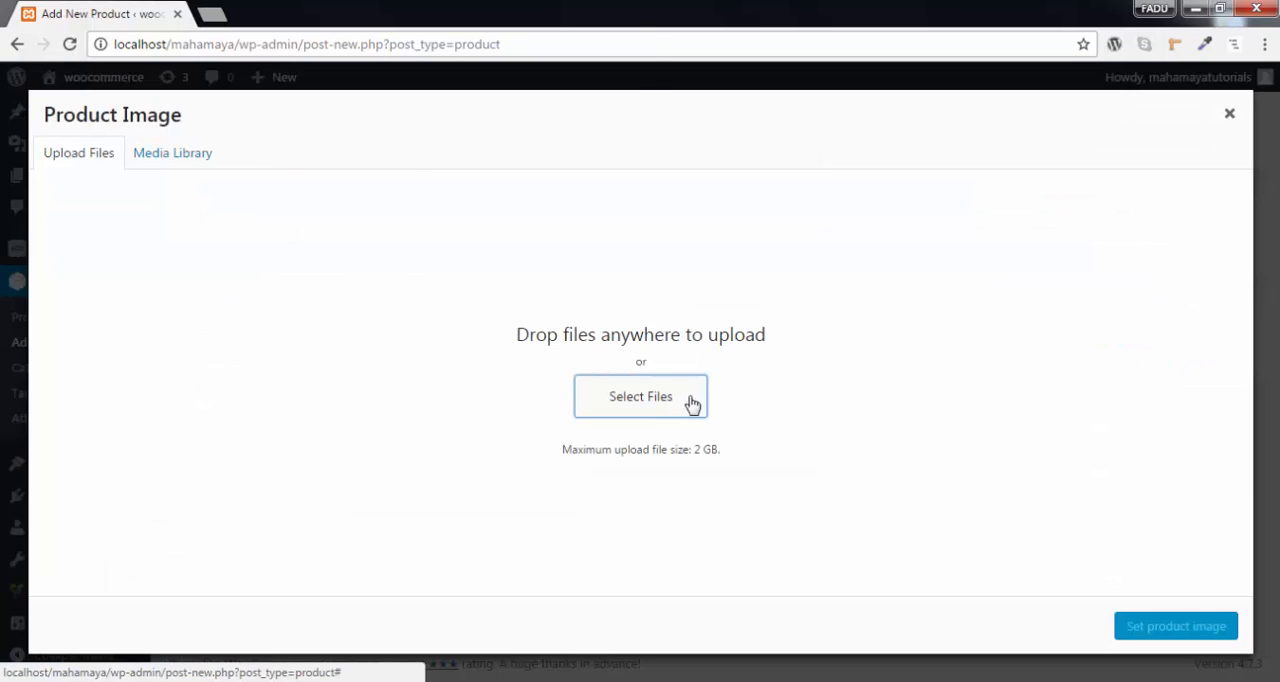
Retitle the black vinyl-record icon in the Media Library and set it as the product image
click(172, 152)
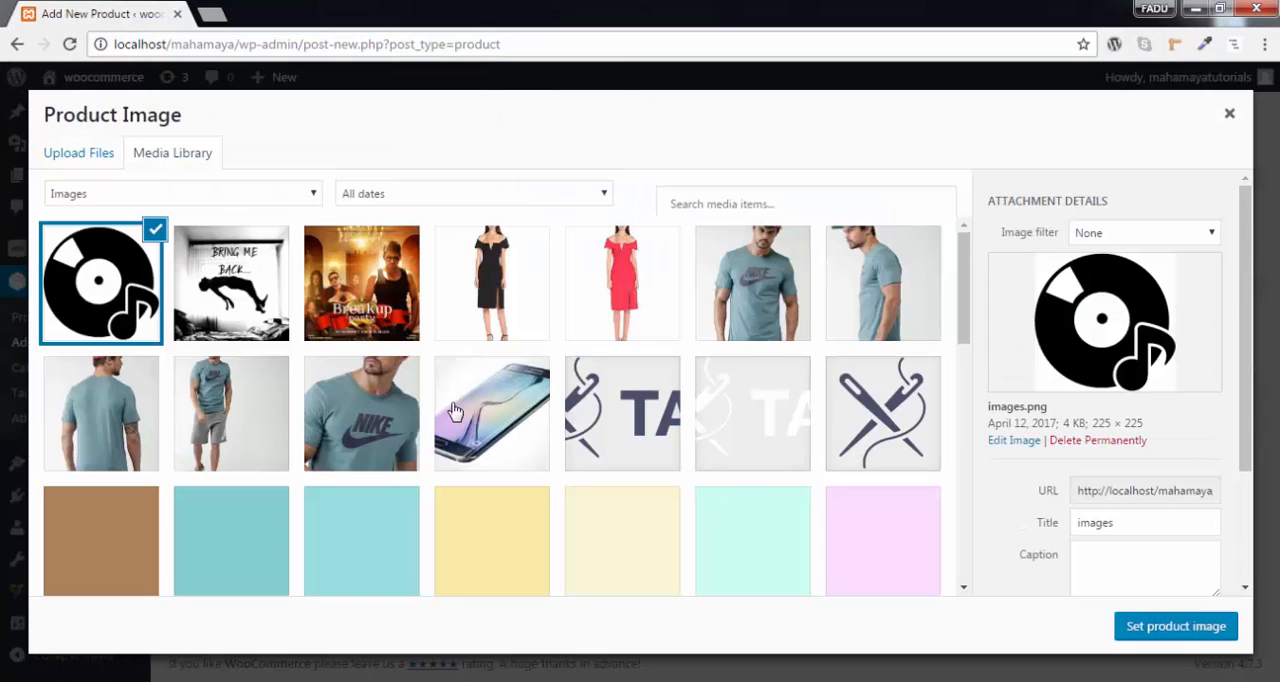
mouse_move(1130, 522)
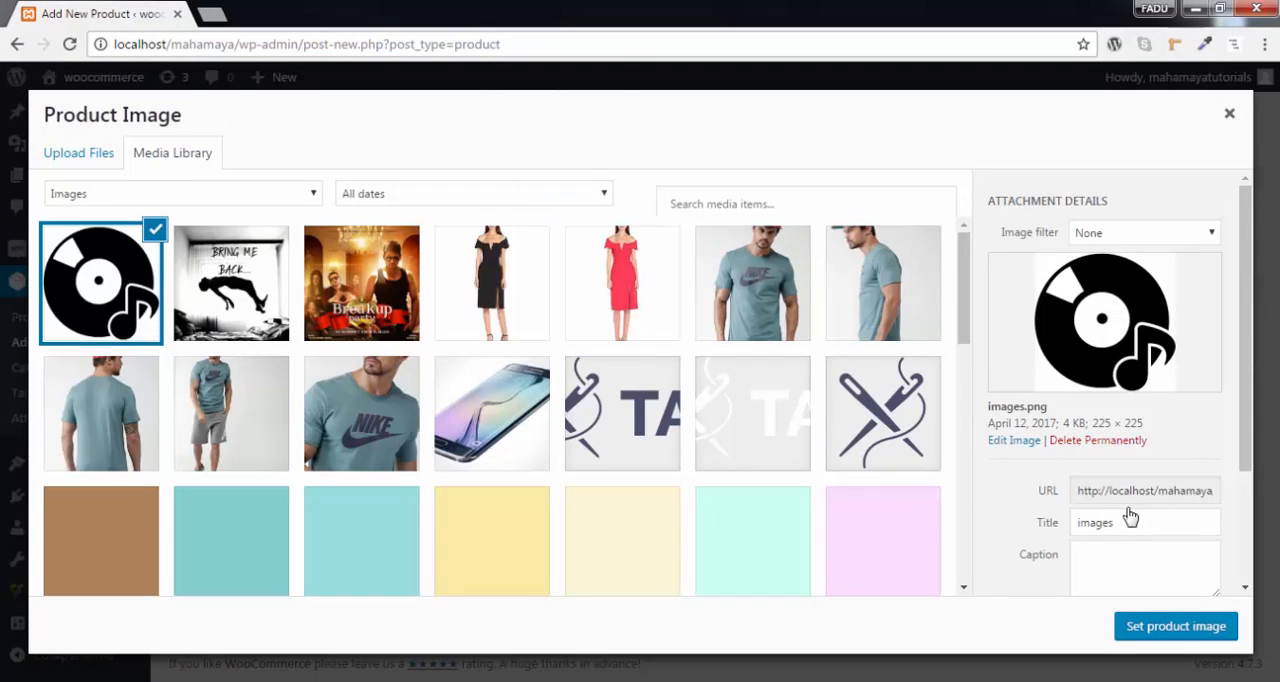
click(1144, 522)
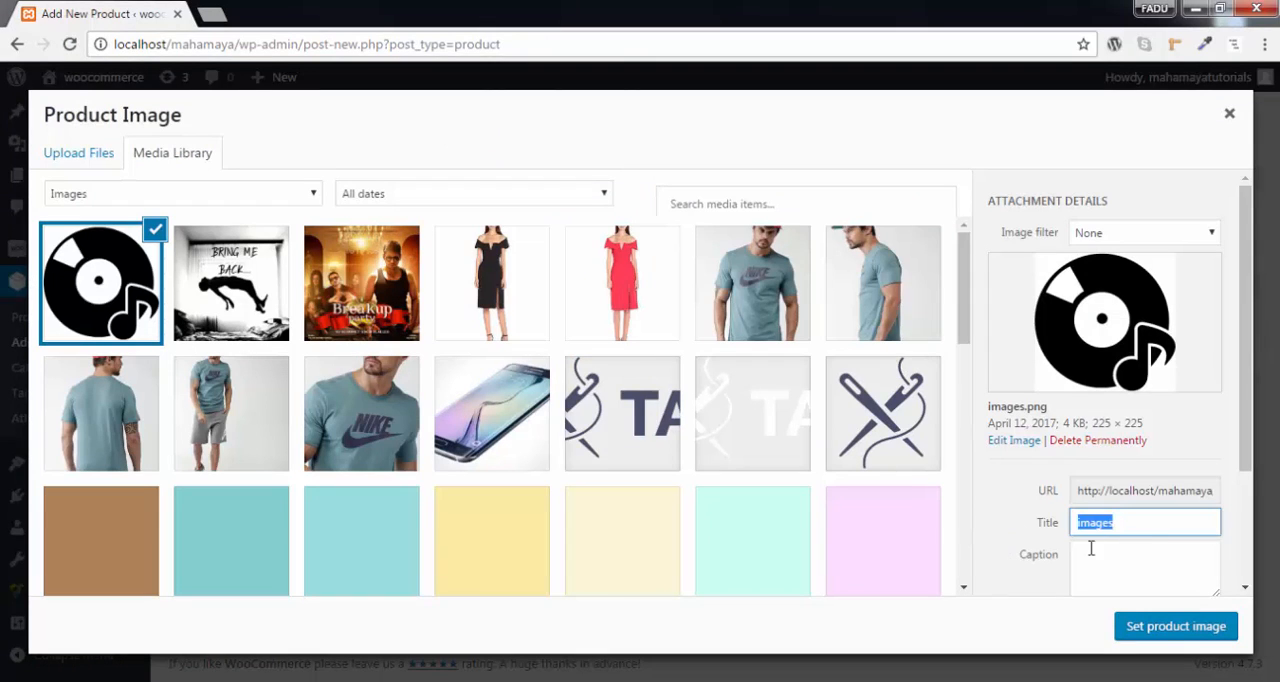
text(music a)
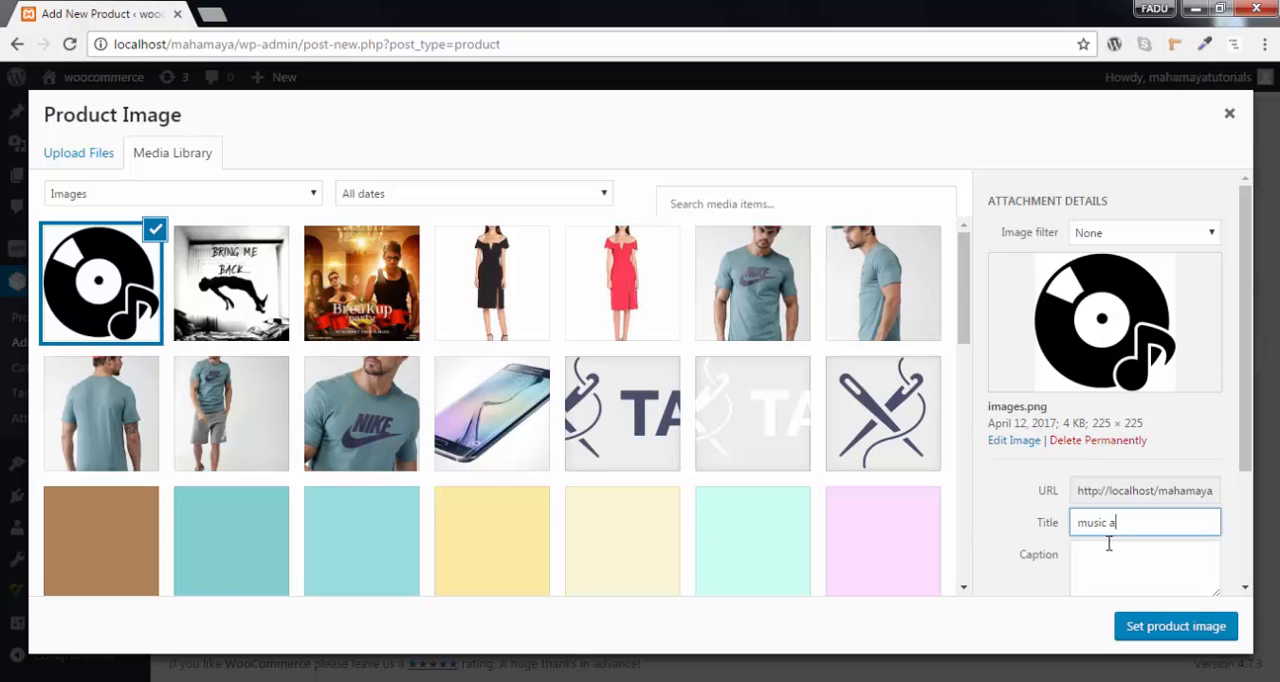
click(1176, 626)
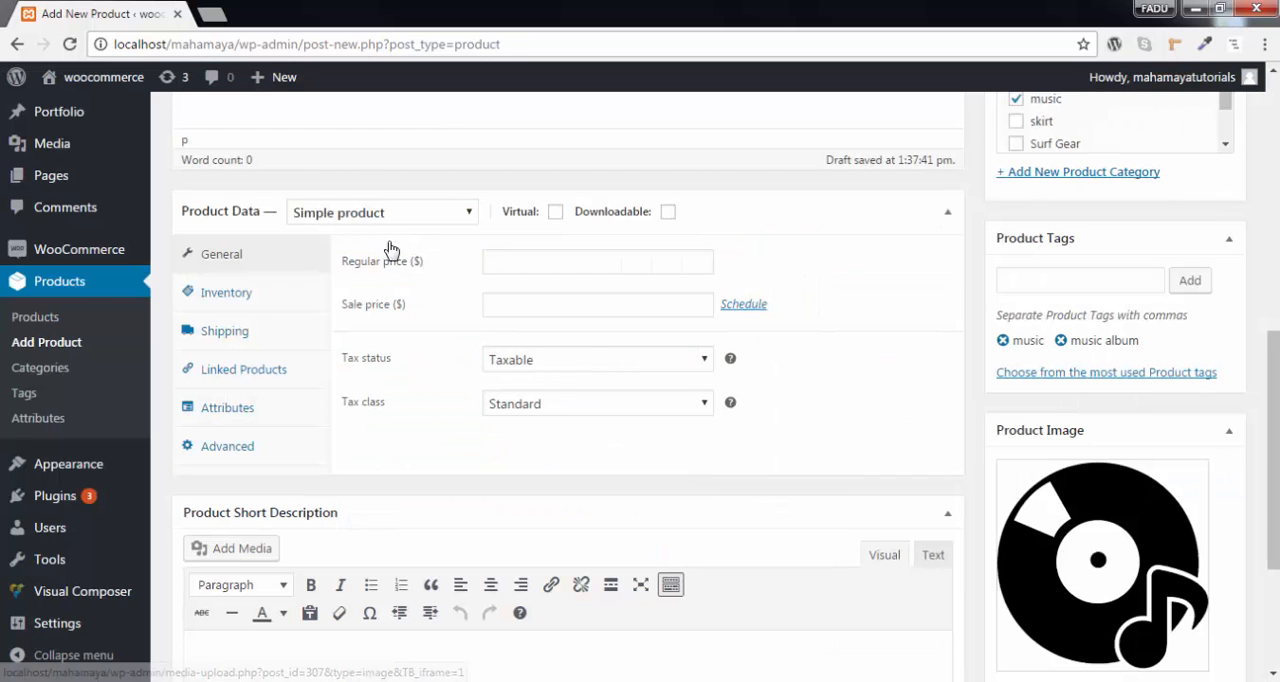
Make it a Grouped product, review Inventory, Linked Products, Attributes and Advanced, and name it 'music album'
click(380, 212)
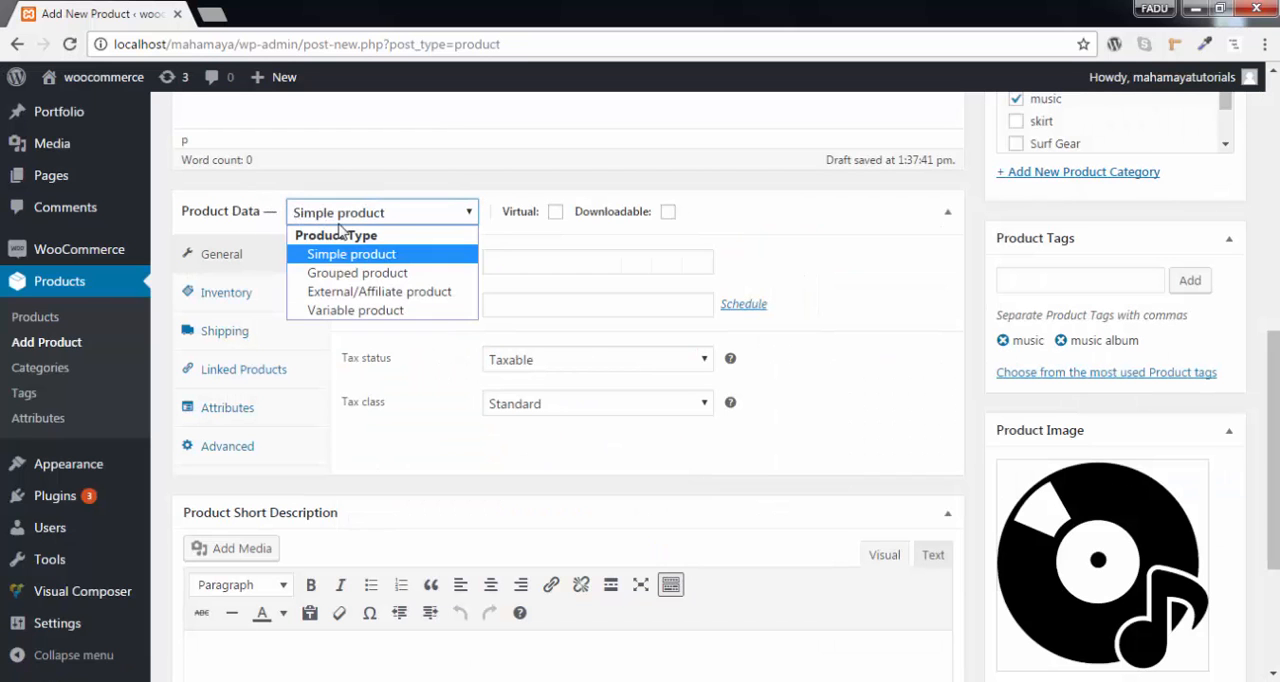
click(357, 272)
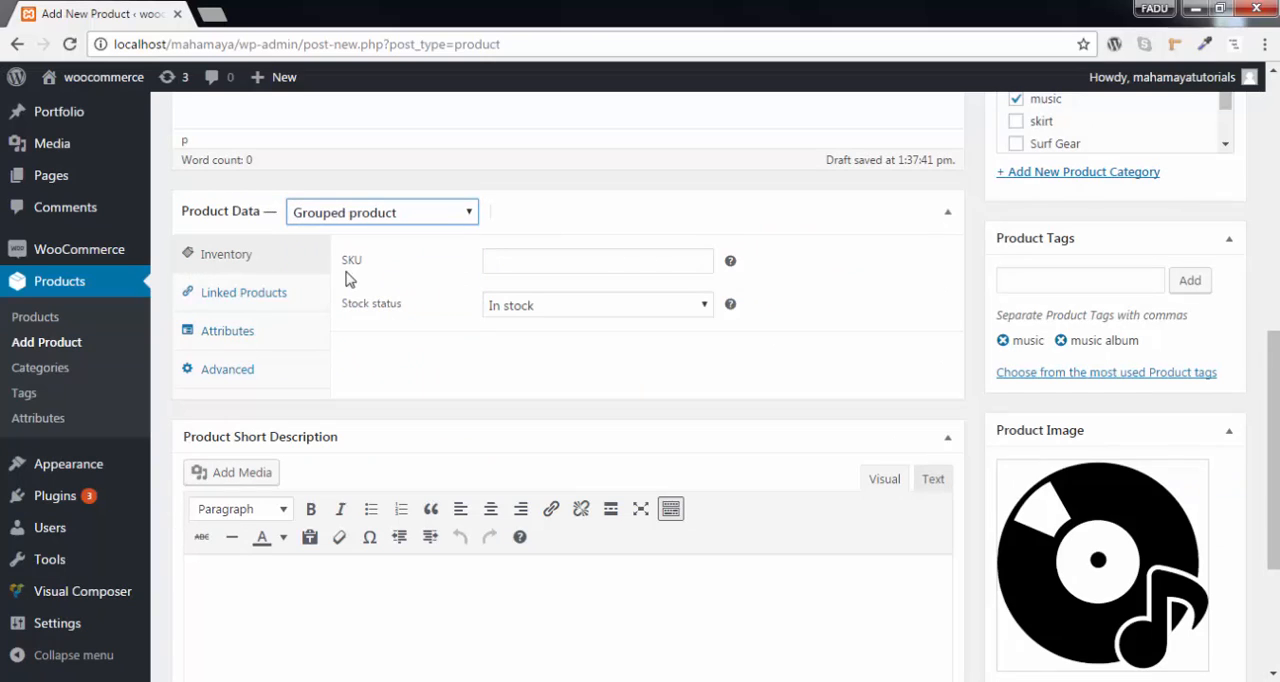
mouse_move(385, 305)
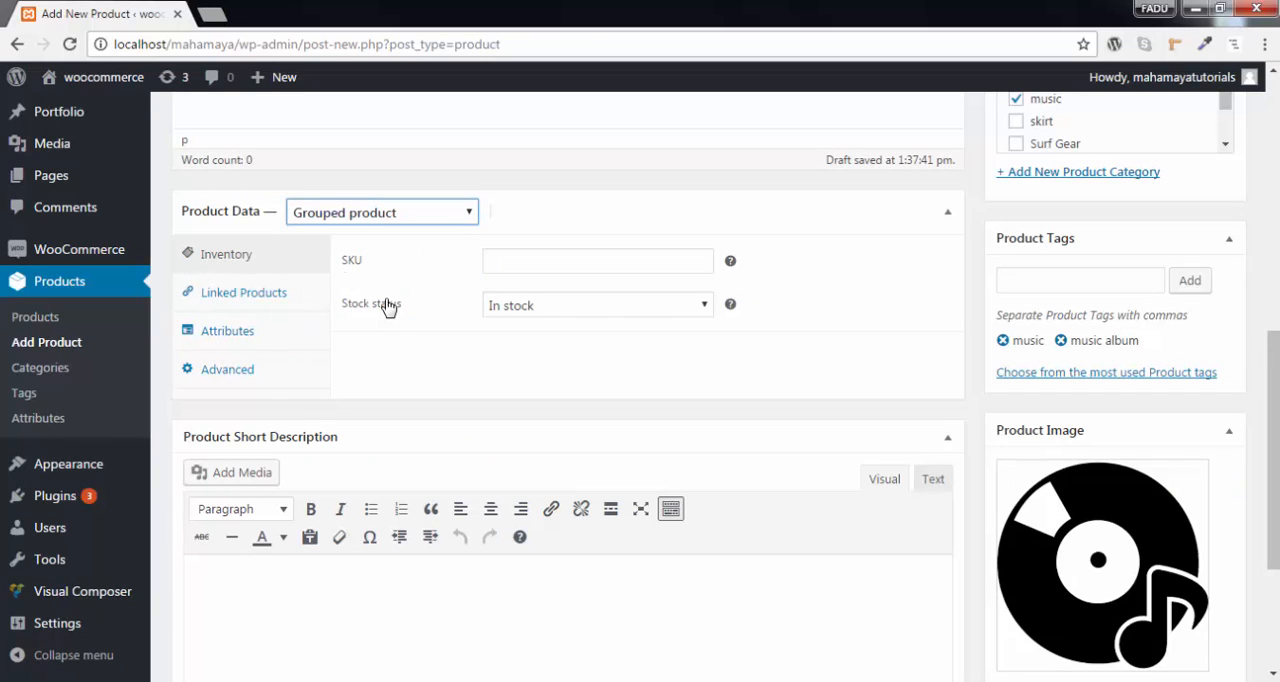
click(597, 261)
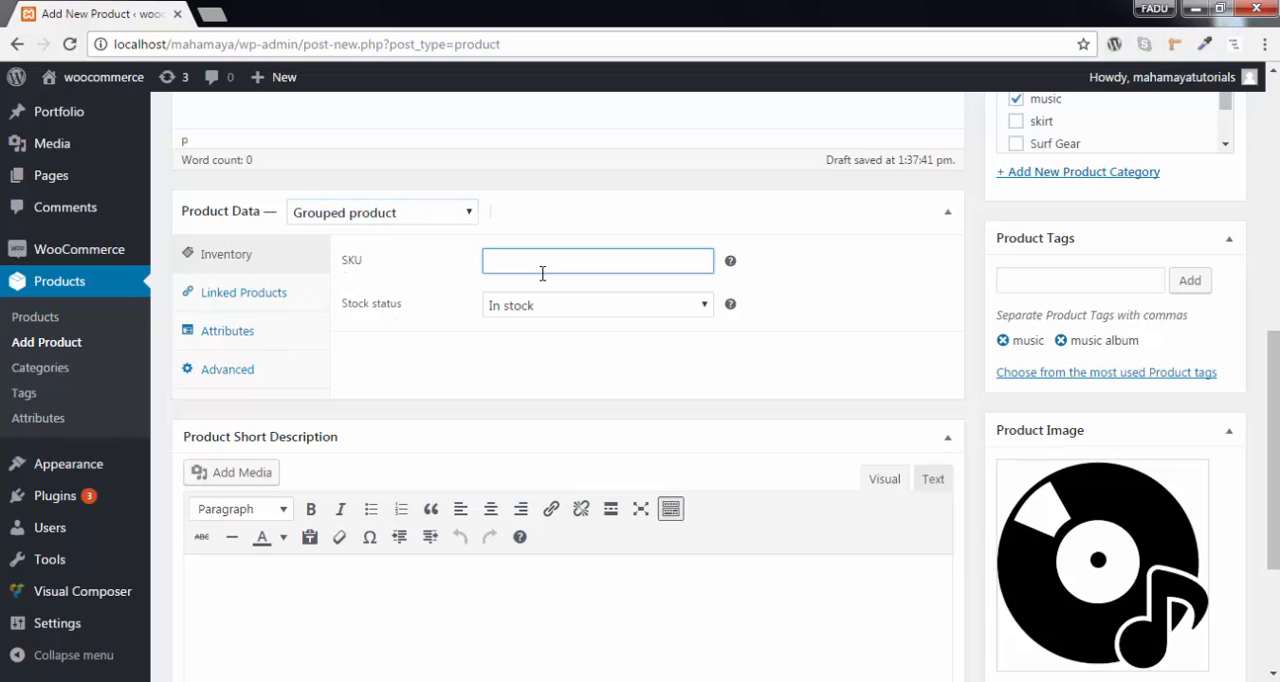
click(243, 292)
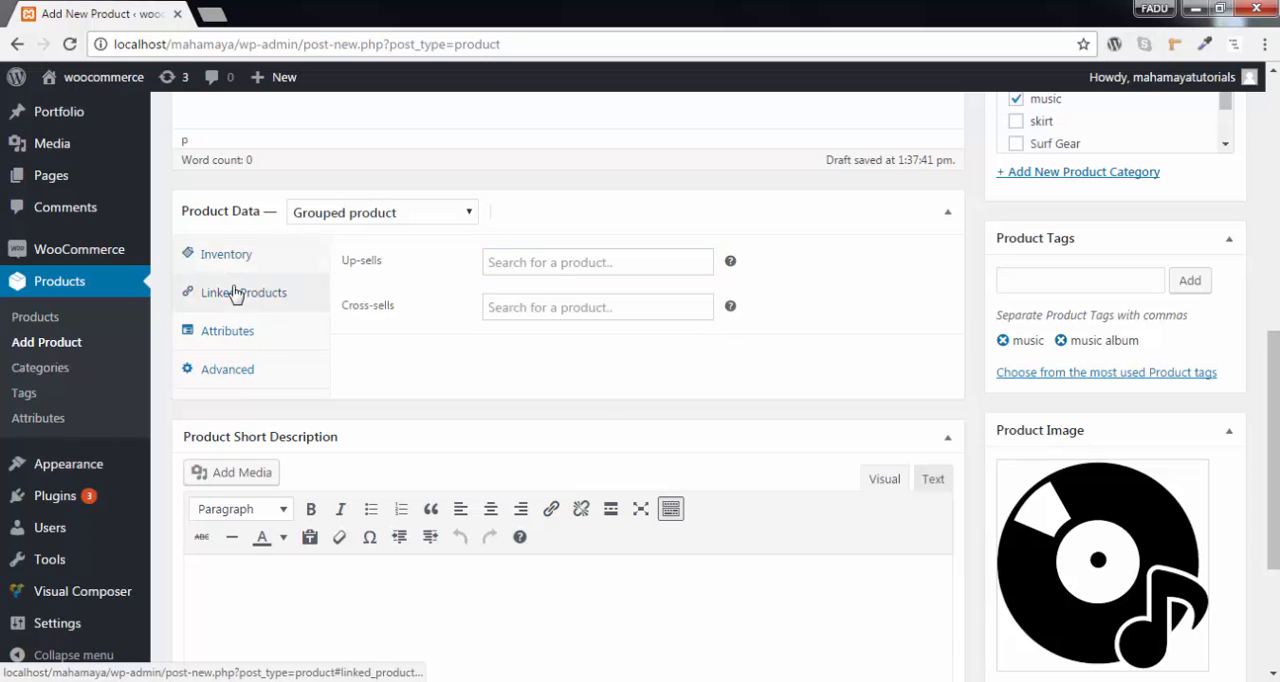
mouse_move(379, 318)
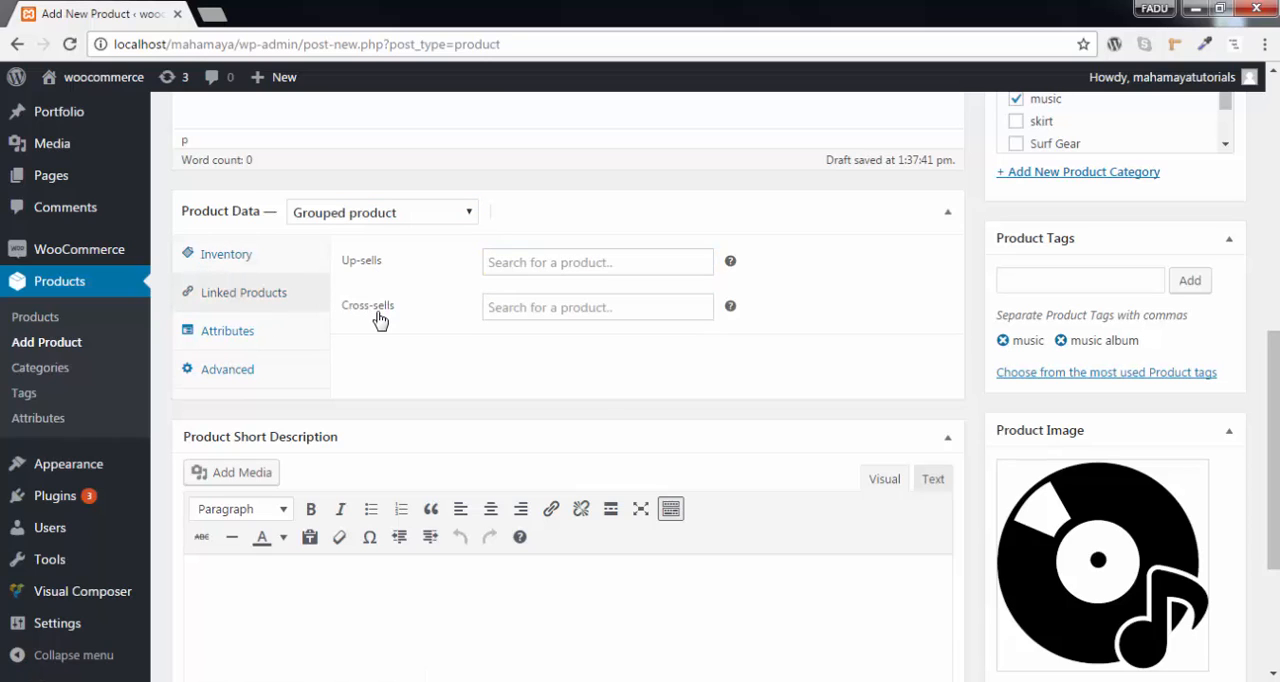
click(227, 331)
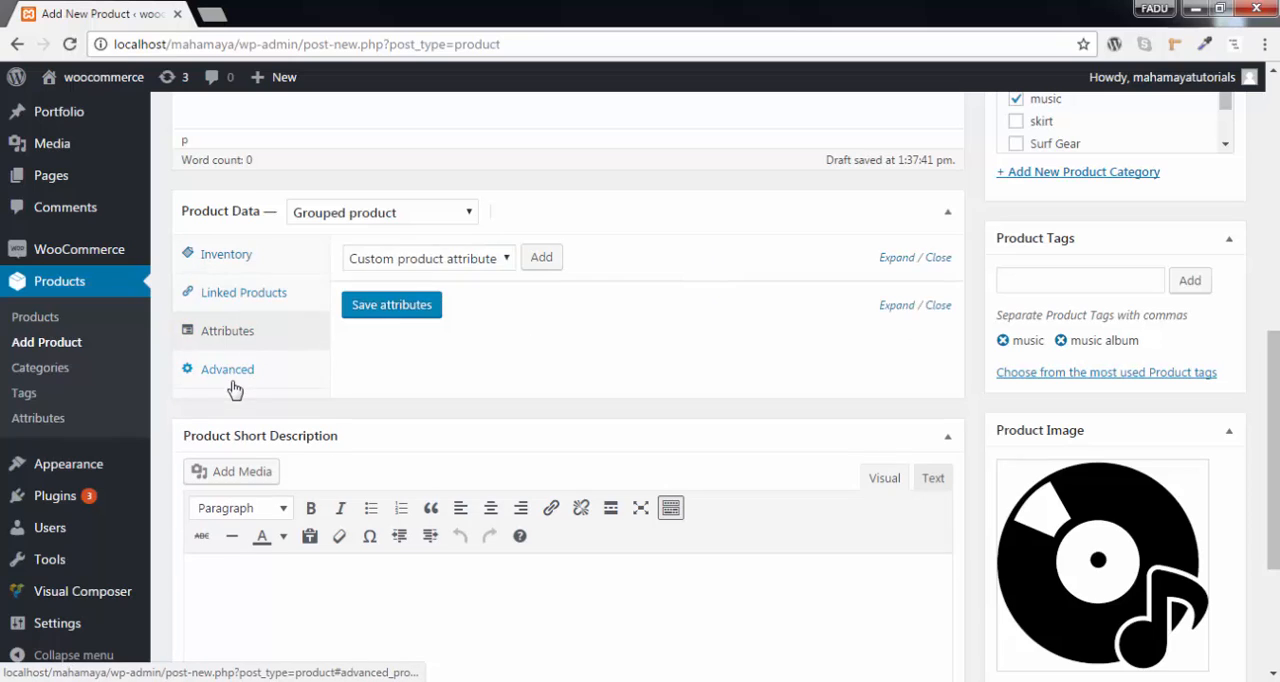
click(227, 369)
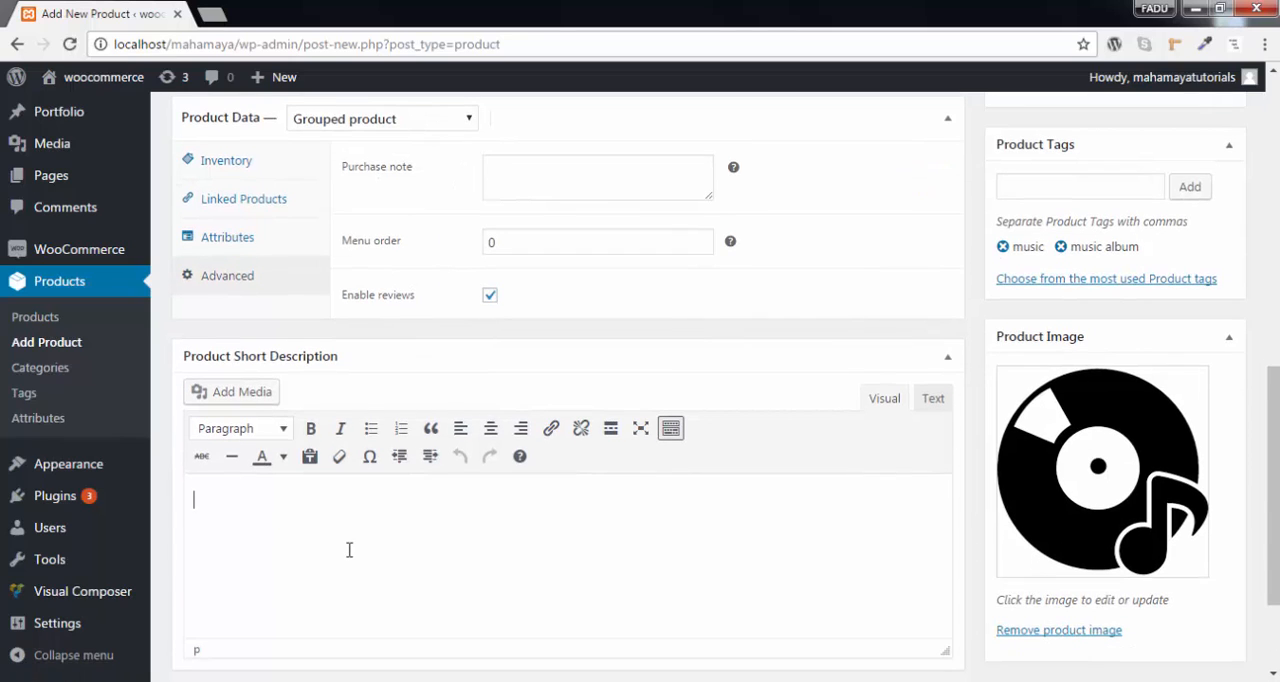
text(music album)
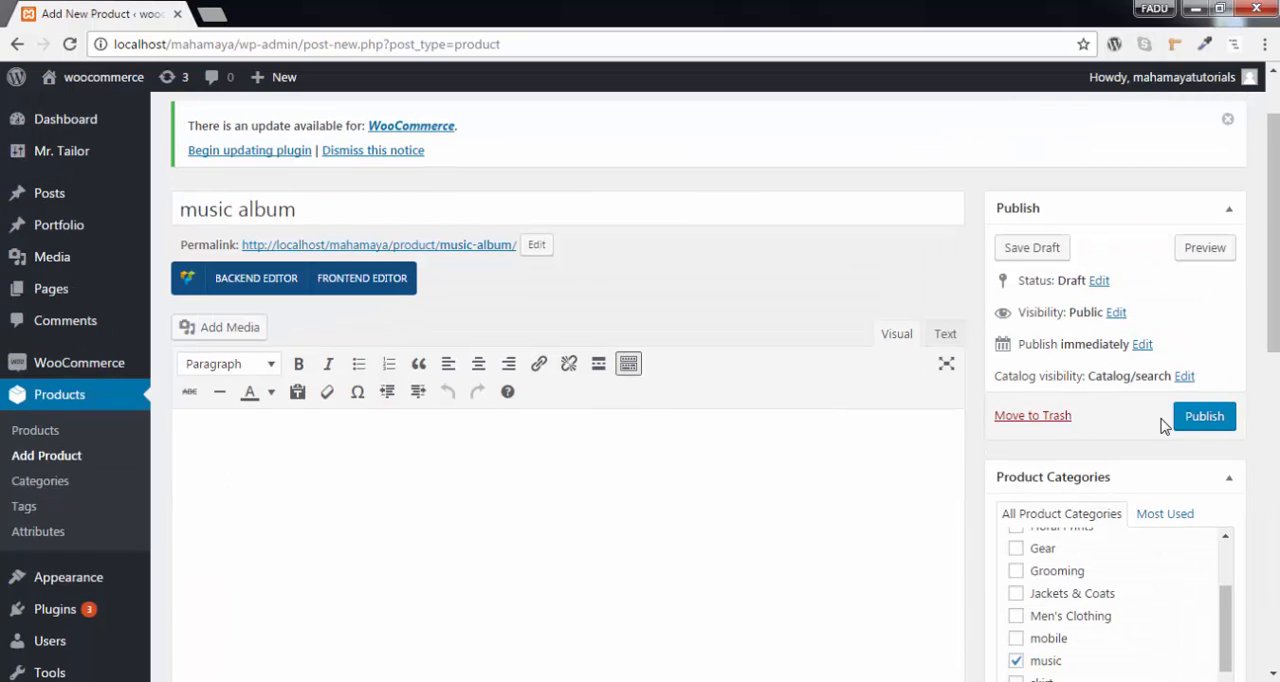
Publish the 'music album' grouped product and start another new product
click(1203, 416)
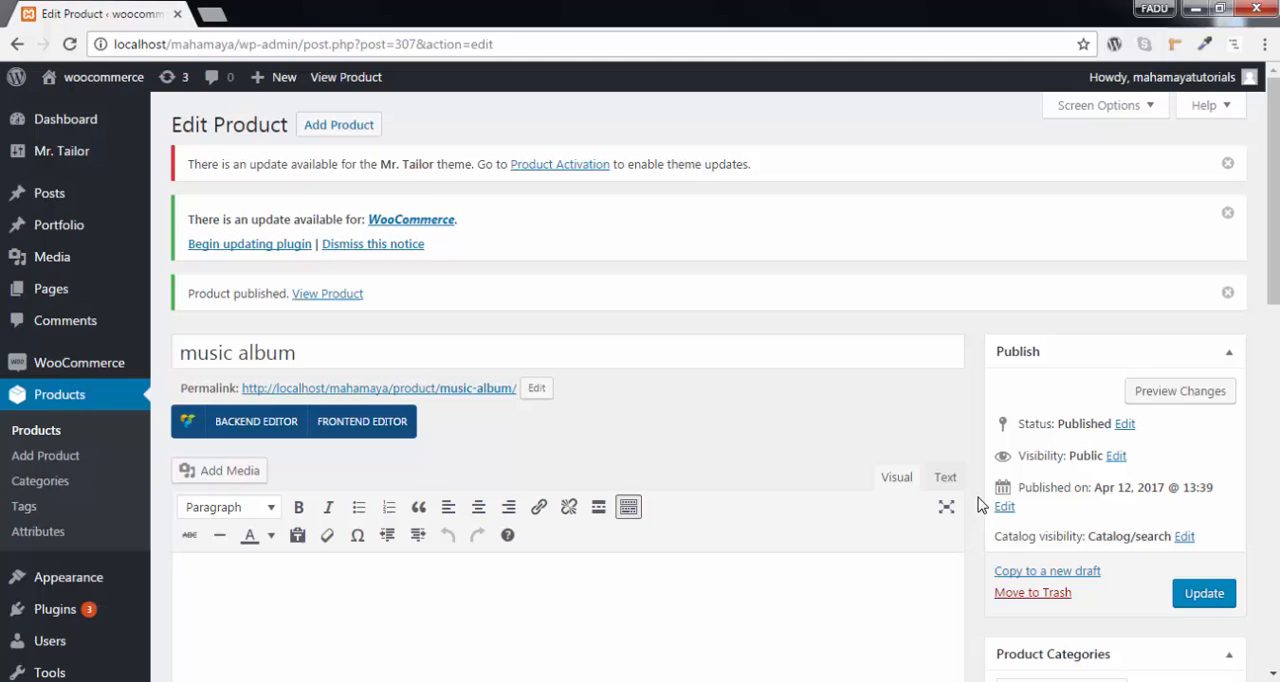
mouse_move(315, 327)
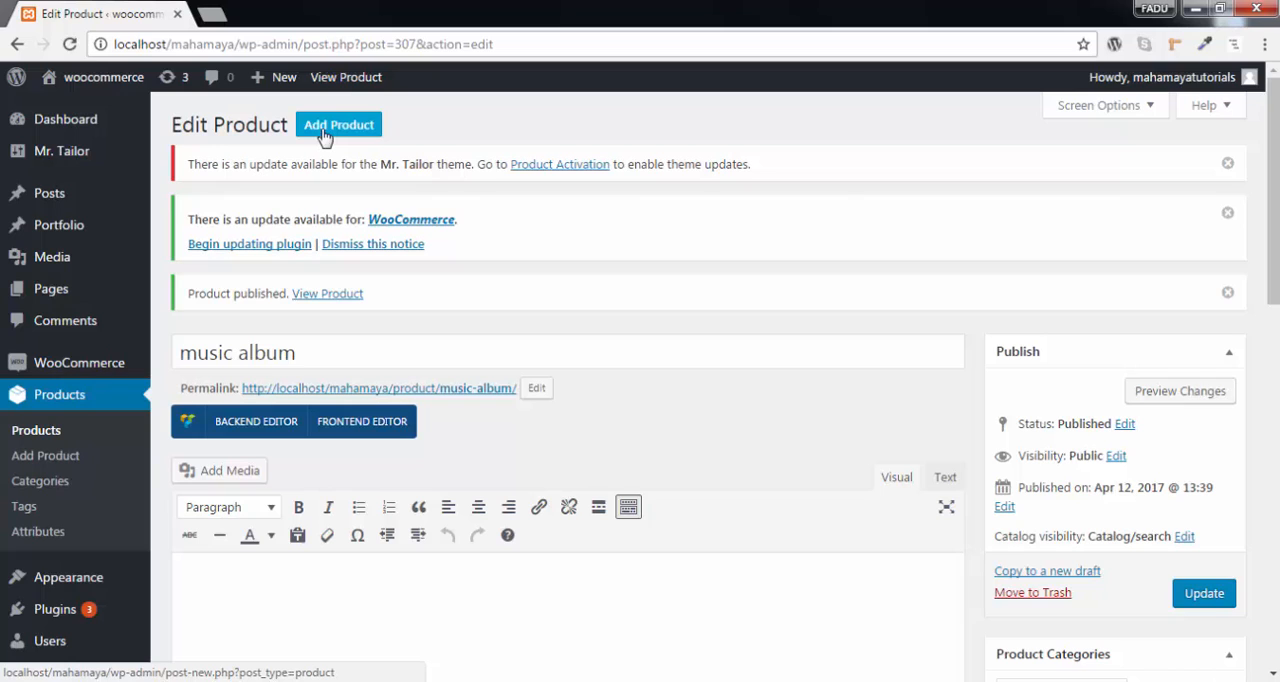
click(338, 124)
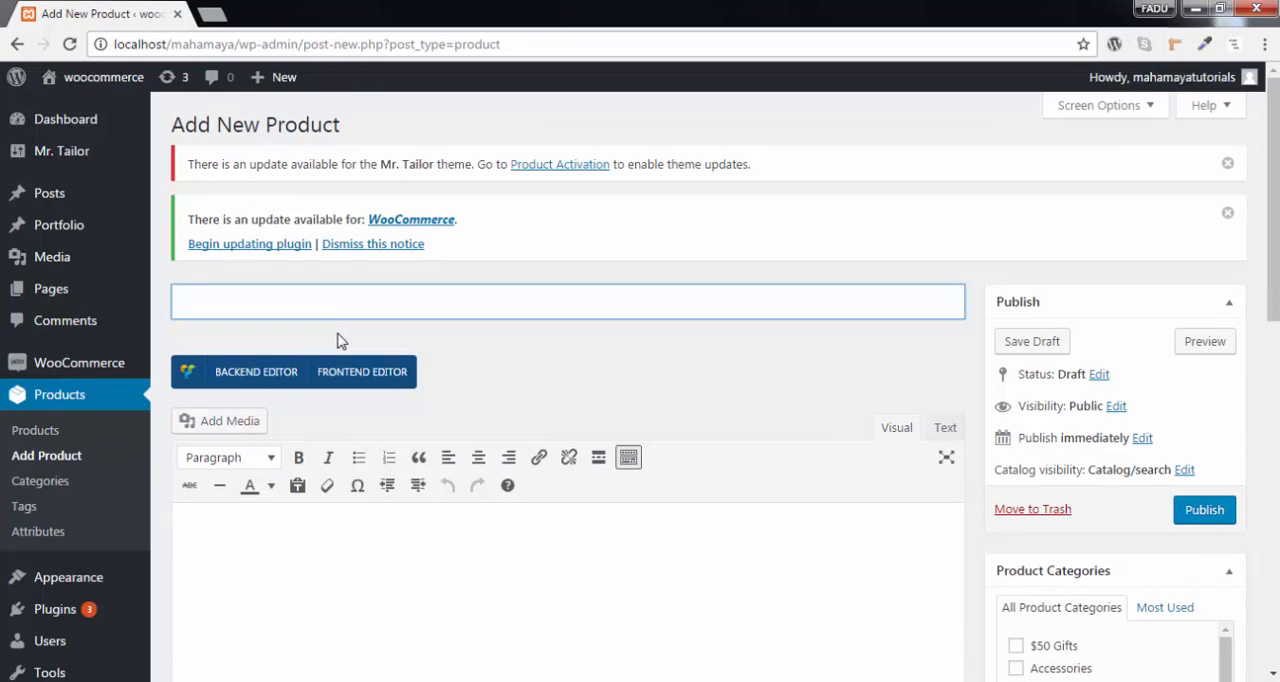
Name the new product 'bring me back', file it under music, and add a tag
text(bring me back)
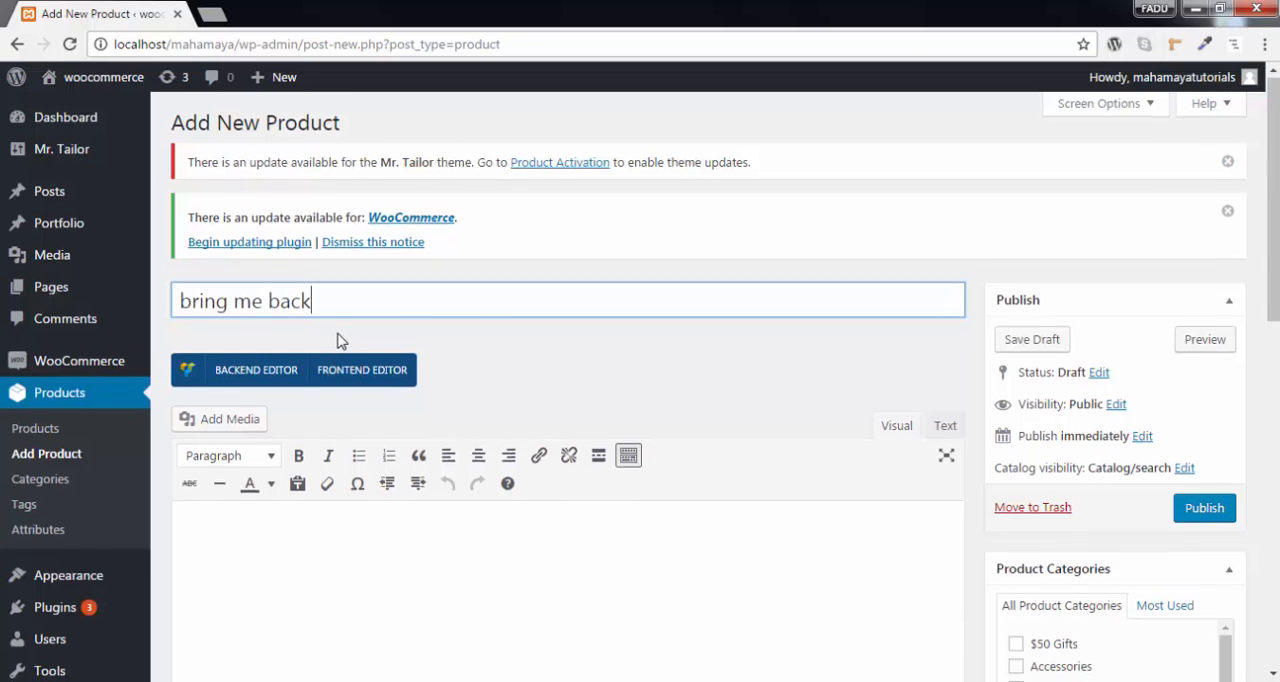
scroll(down, 3)
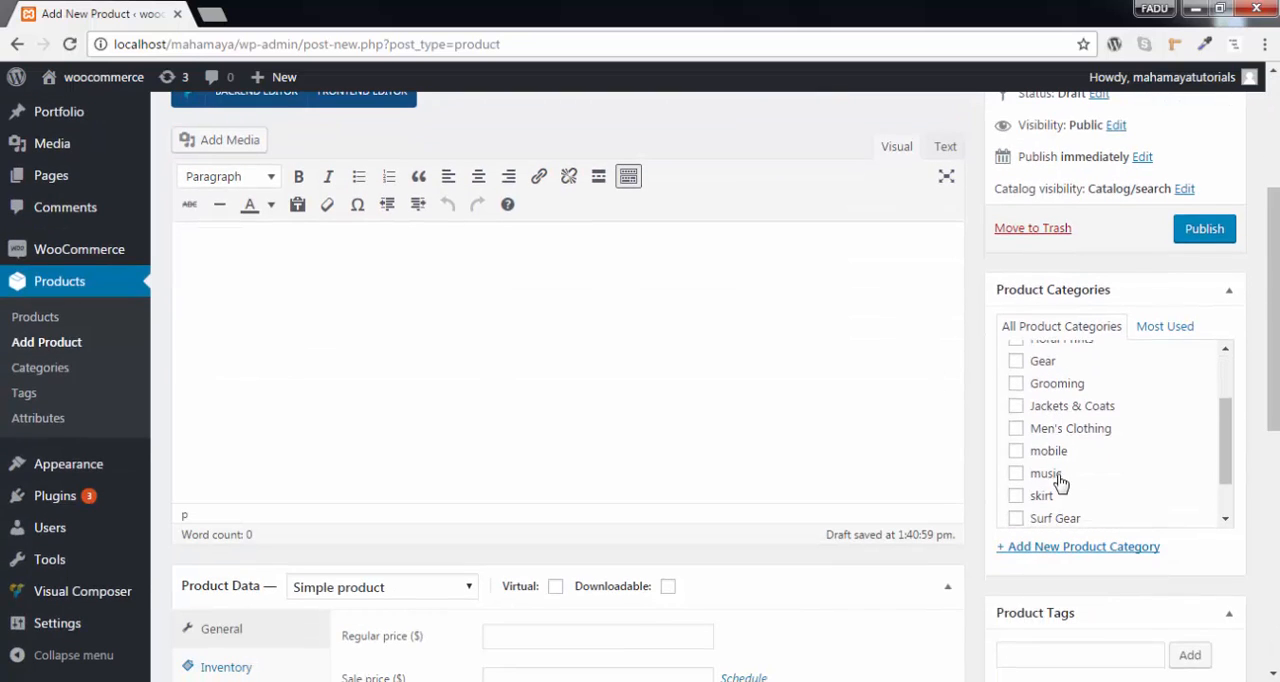
click(1016, 472)
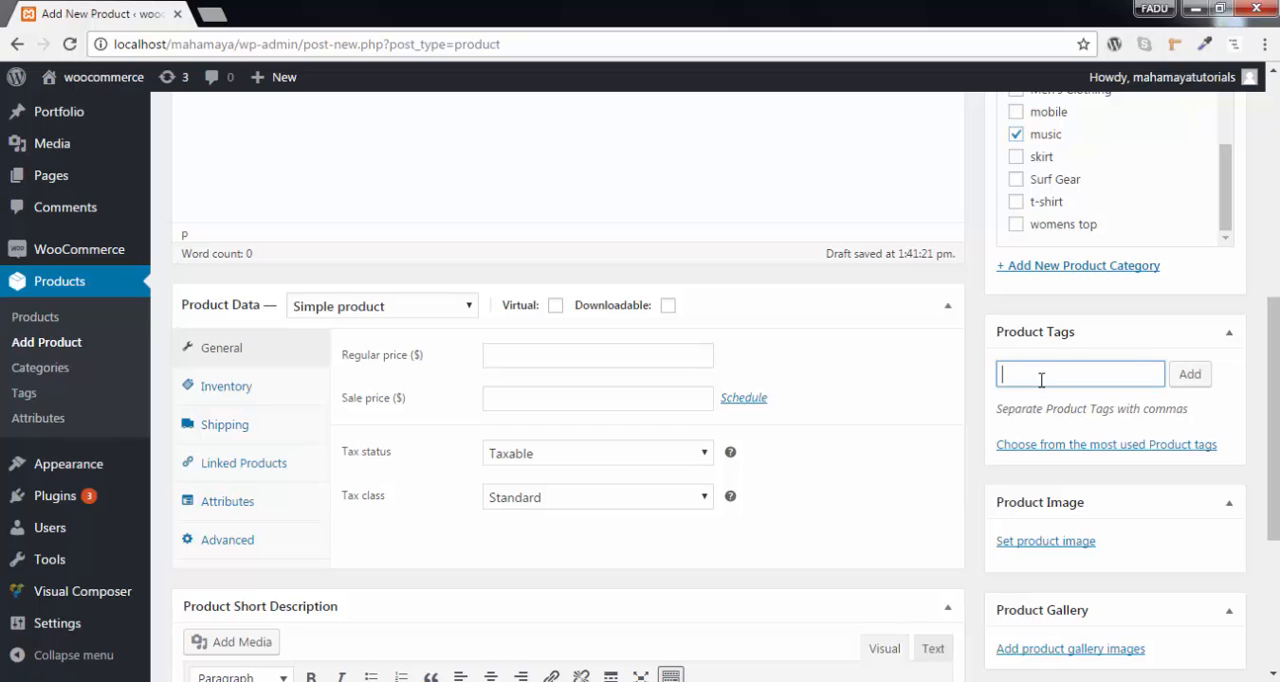
click(1189, 374)
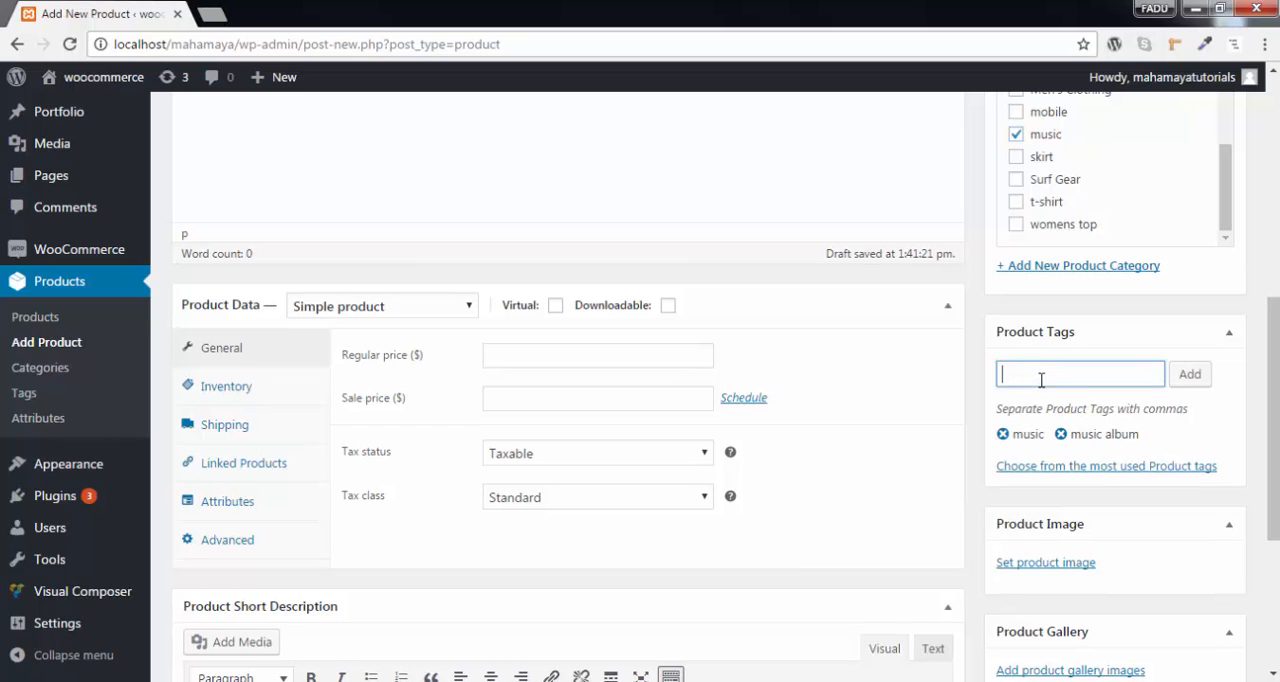
Set the bring-me-back cover from the Media Library as the product image
scroll(down, 3)
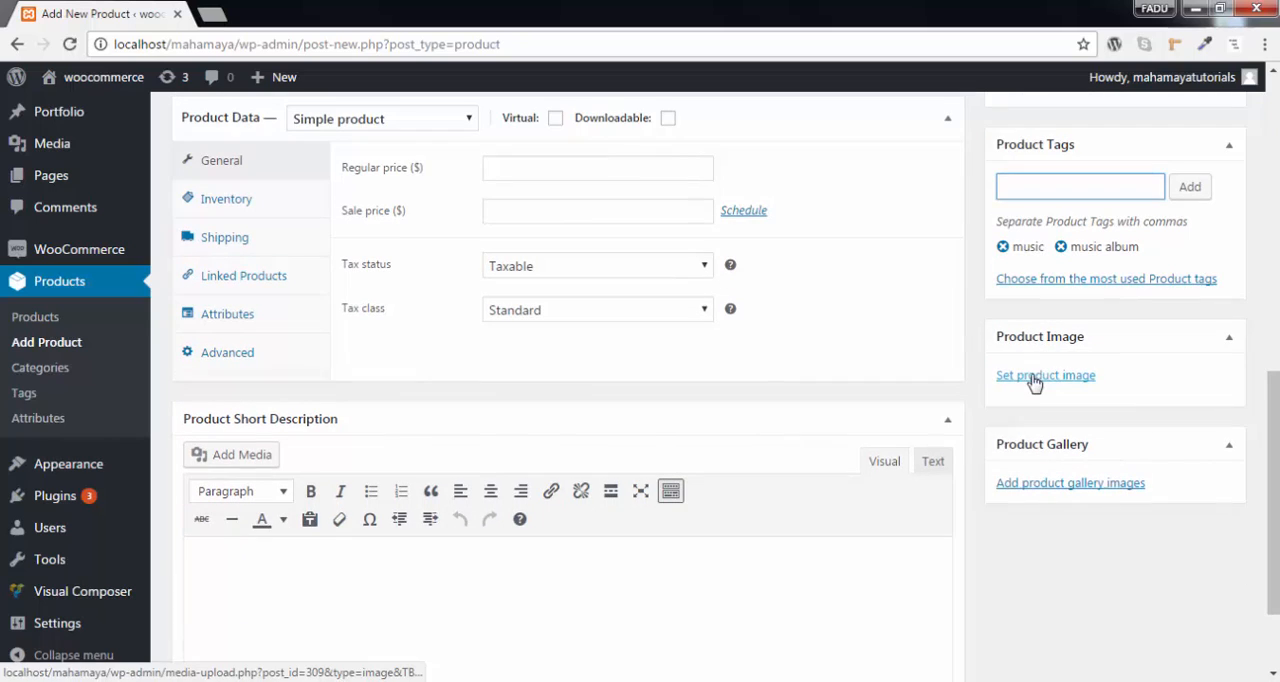
click(1045, 375)
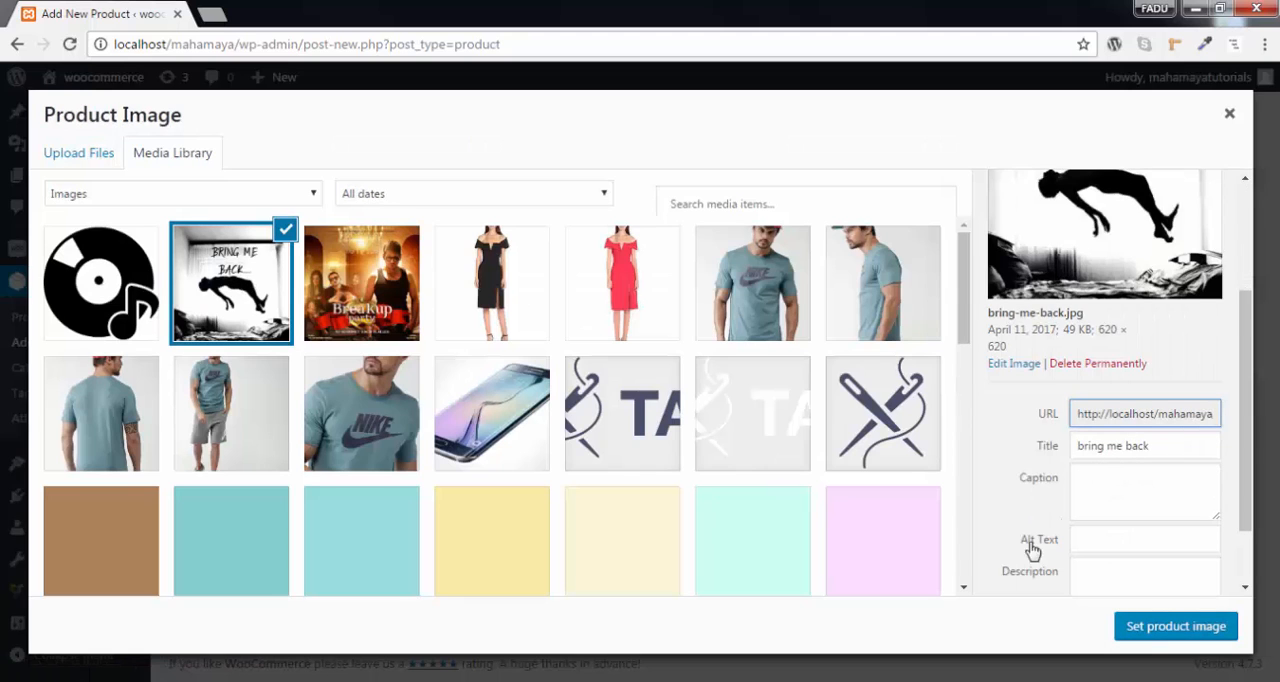
click(1177, 626)
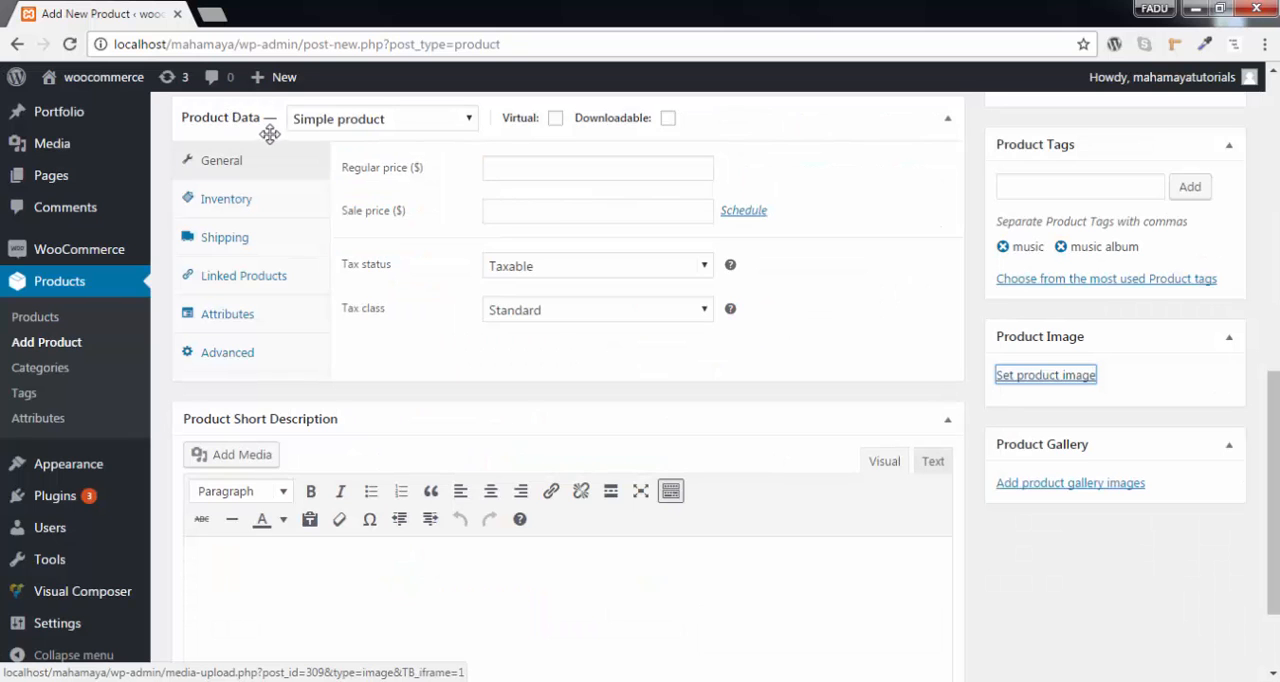
Keep it a Simple product with regular price 110 and sale price 100
click(381, 118)
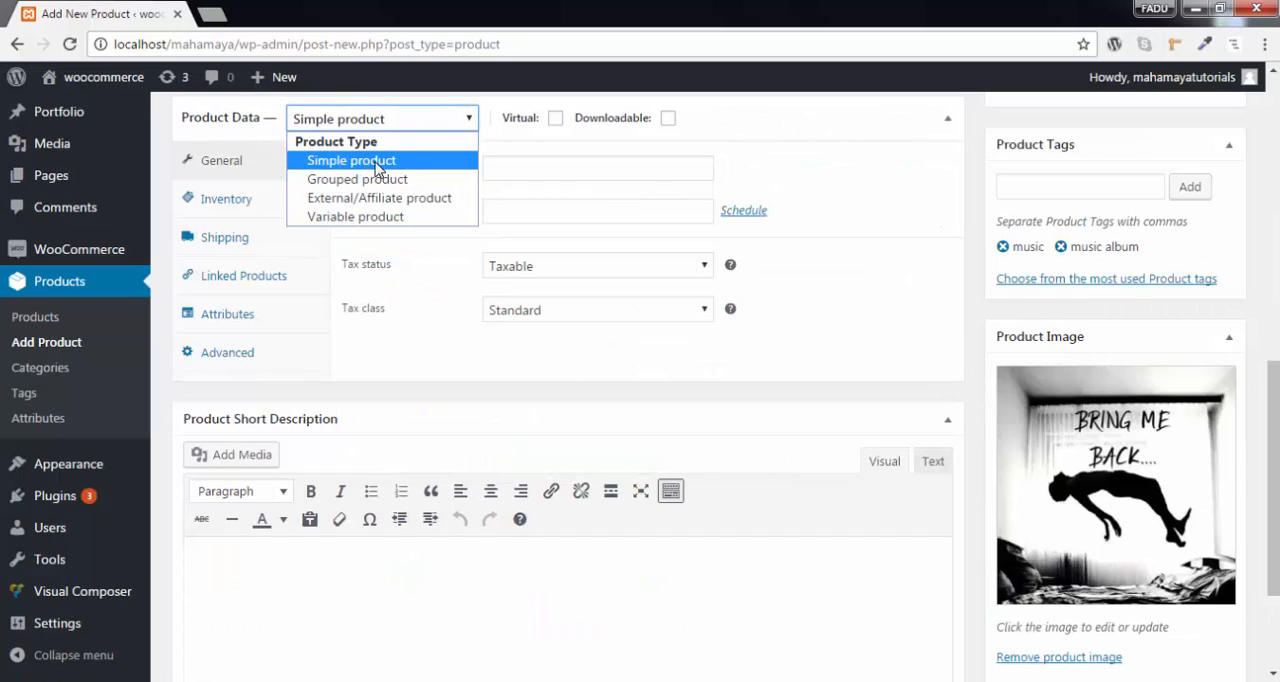
mouse_move(387, 186)
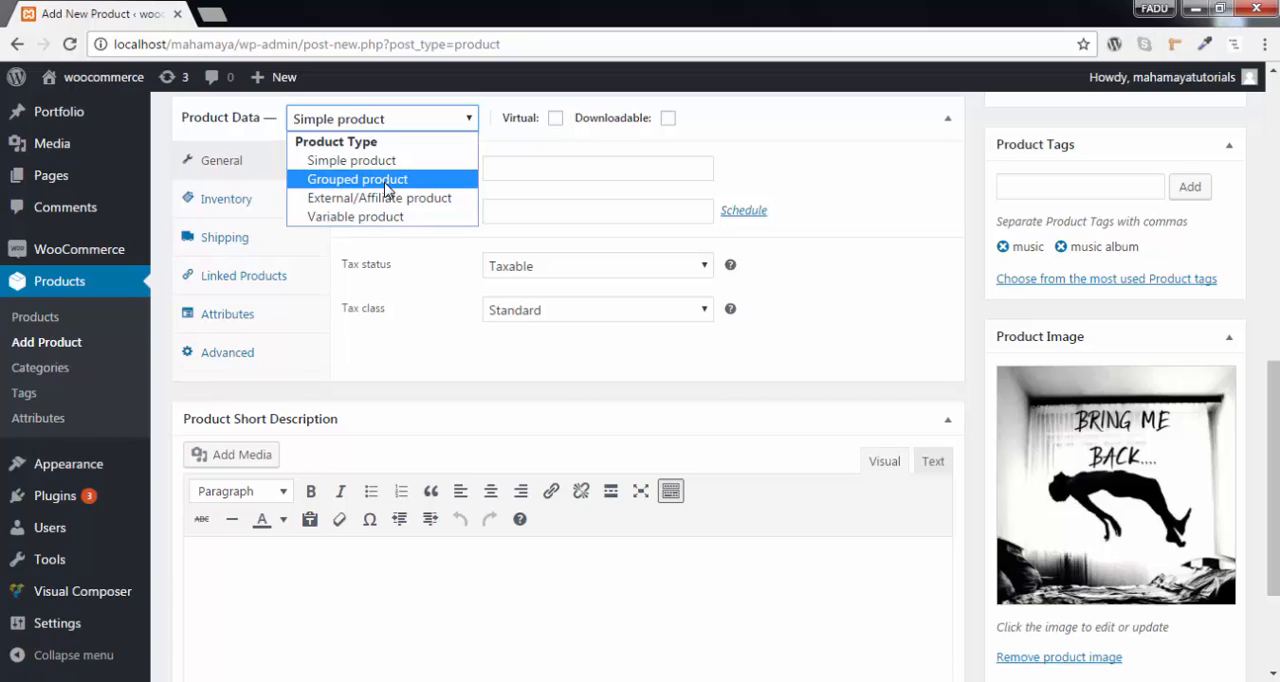
mouse_move(381, 165)
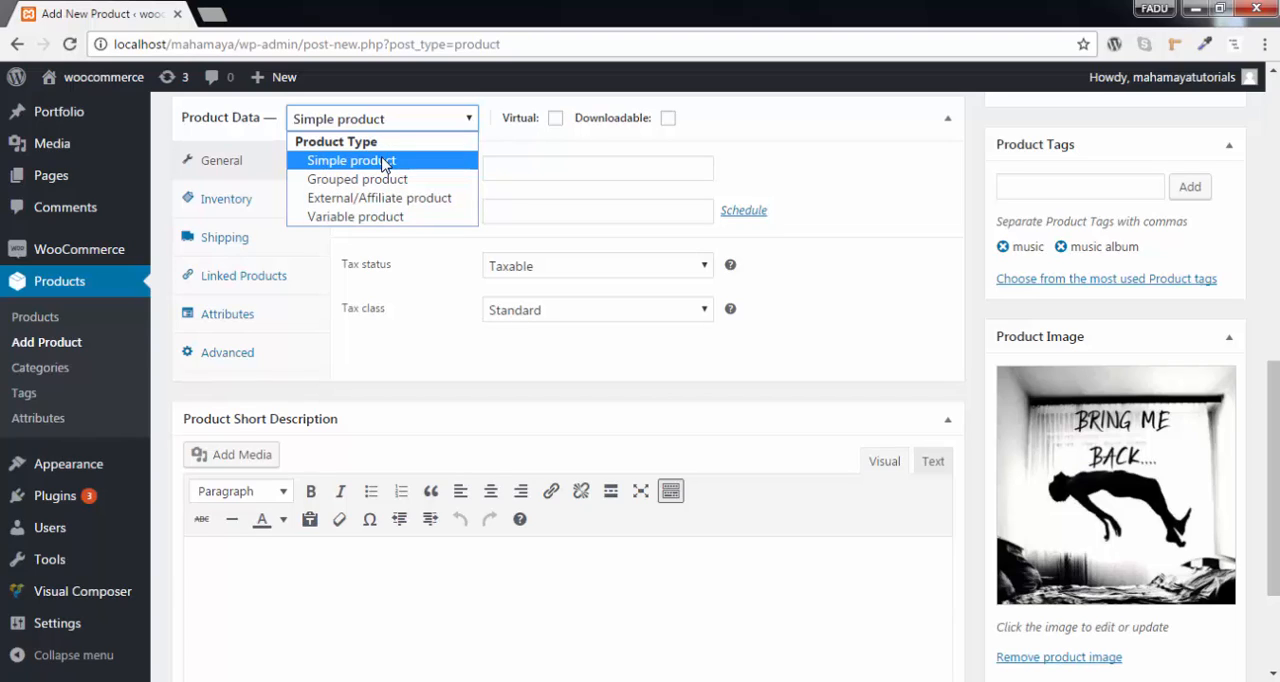
click(351, 160)
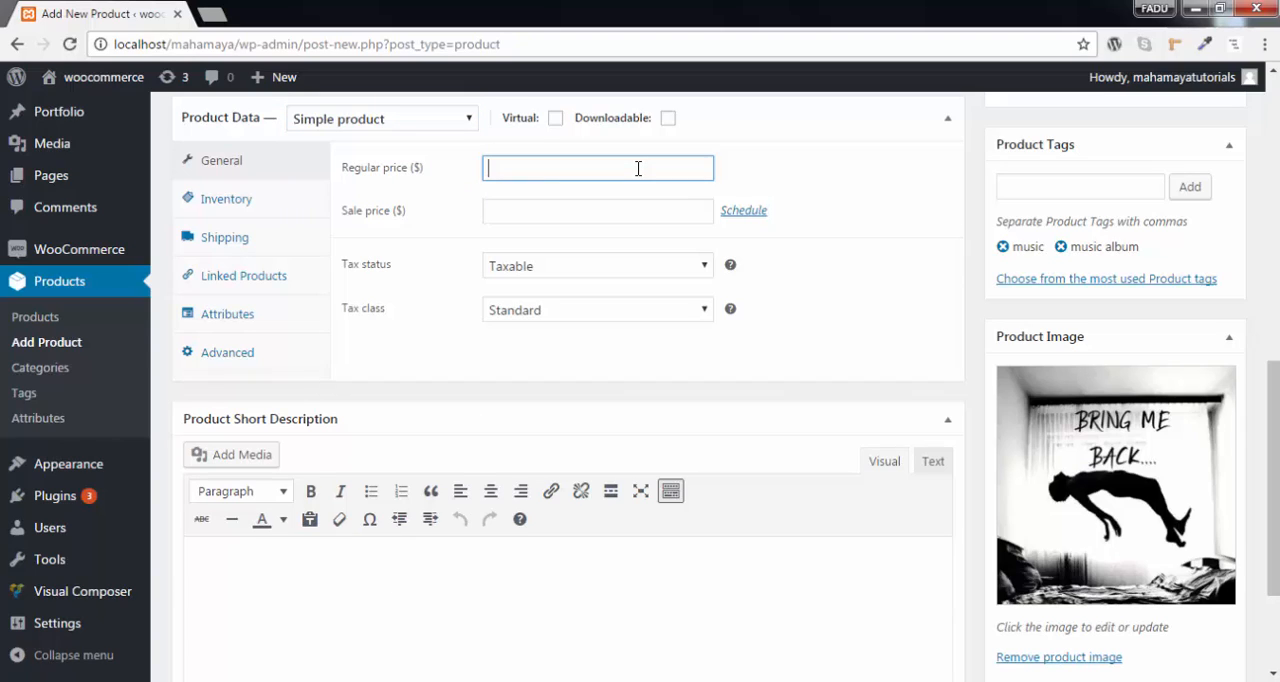
text(110)
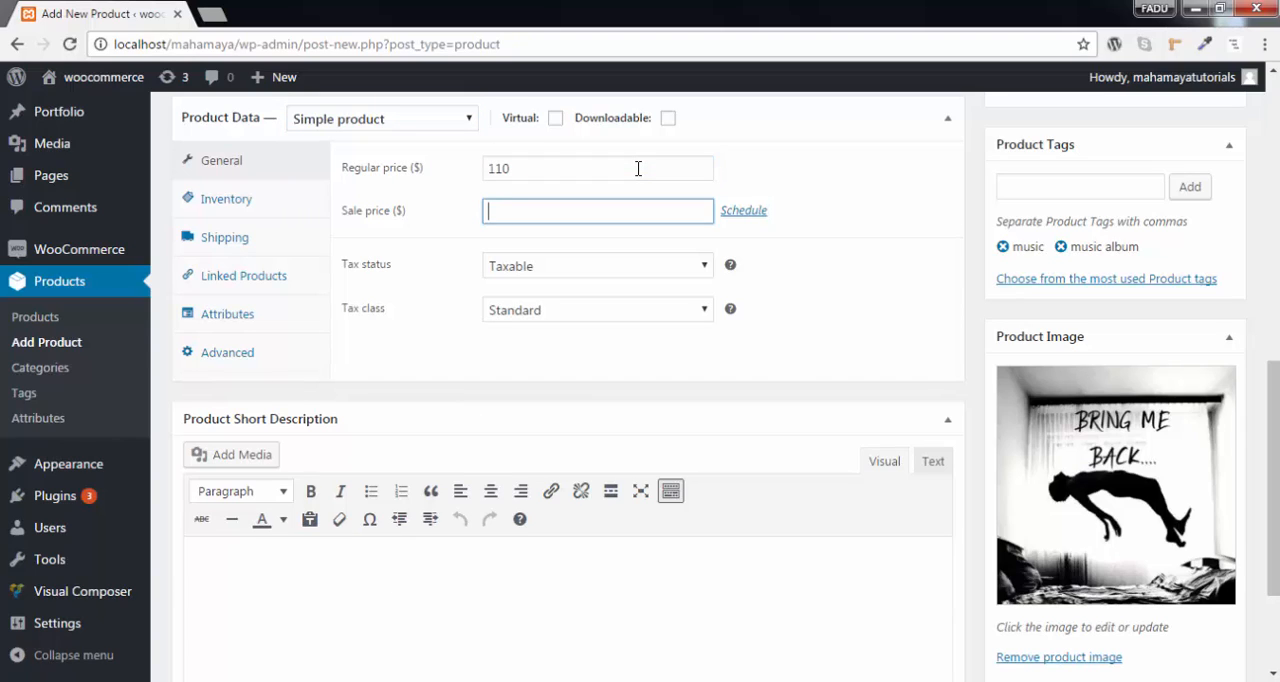
text(100)
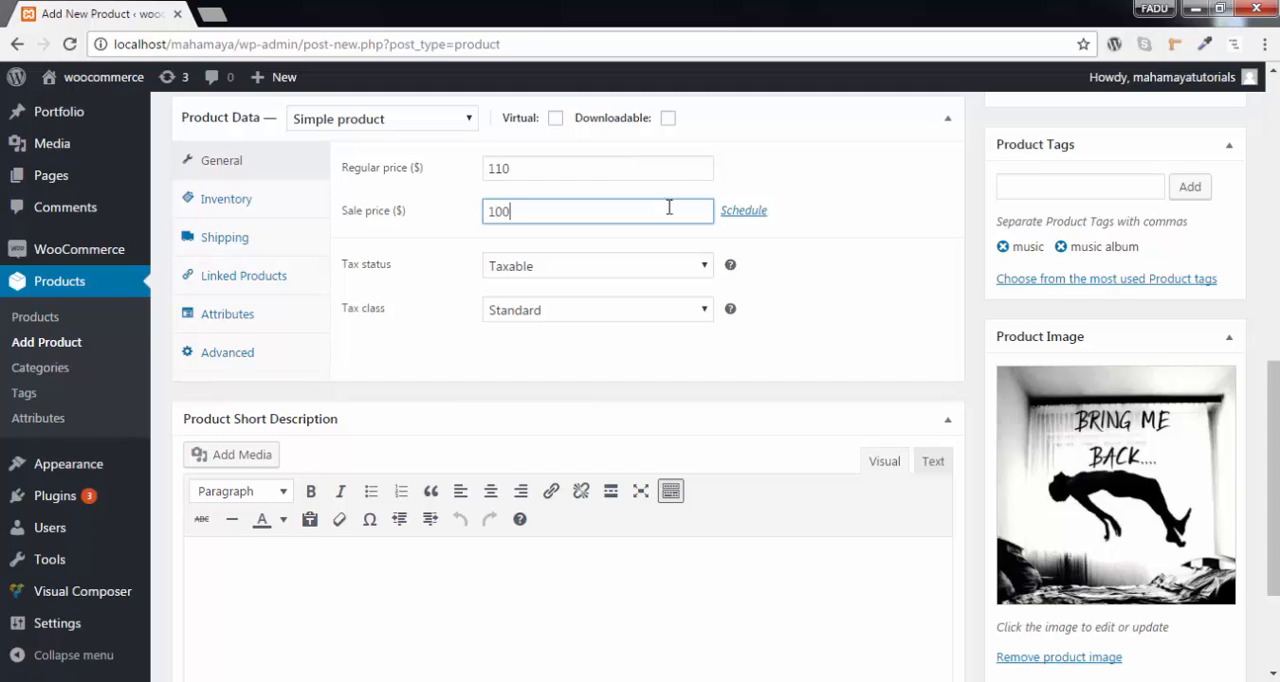
mouse_move(665, 284)
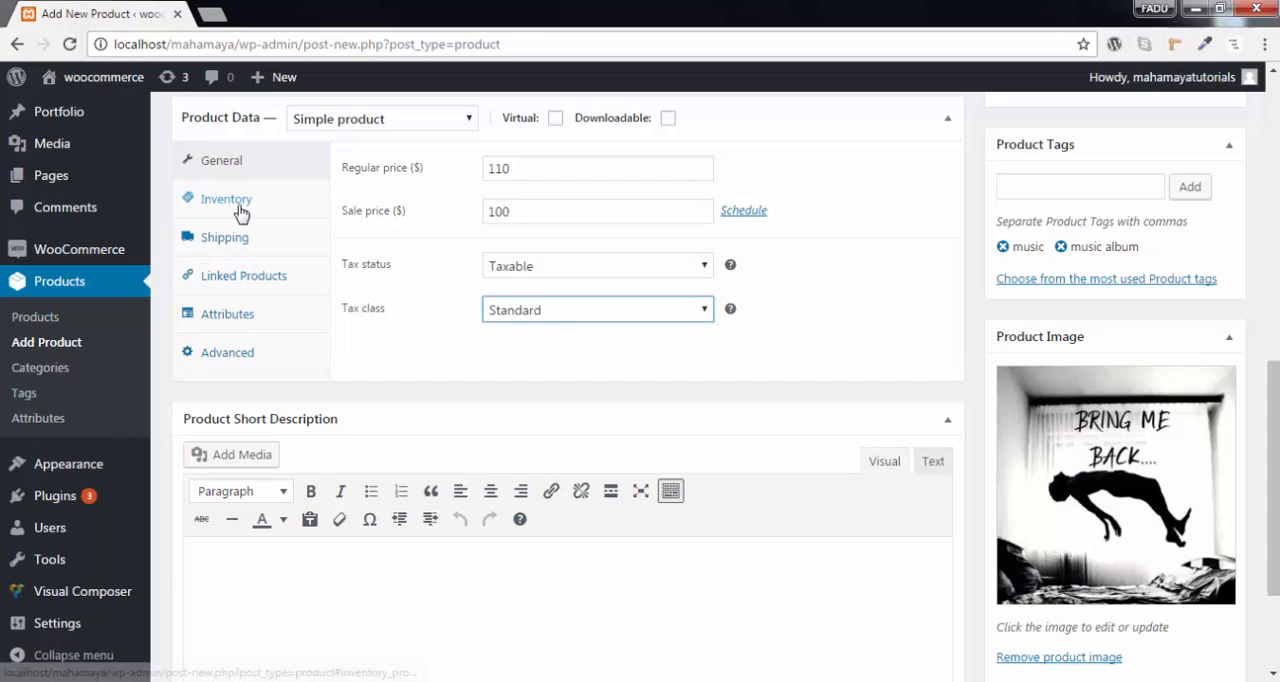
Enter SKU 00000123 under Inventory, then view the Shipping and Linked Products tabs
click(226, 198)
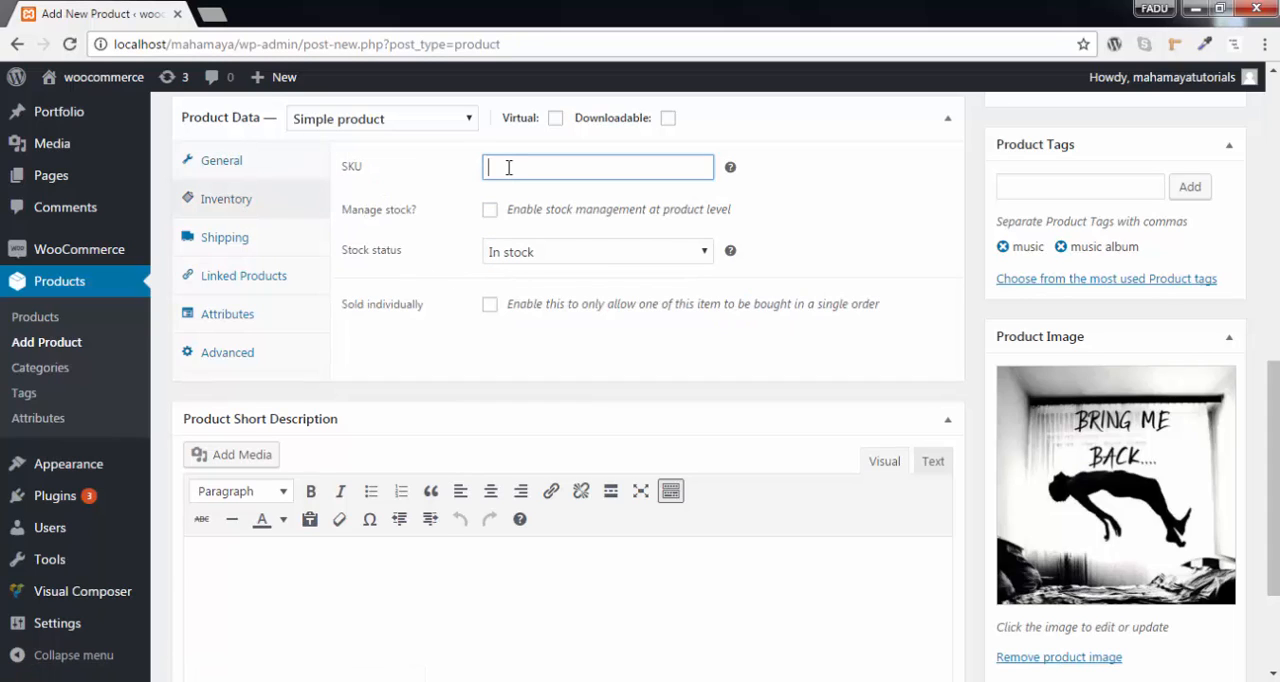
text(00000123)
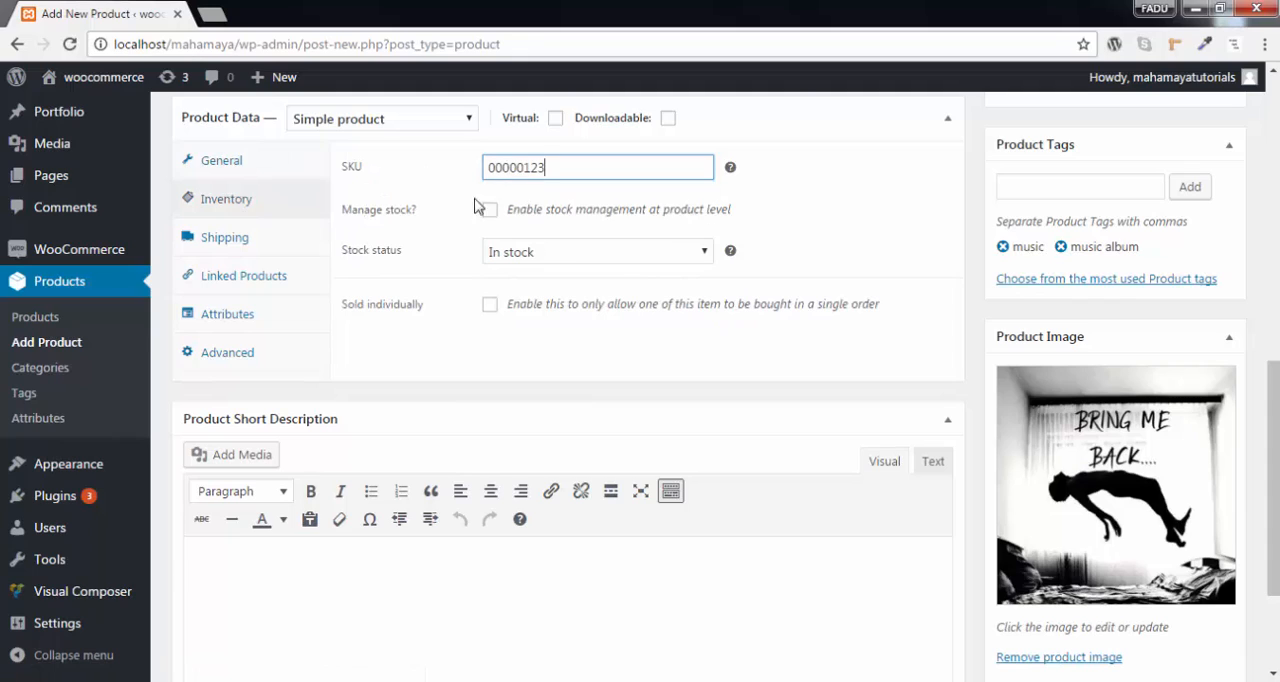
mouse_move(466, 219)
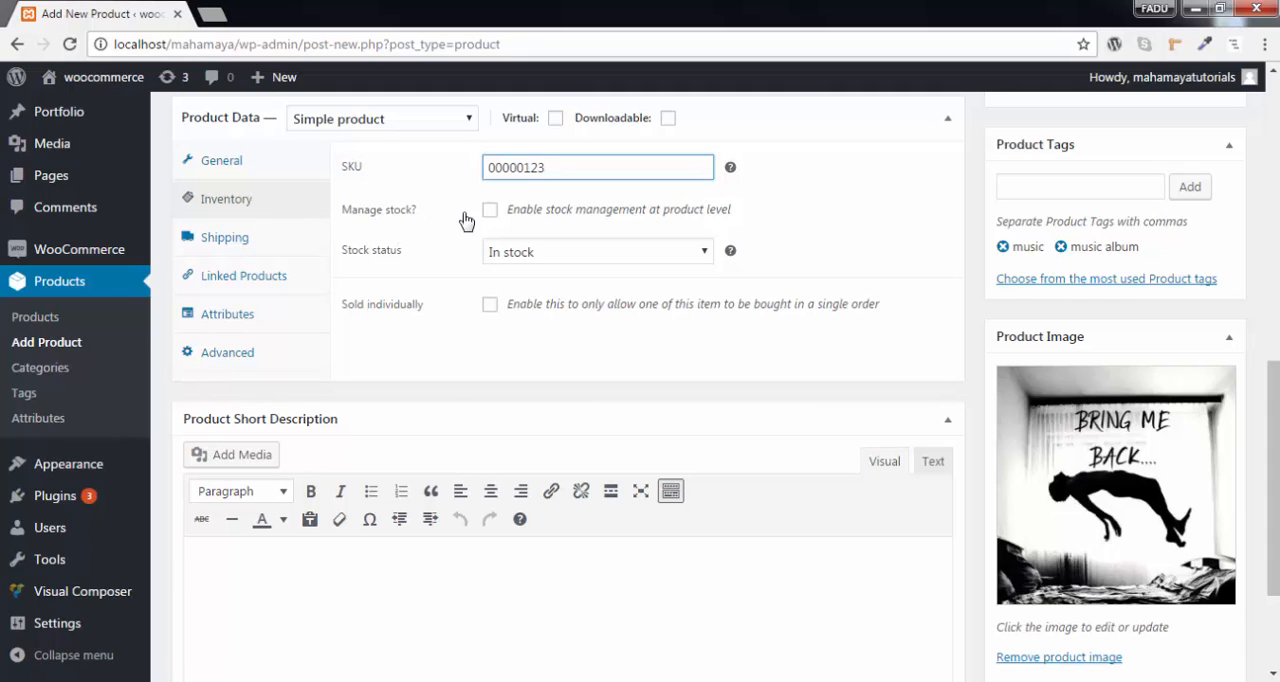
mouse_move(230, 237)
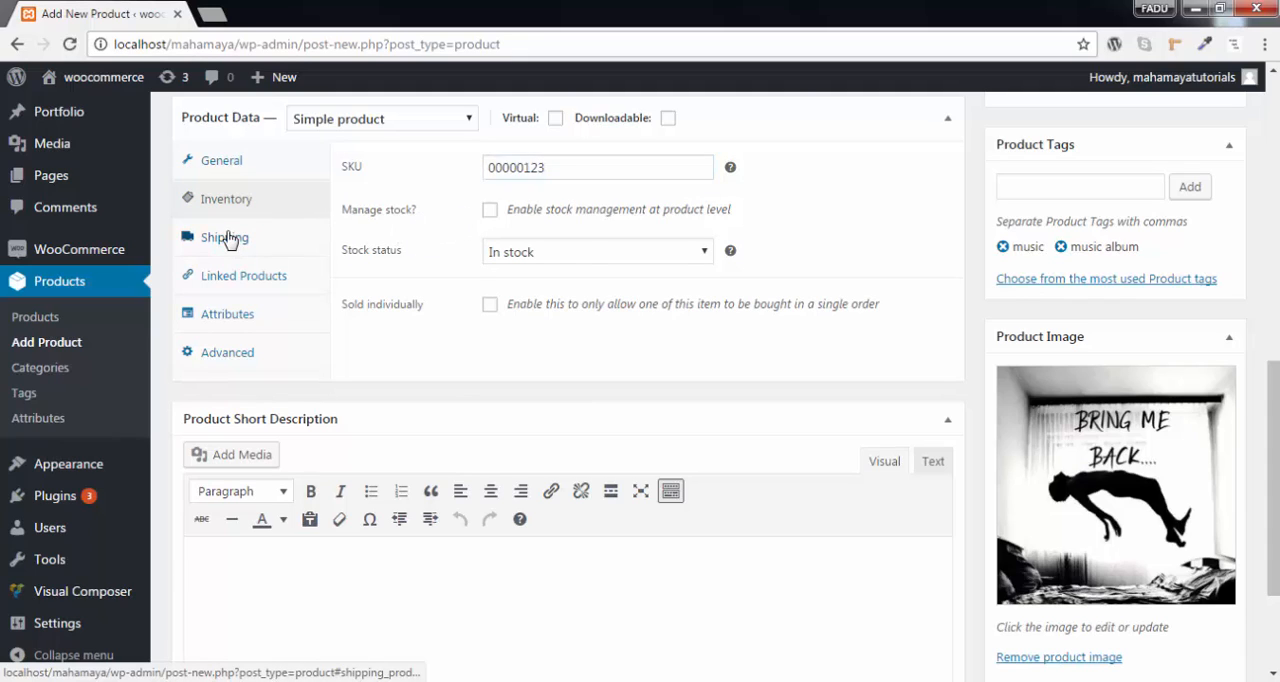
click(224, 237)
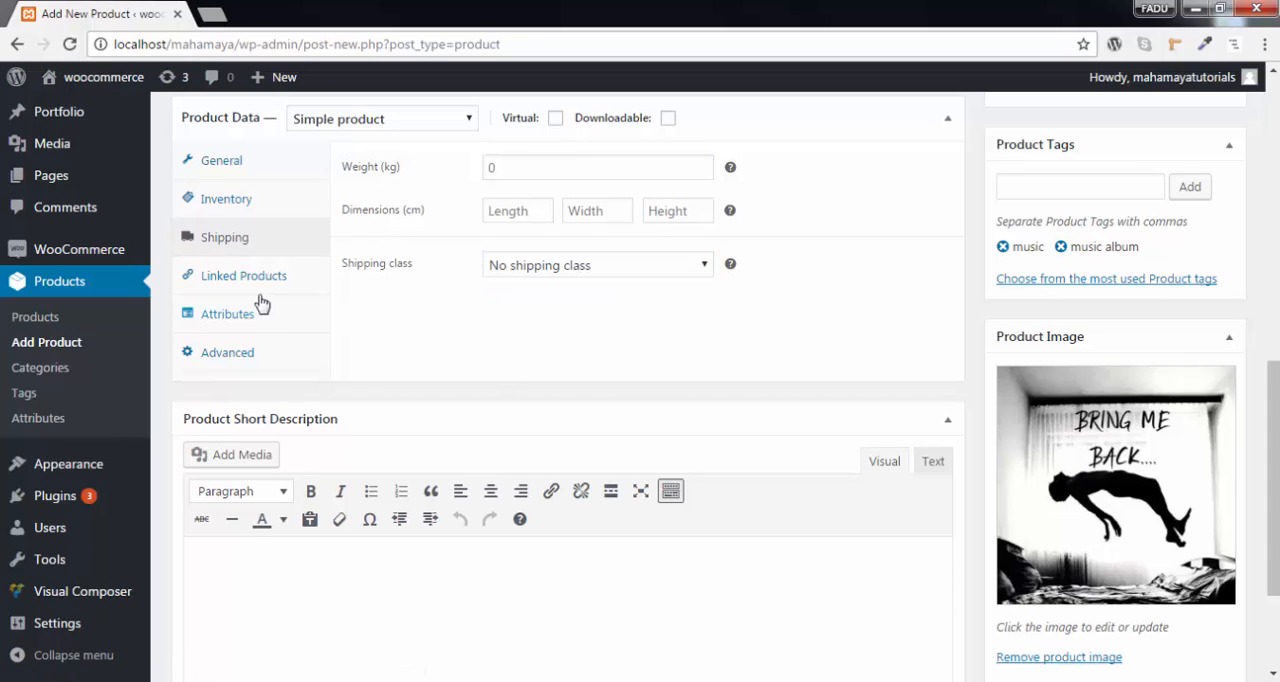
click(243, 275)
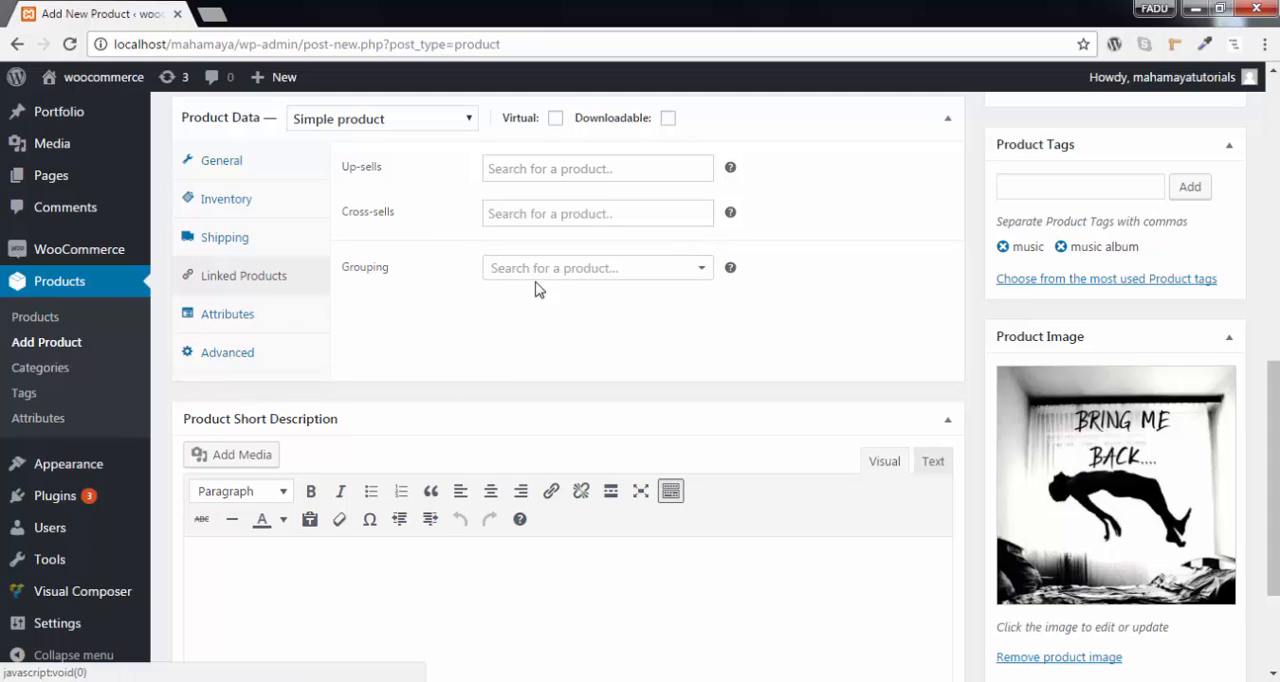
Group the product under '0000012 – music album' and check the Up-sells field
click(597, 267)
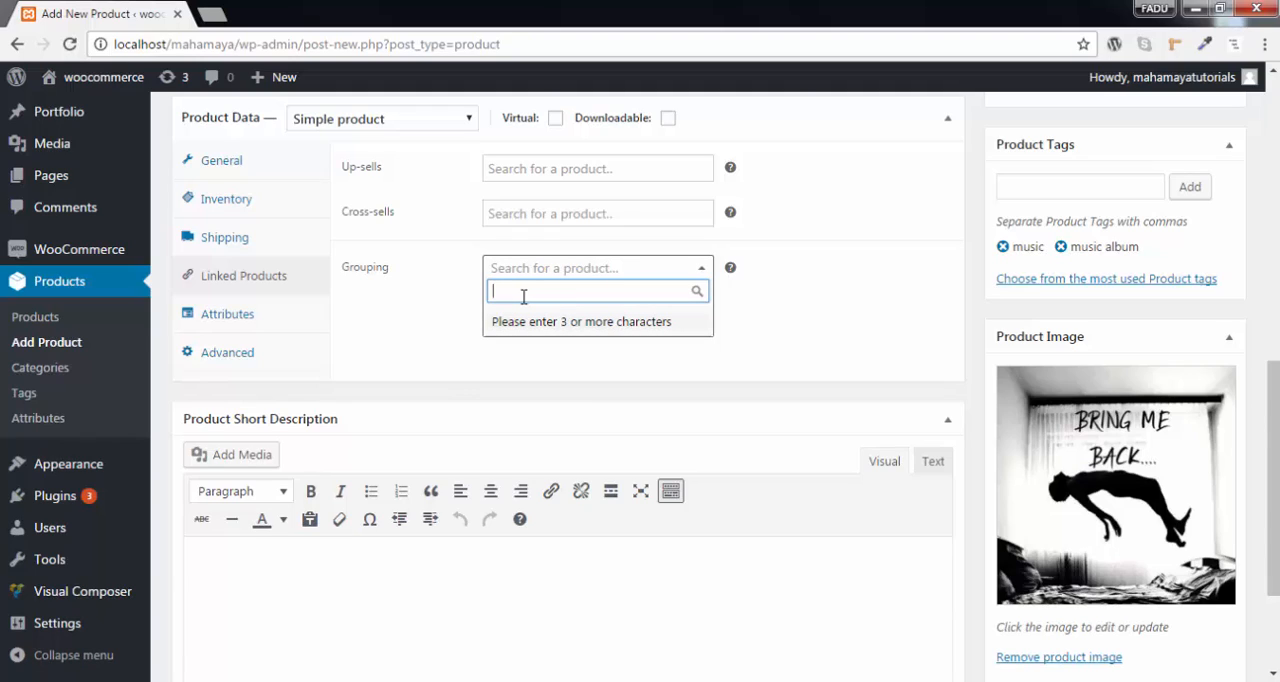
text(music albu)
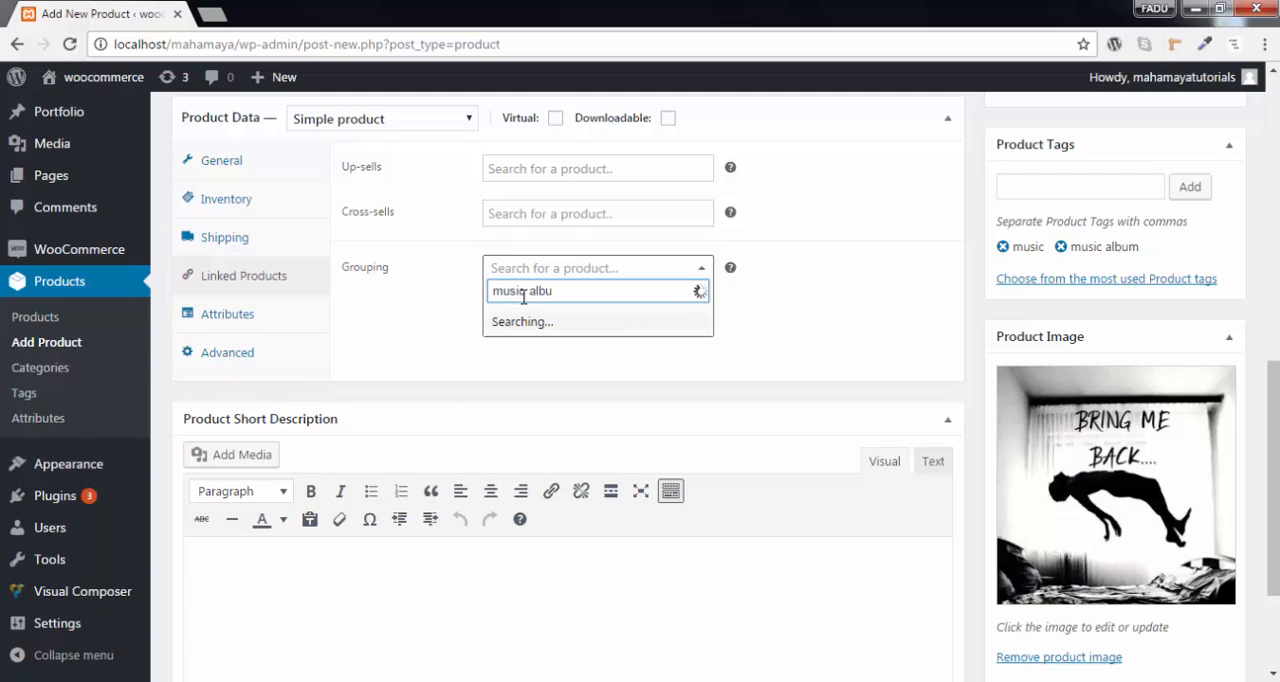
mouse_move(571, 330)
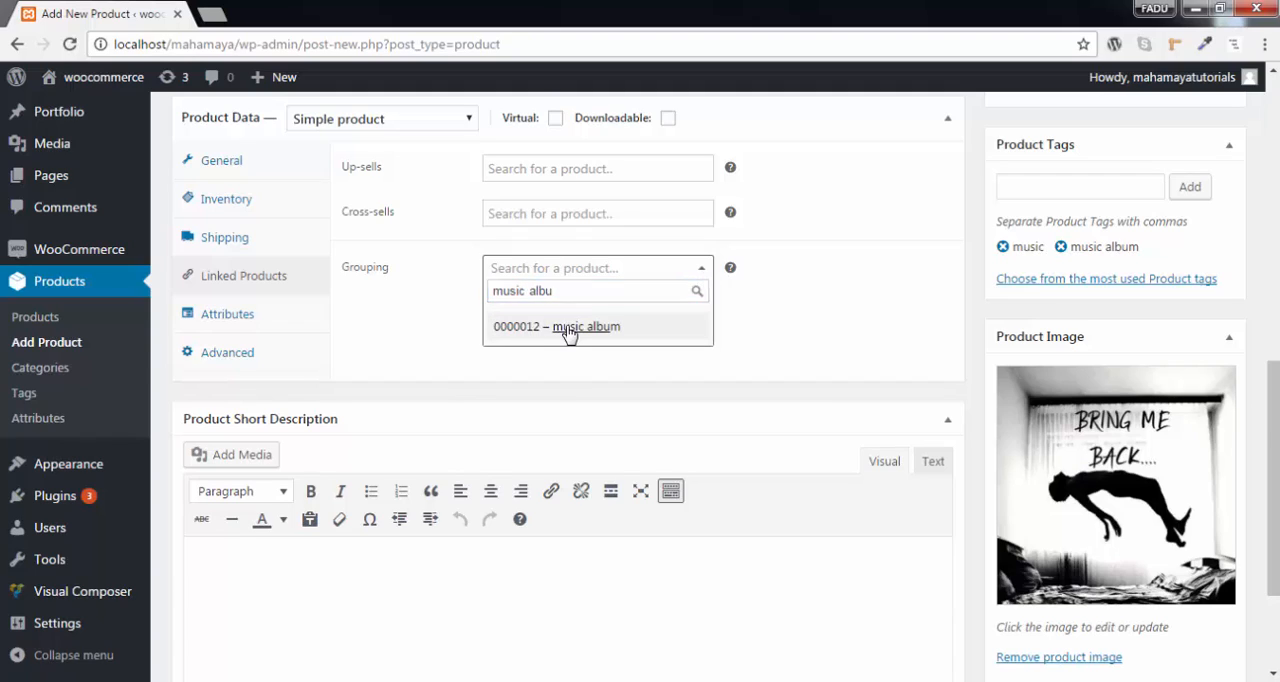
click(571, 326)
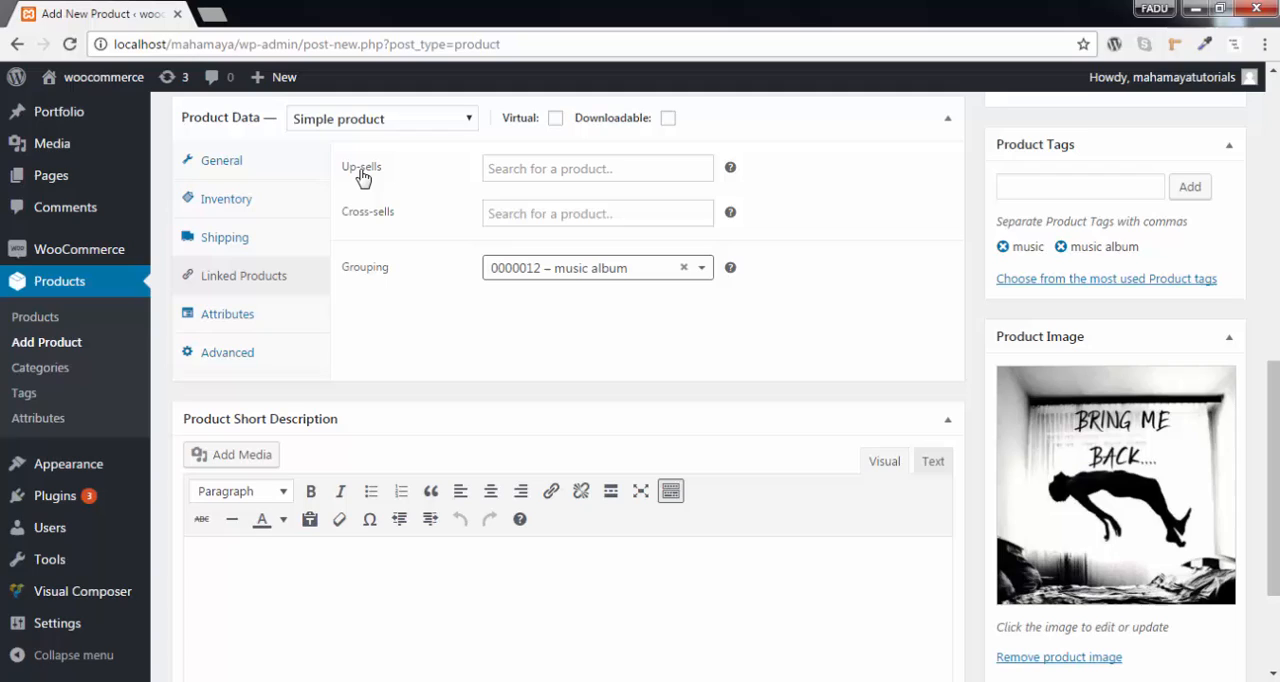
click(597, 167)
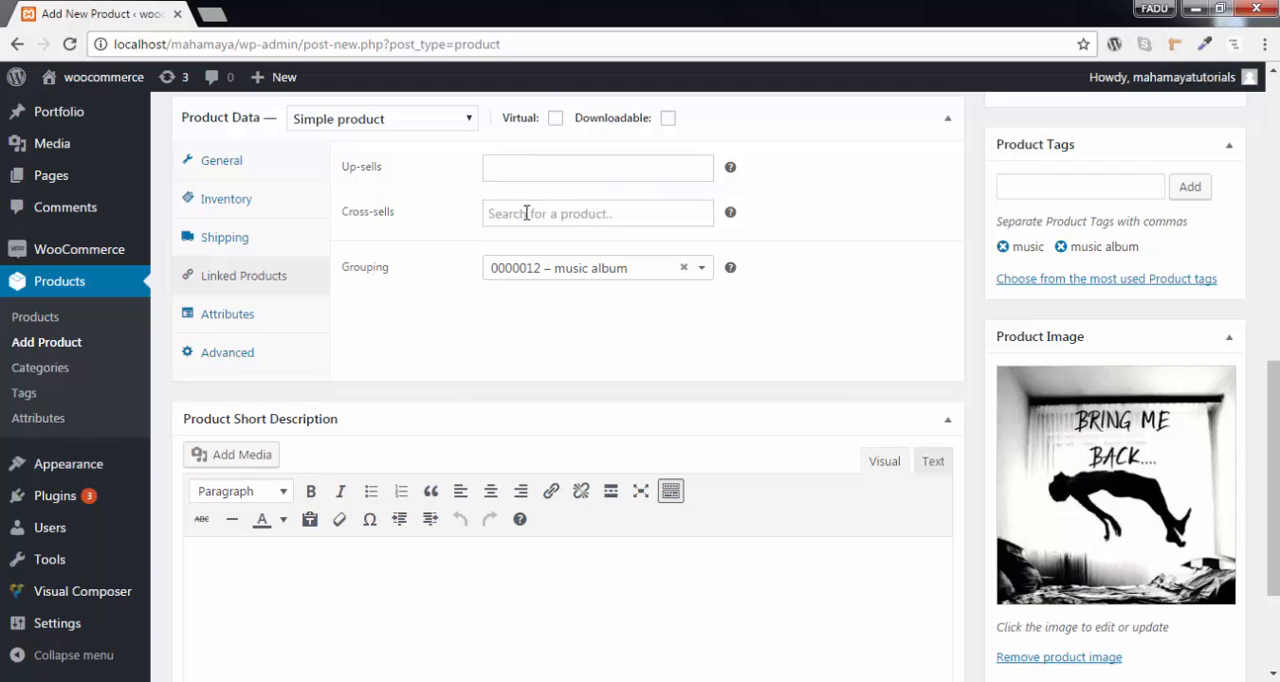
click(597, 167)
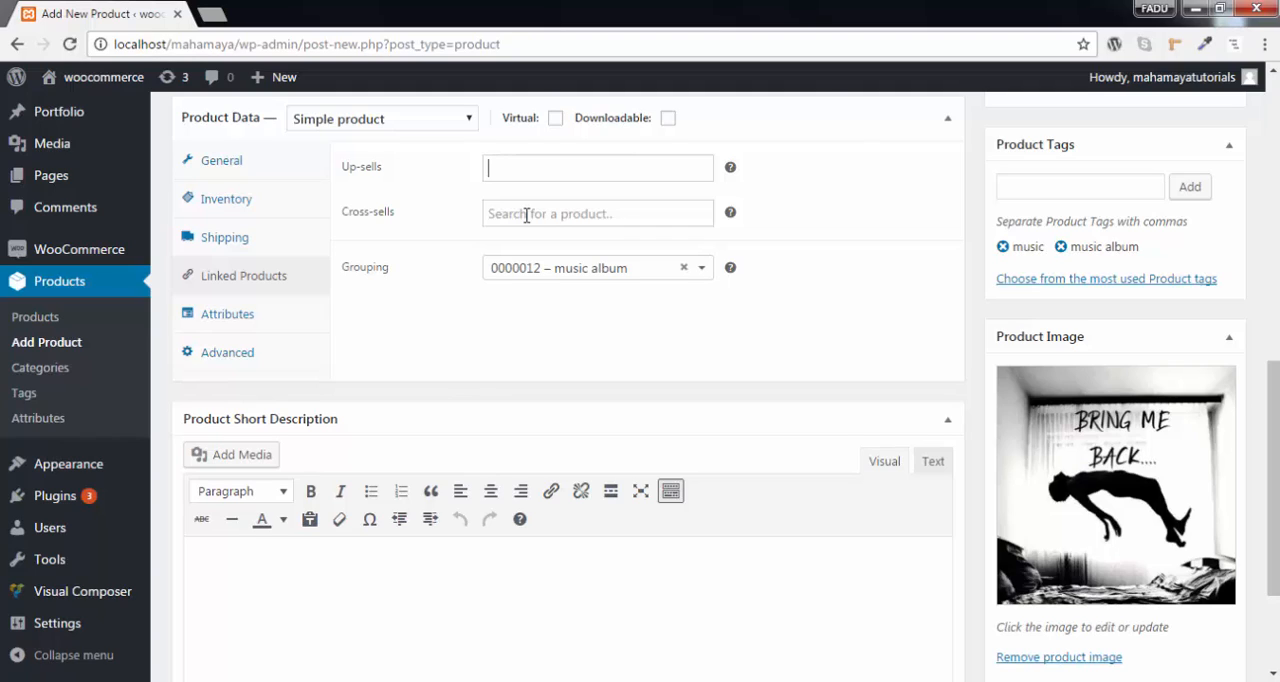
mouse_move(390, 181)
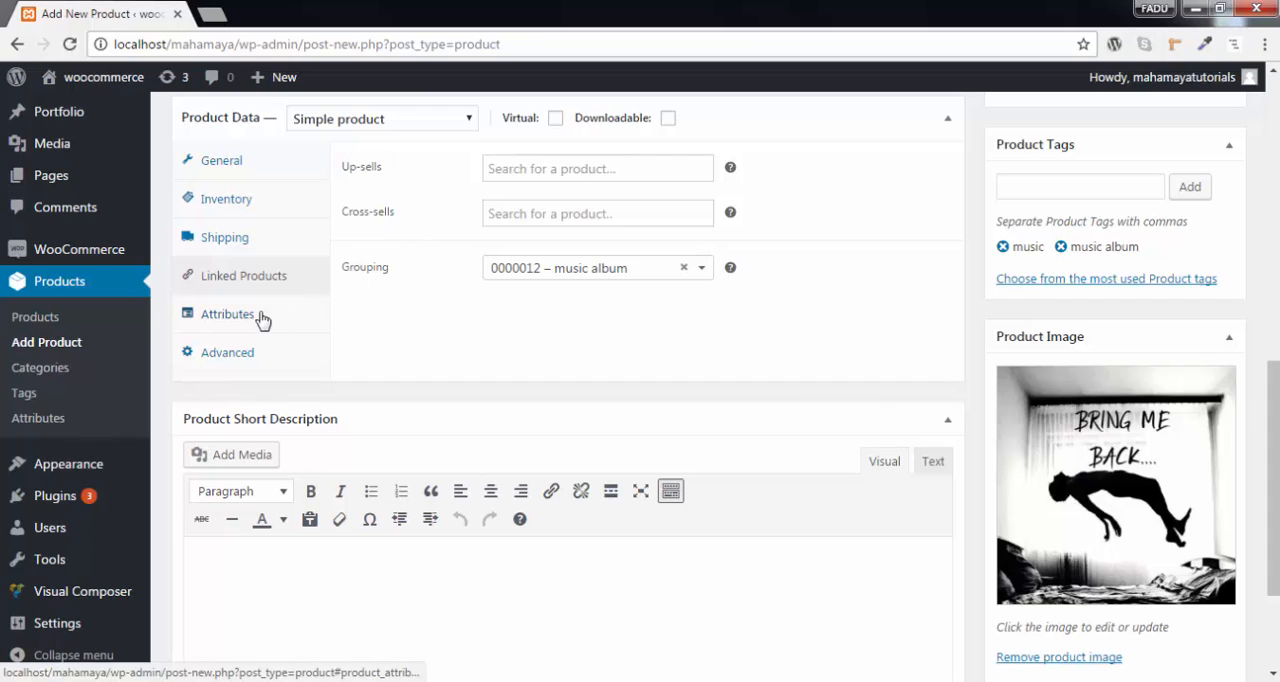
Add the short description 'bring me back album' and save the product as a draft
click(227, 352)
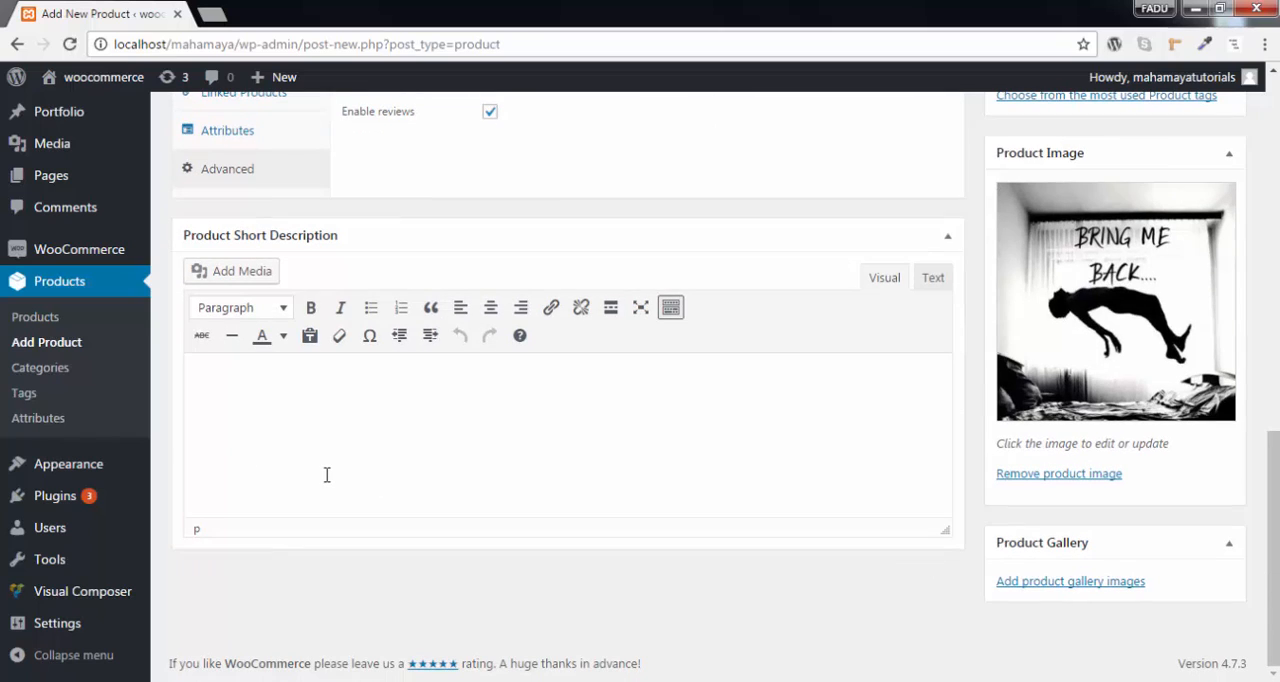
text(bring me back album)
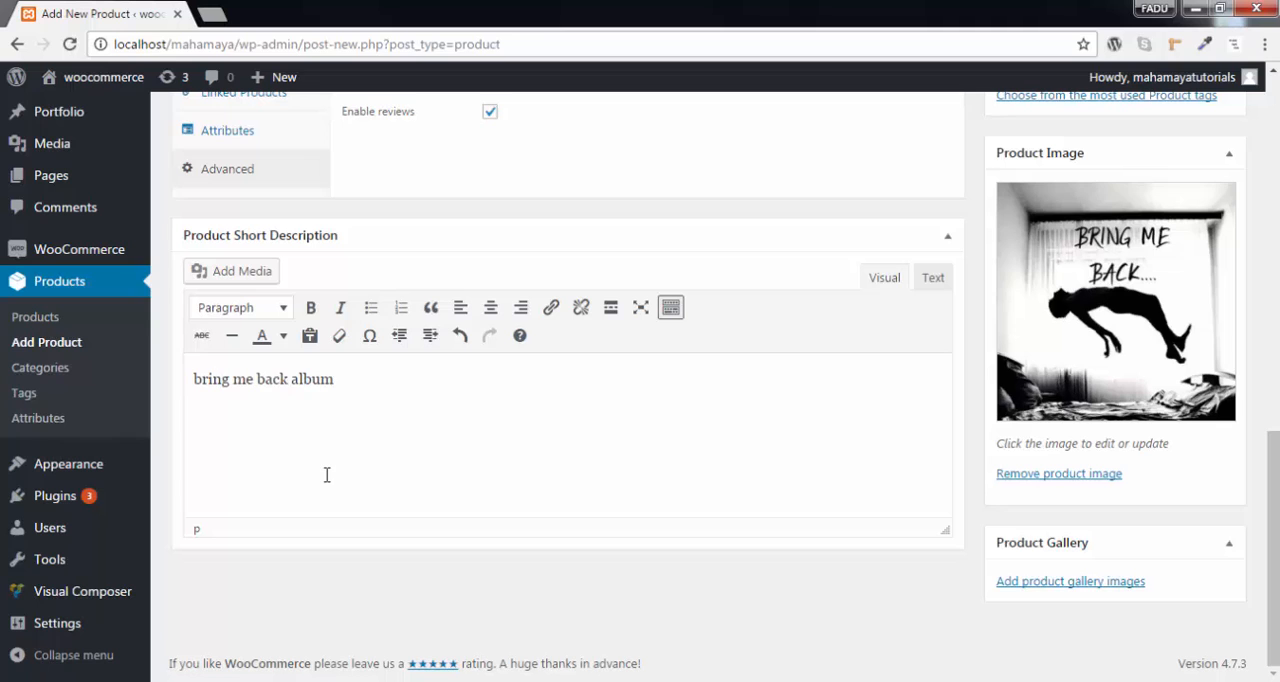
click(1203, 327)
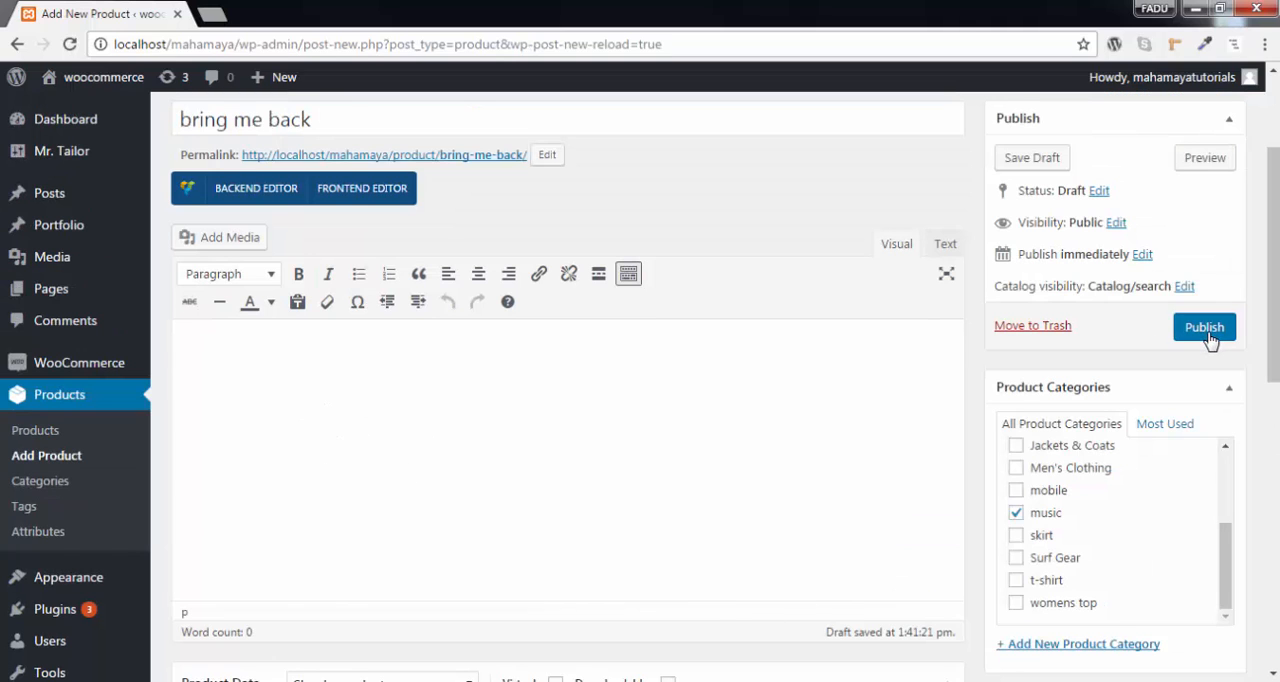
Publish 'bring me back' and preview its product page showing the $100 sale price
click(1204, 327)
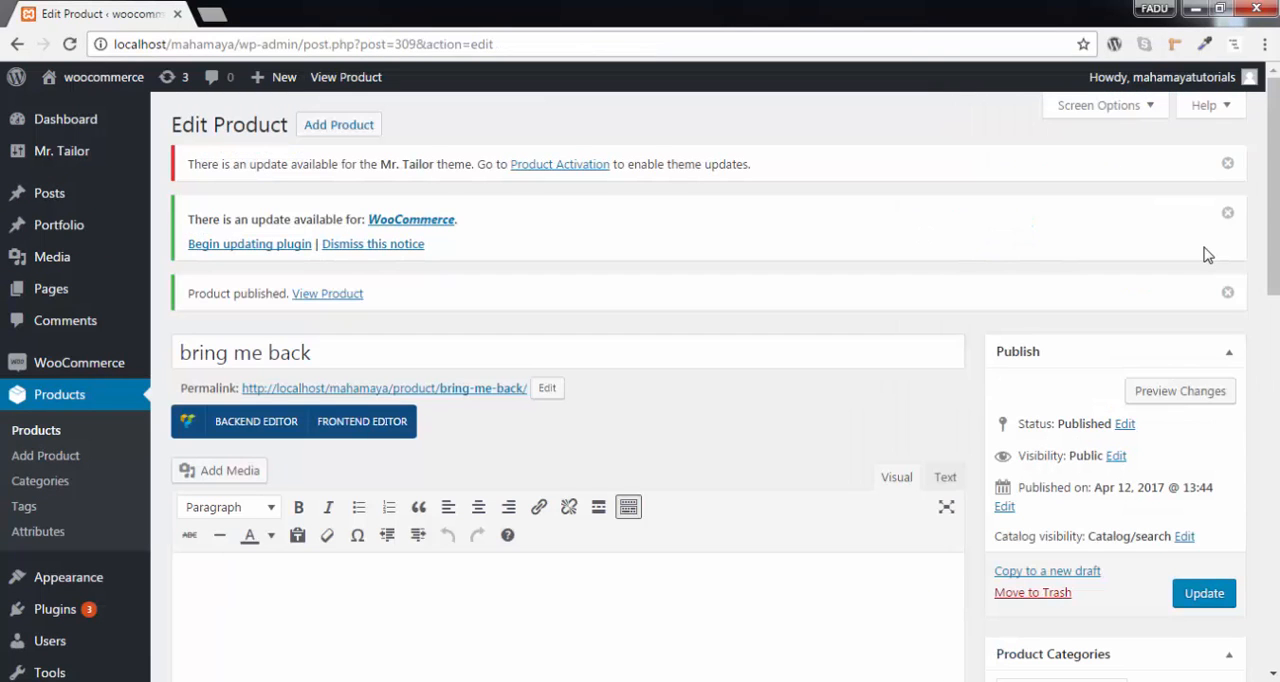
right_click(1180, 391)
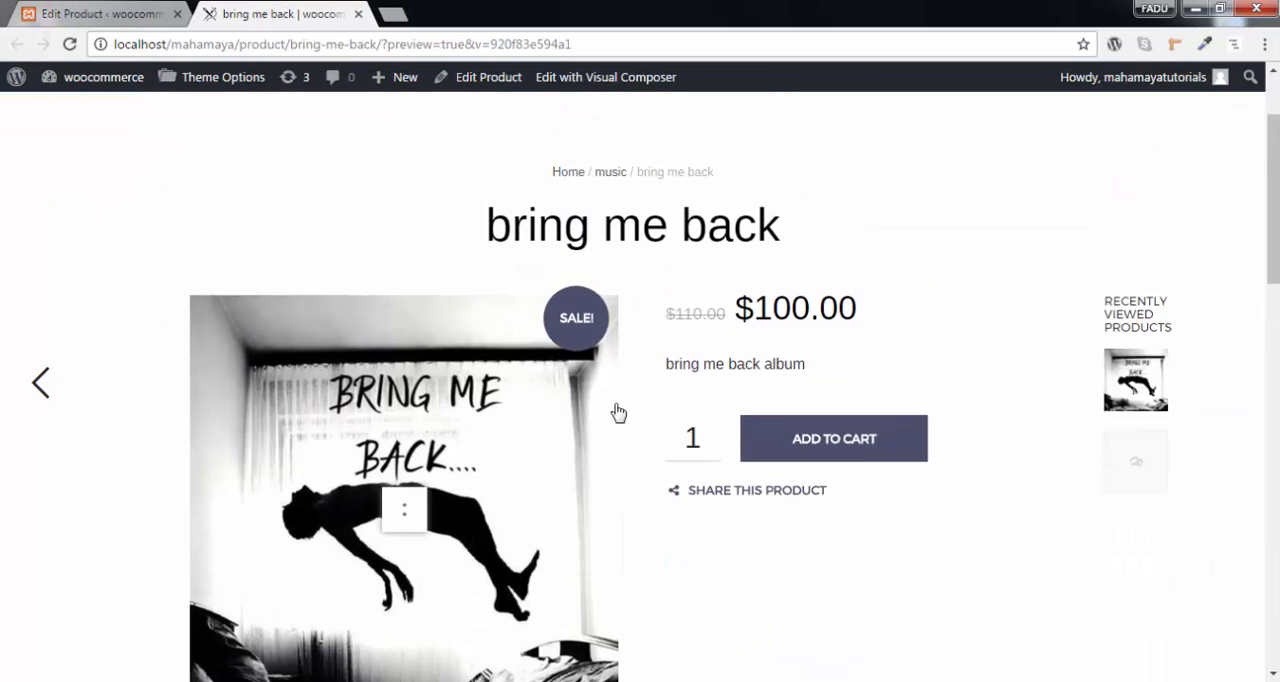
scroll(down, 3)
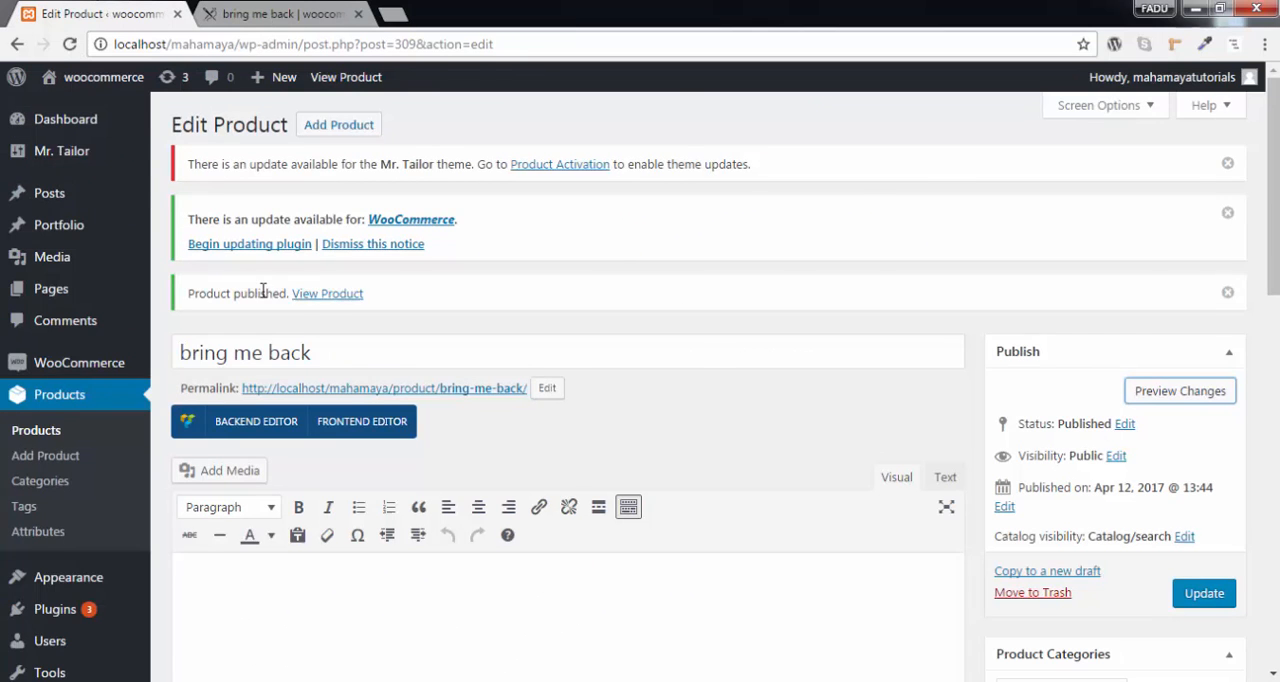
Open the music album storefront from All Products in a new tab, then return to the list
scroll(down, 3)
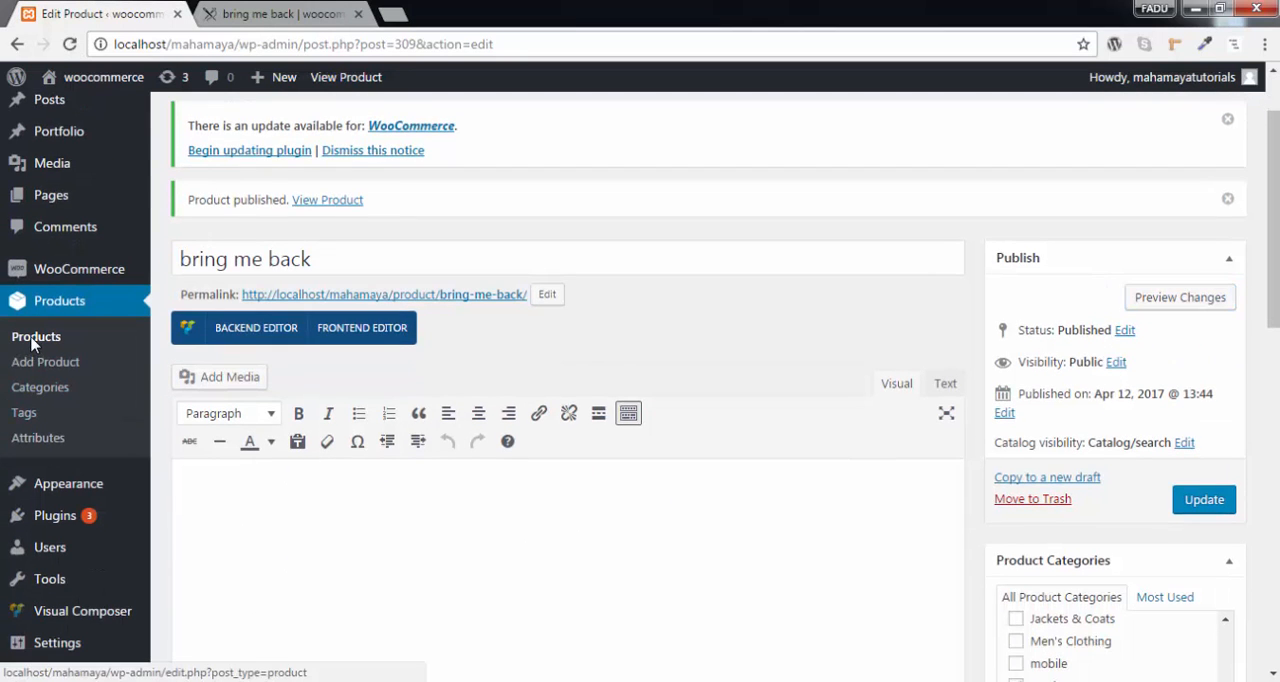
click(36, 336)
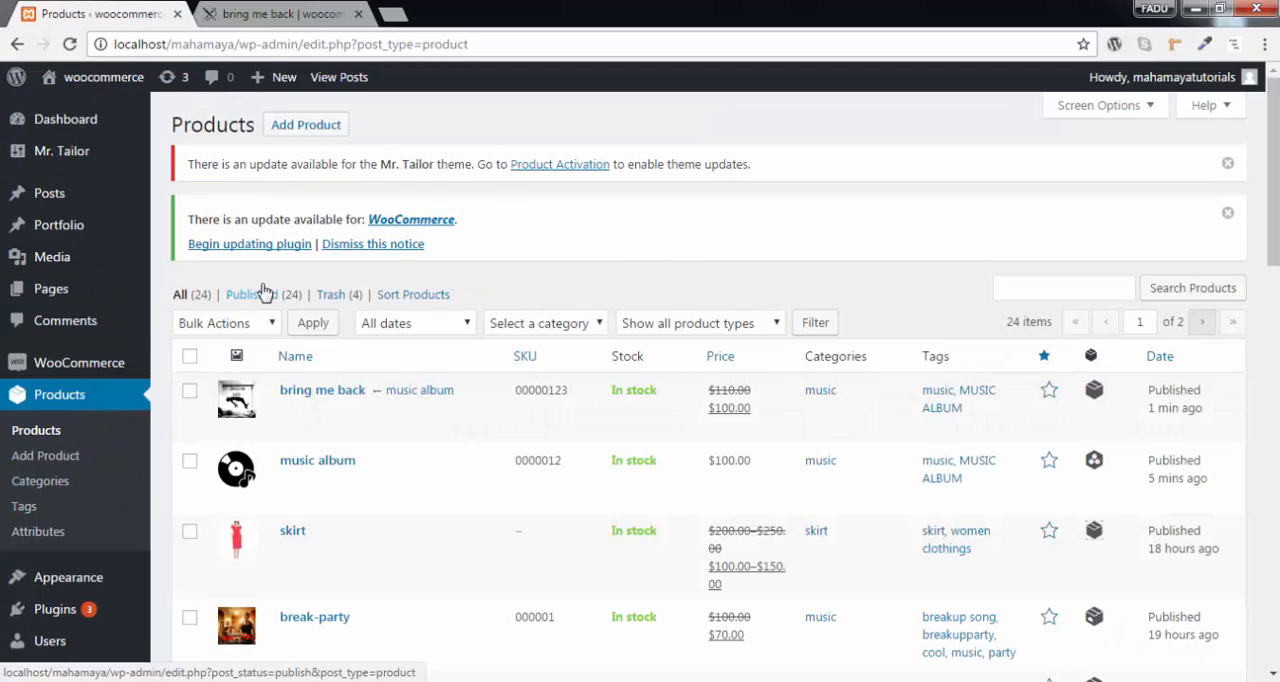
mouse_move(317, 460)
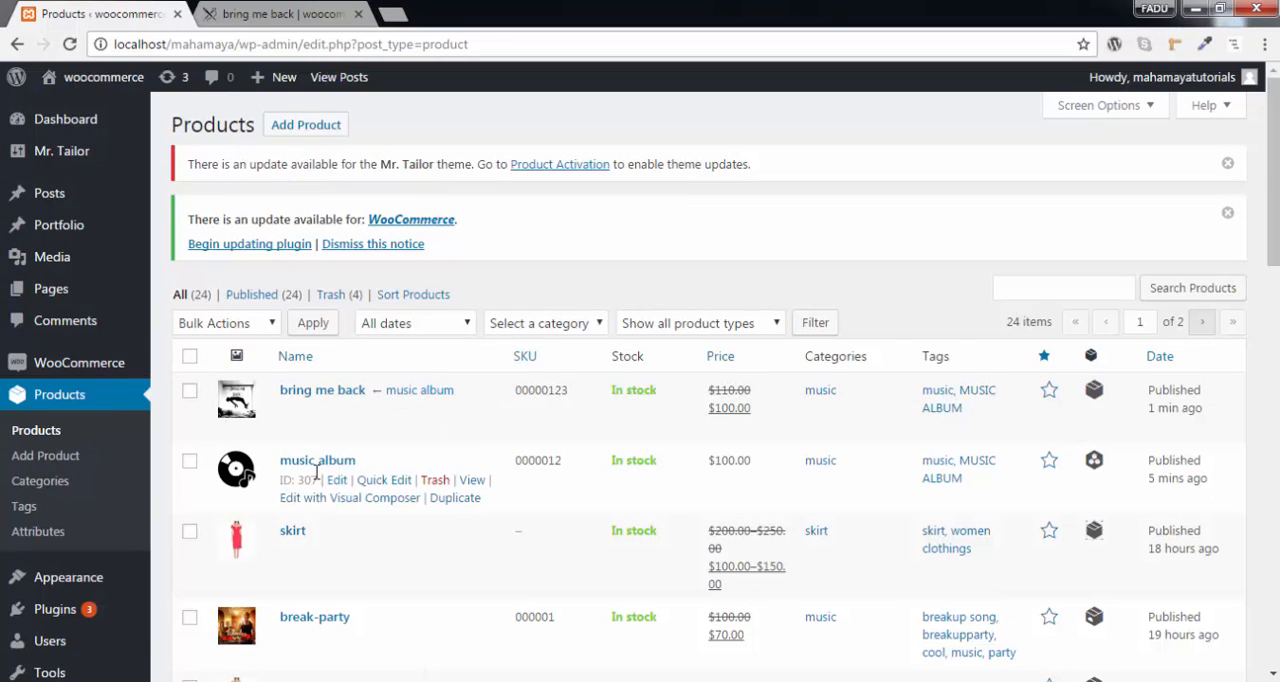
right_click(472, 480)
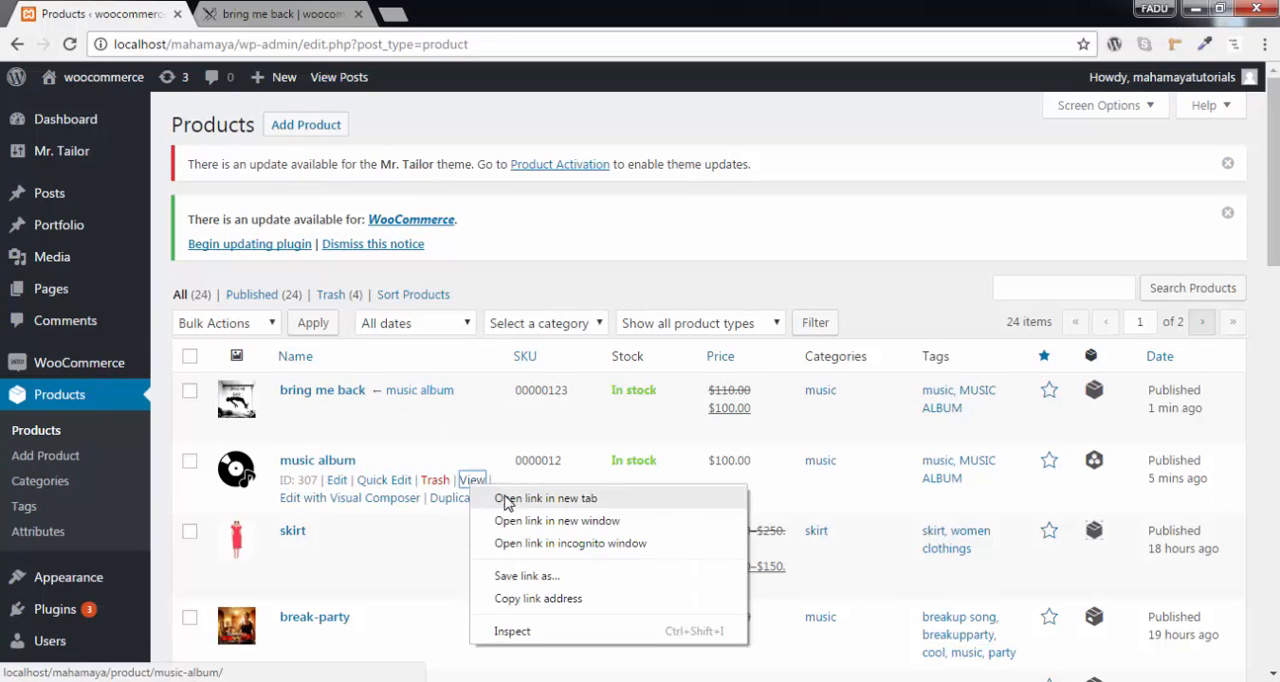
click(545, 498)
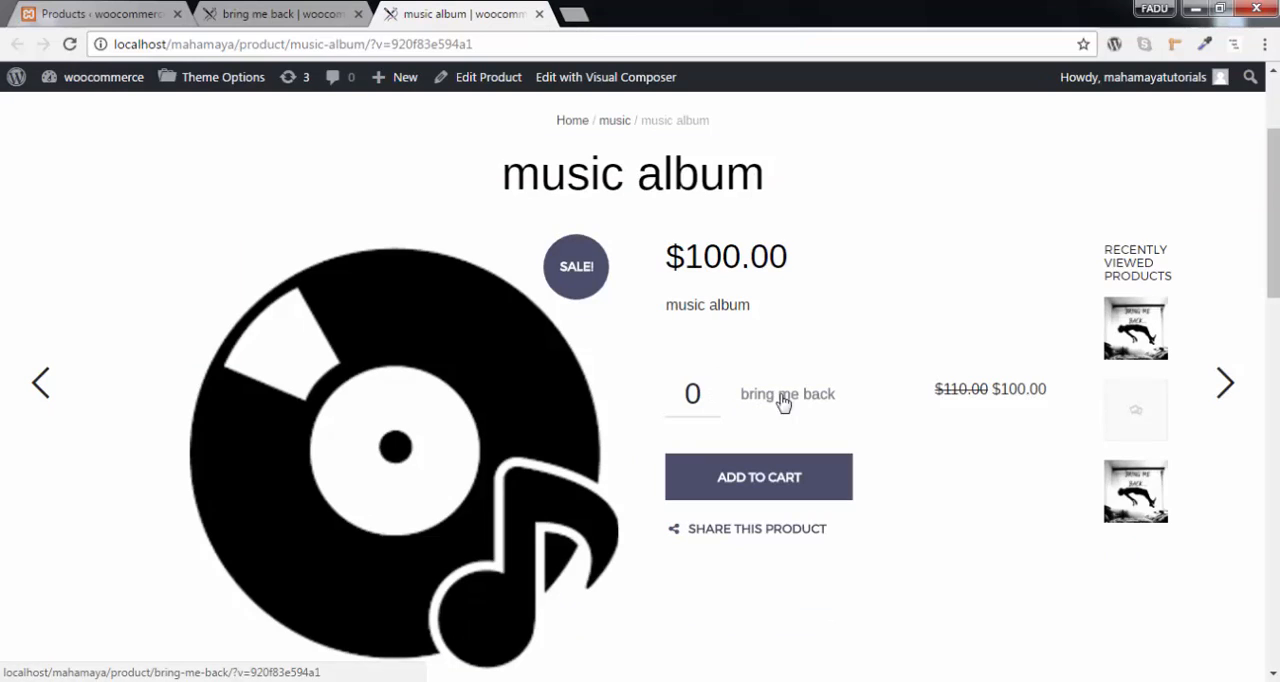
mouse_move(805, 427)
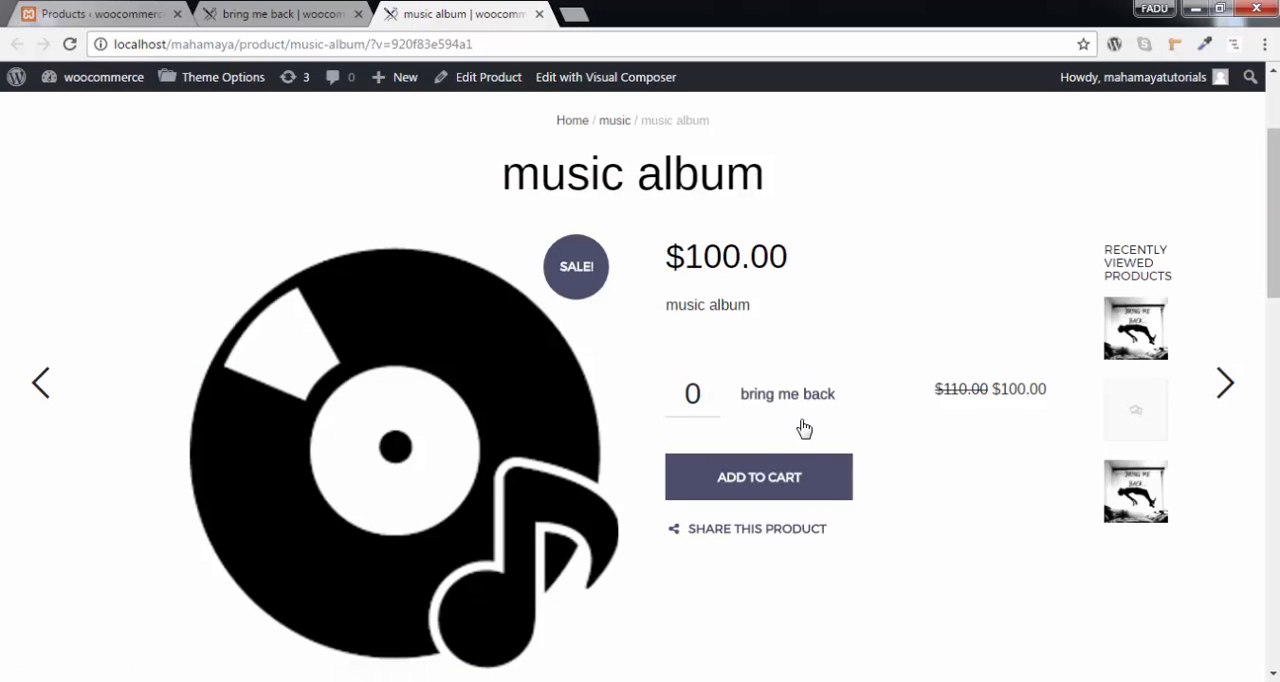
mouse_move(409, 181)
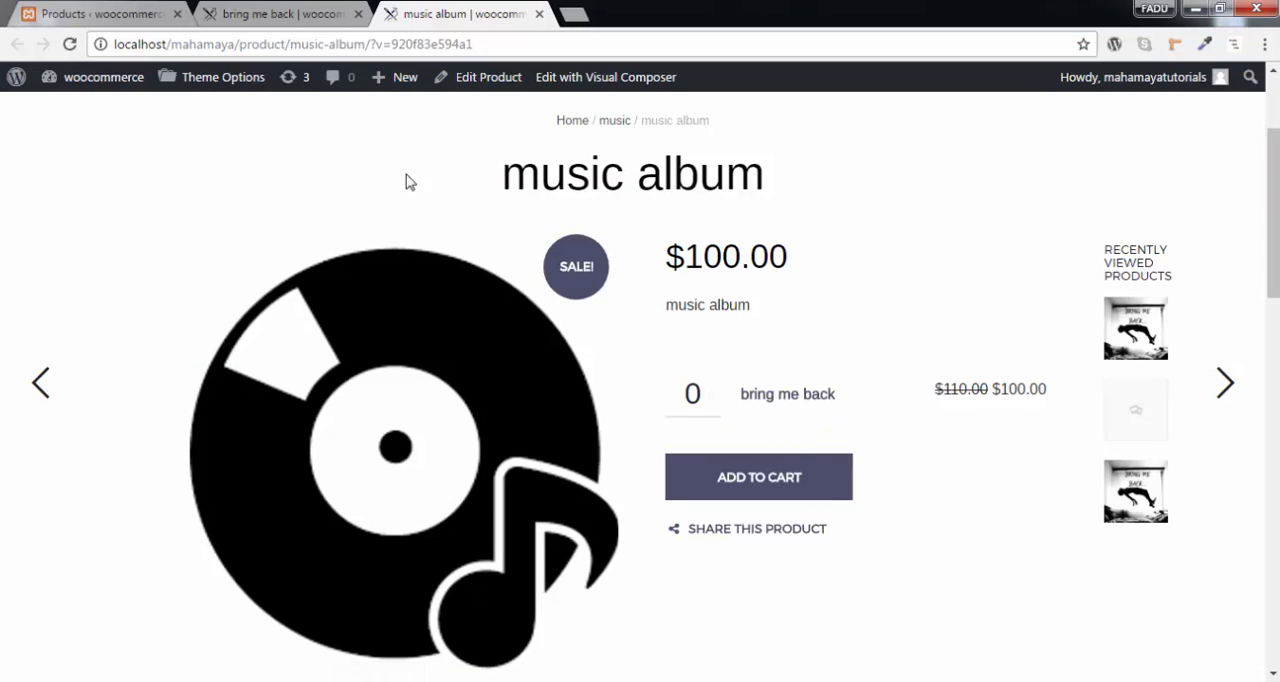
mouse_move(785, 402)
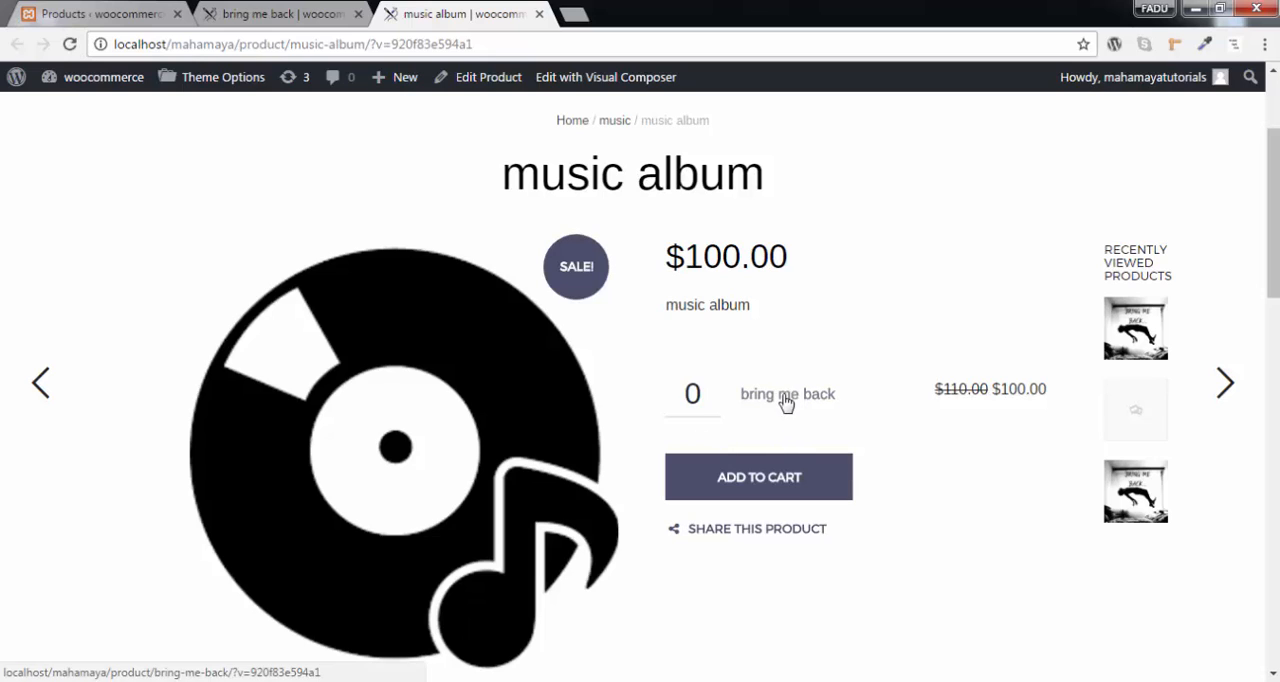
mouse_move(712, 406)
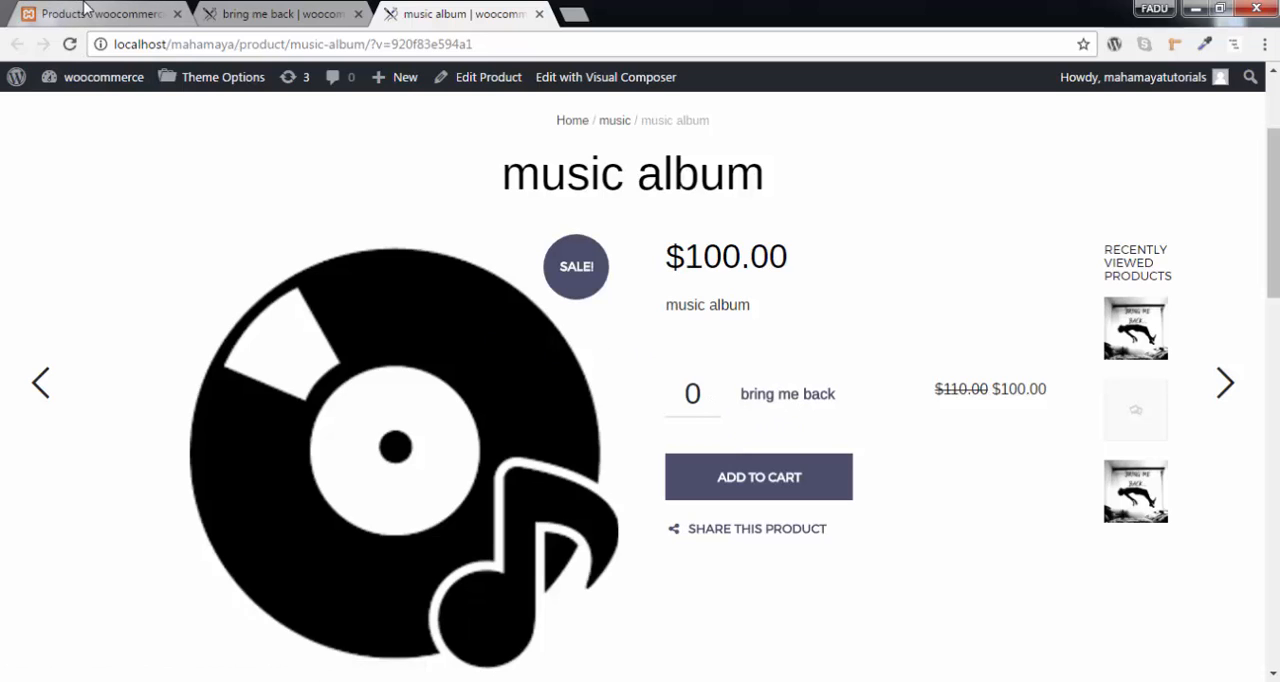
click(90, 15)
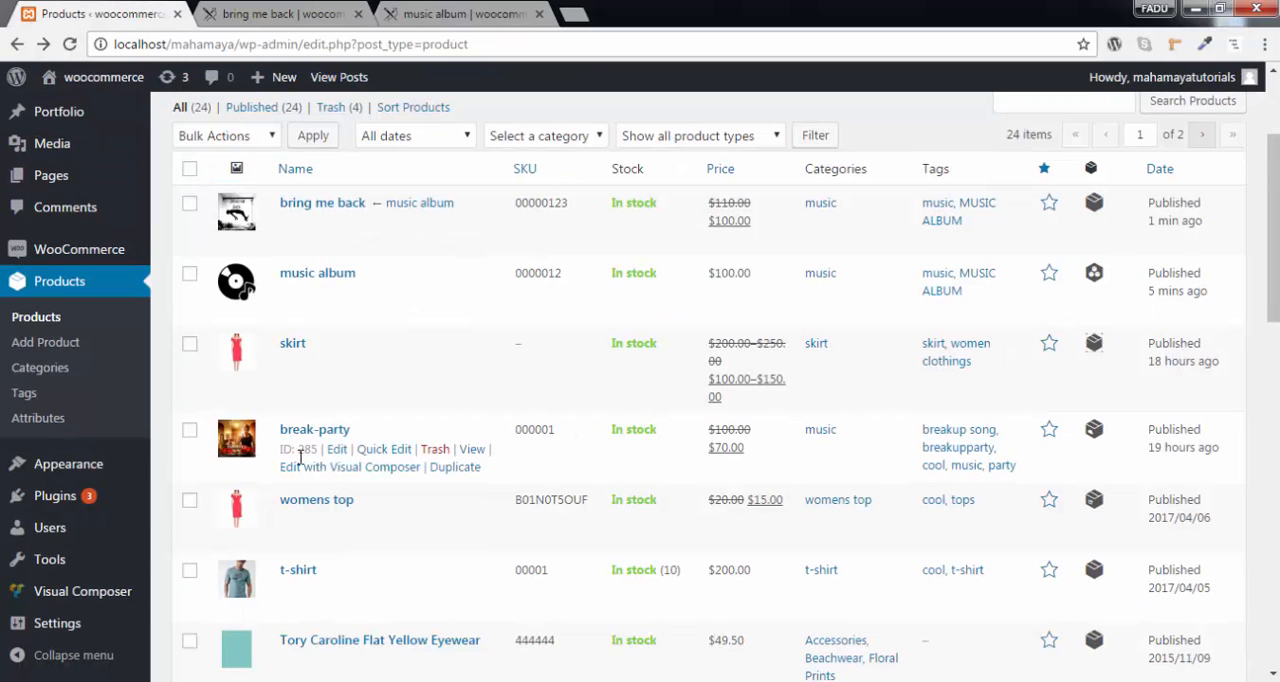
Add break-party to the 'music album' group in Linked Products and save it
click(337, 449)
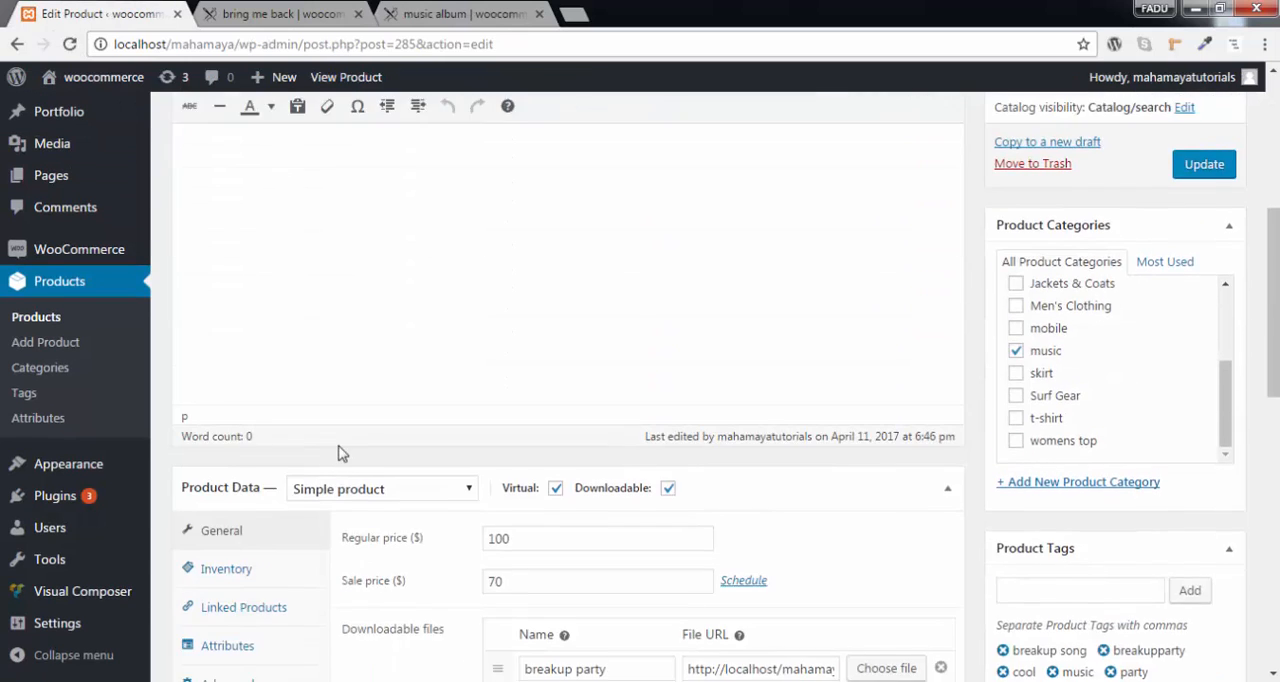
scroll(down, 3)
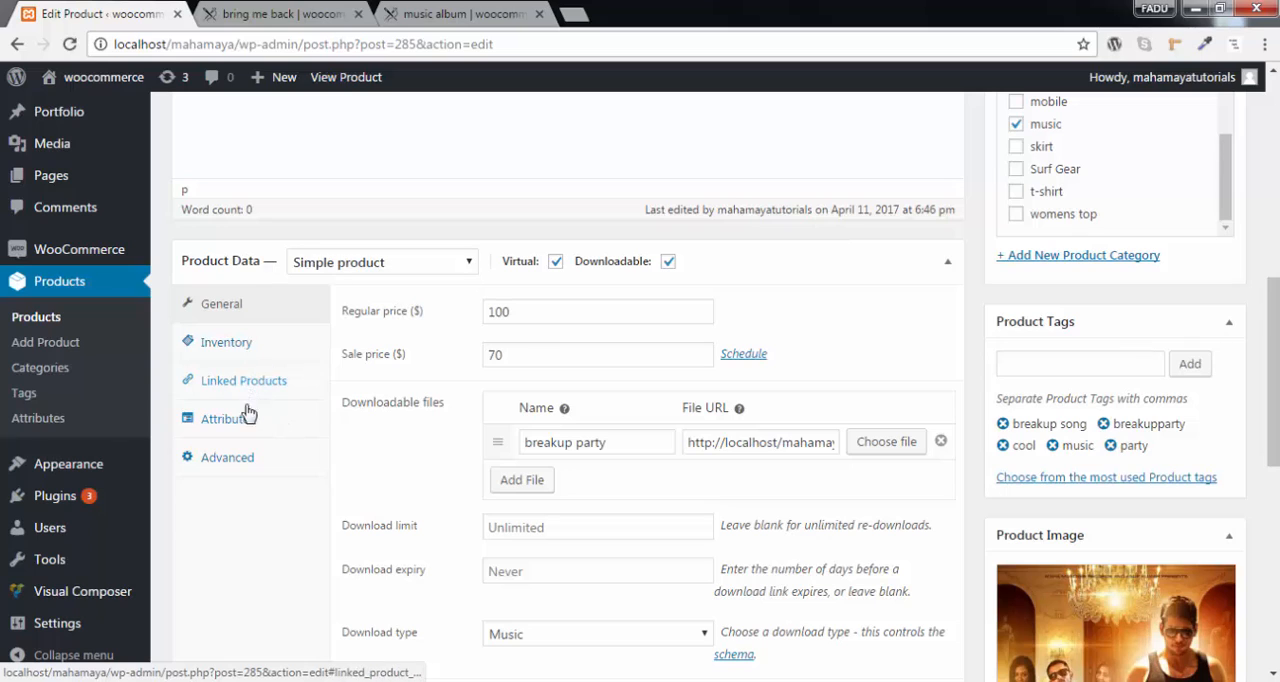
click(242, 380)
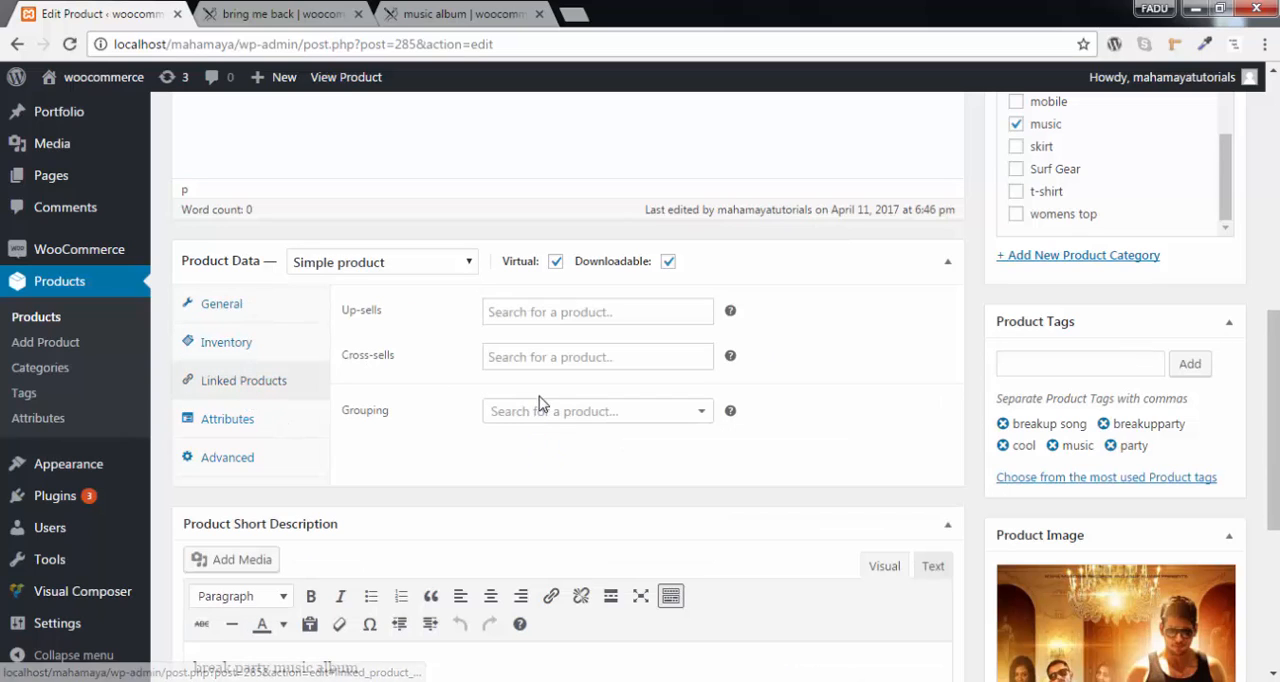
text(mu)
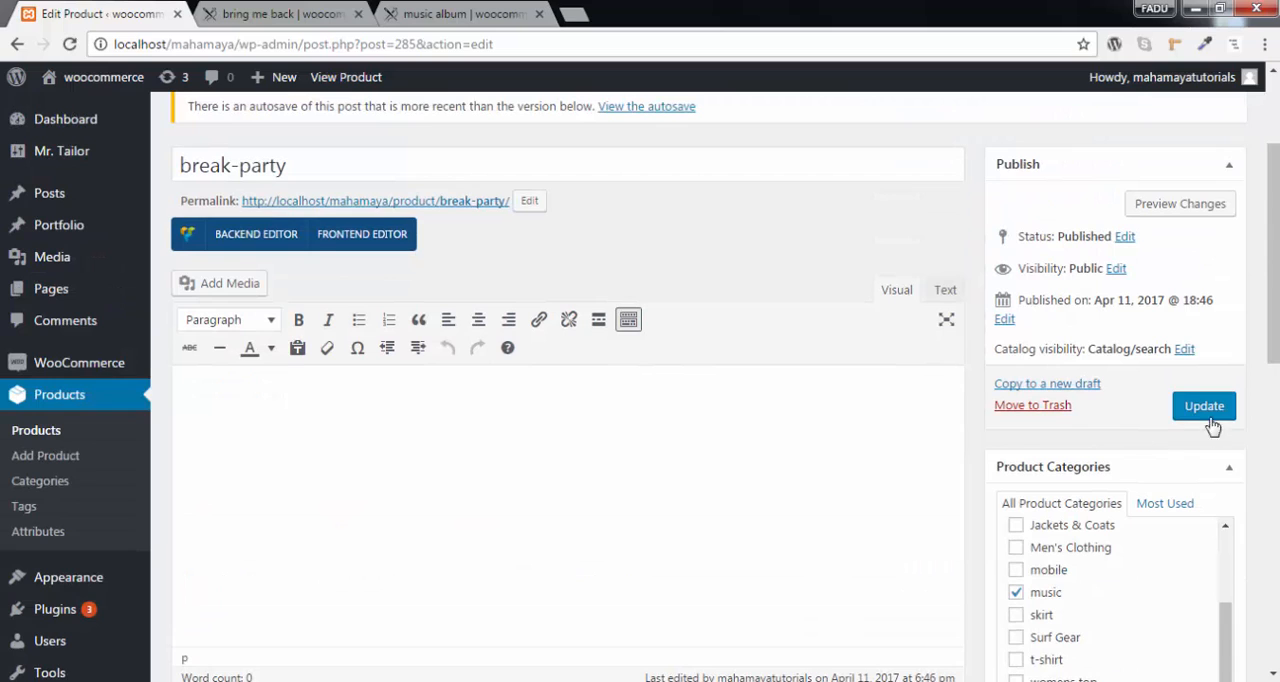
click(460, 14)
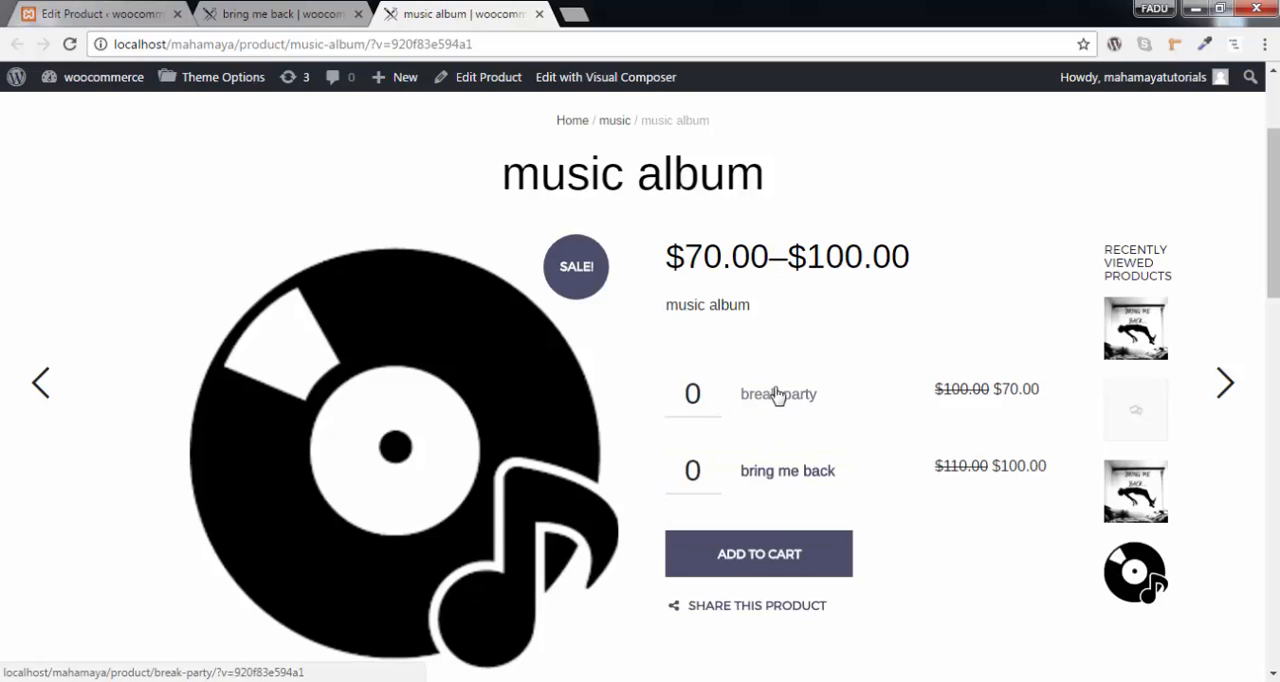
mouse_move(799, 480)
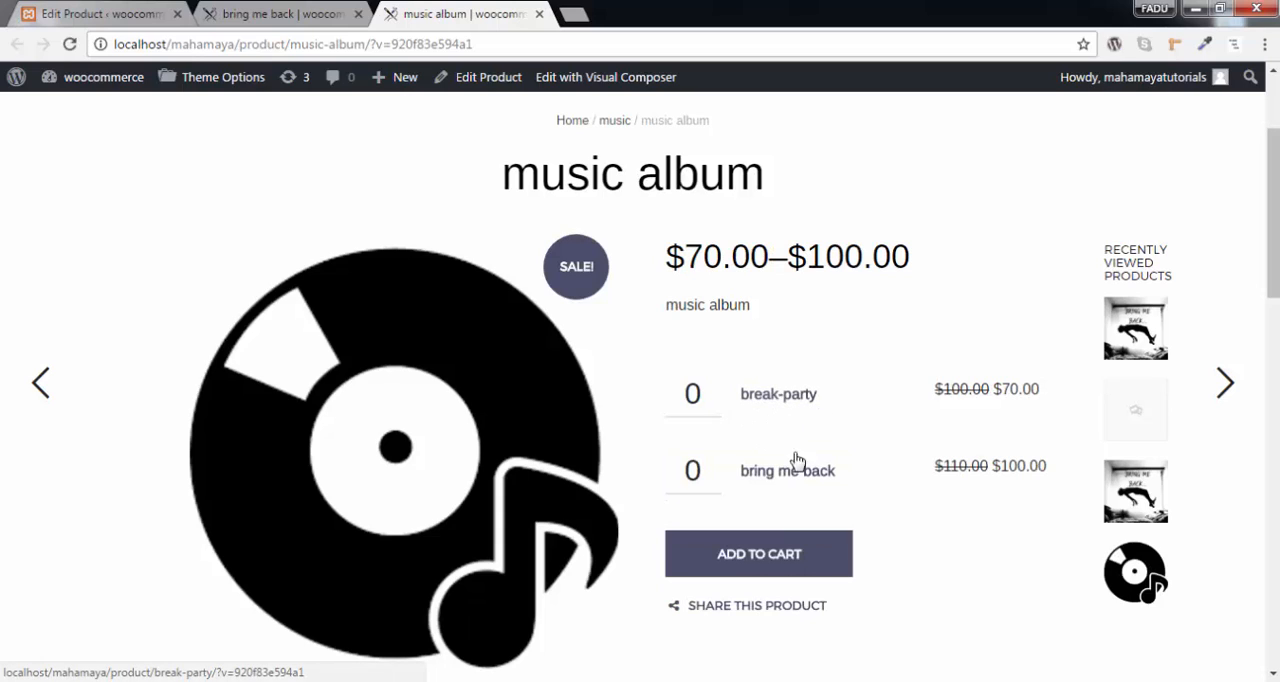
mouse_move(727, 396)
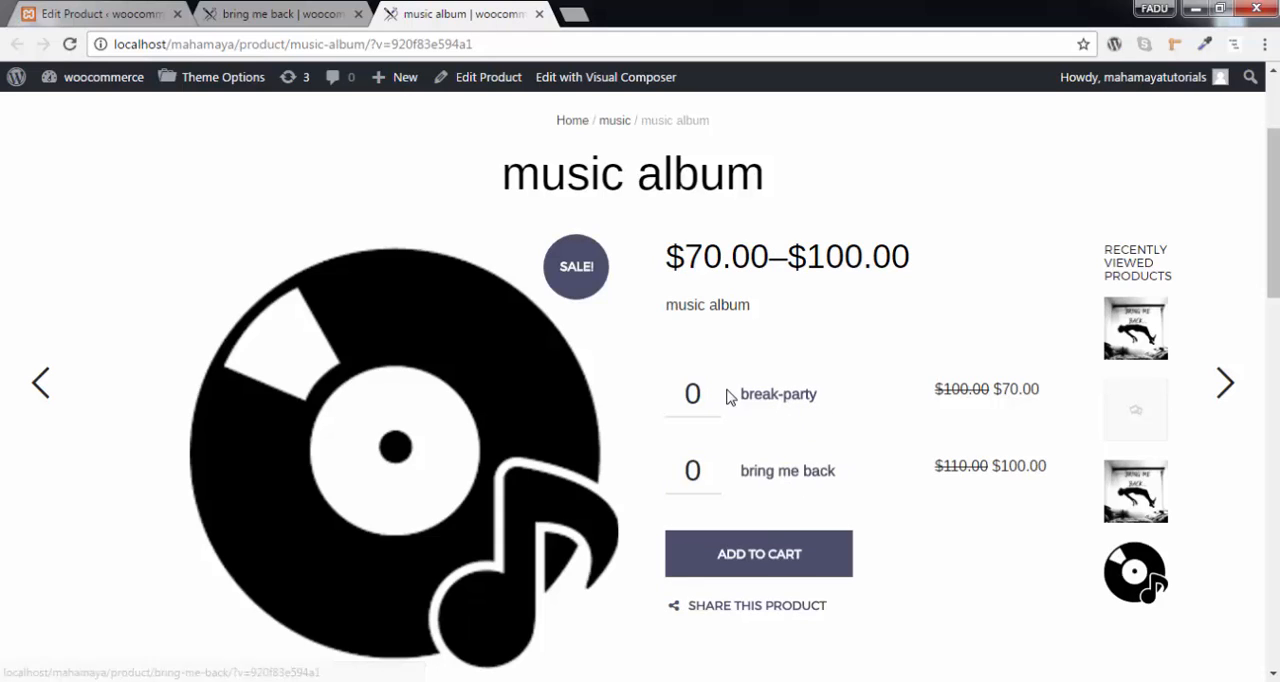
Add one break-party and one bring me back to the cart, then reopen break-party's editor
click(720, 388)
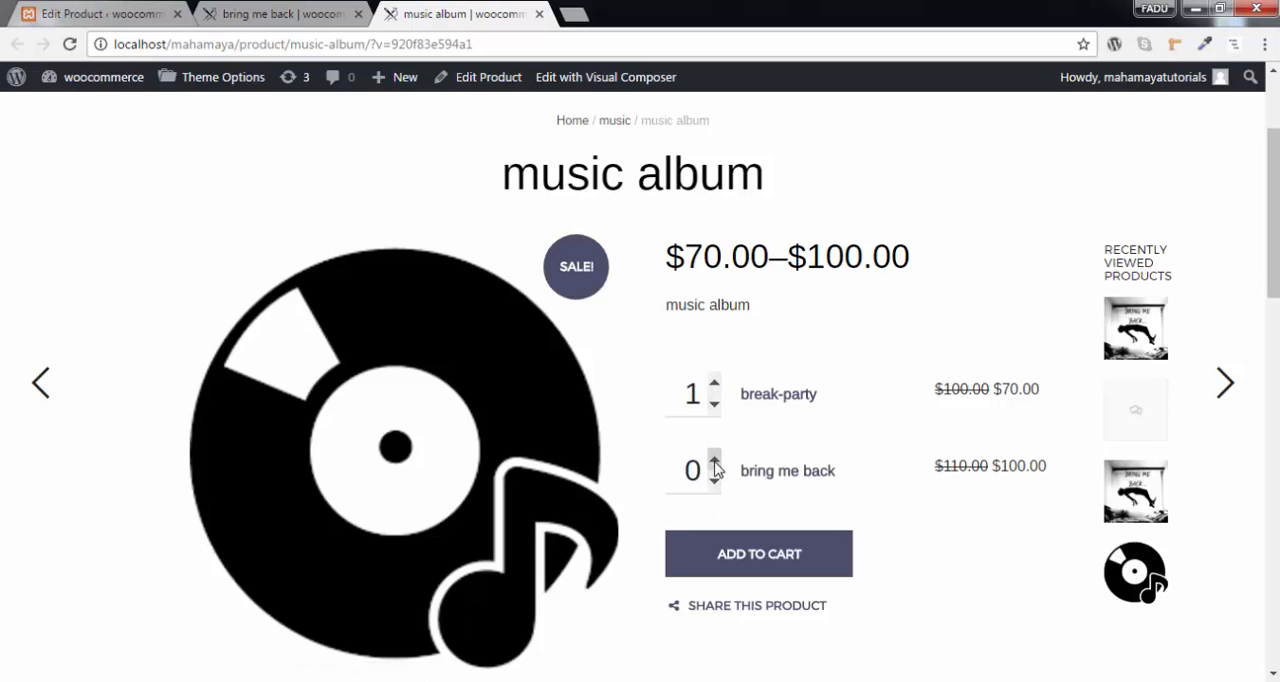
click(716, 463)
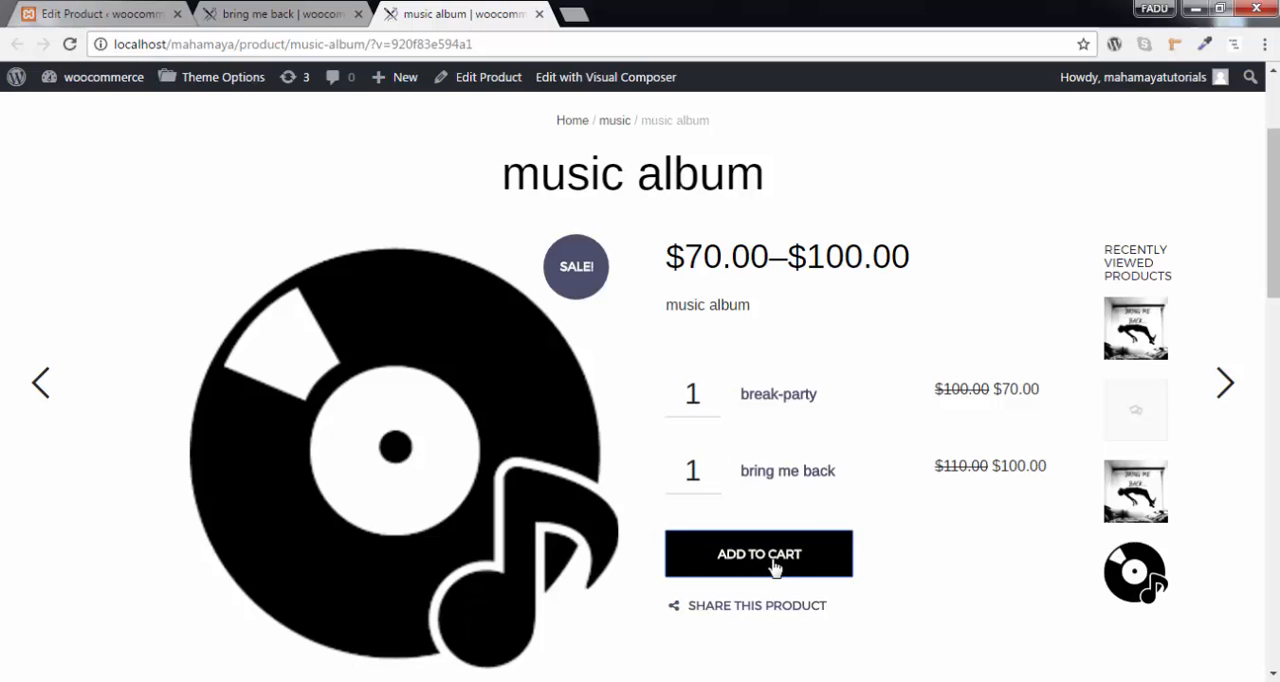
click(758, 553)
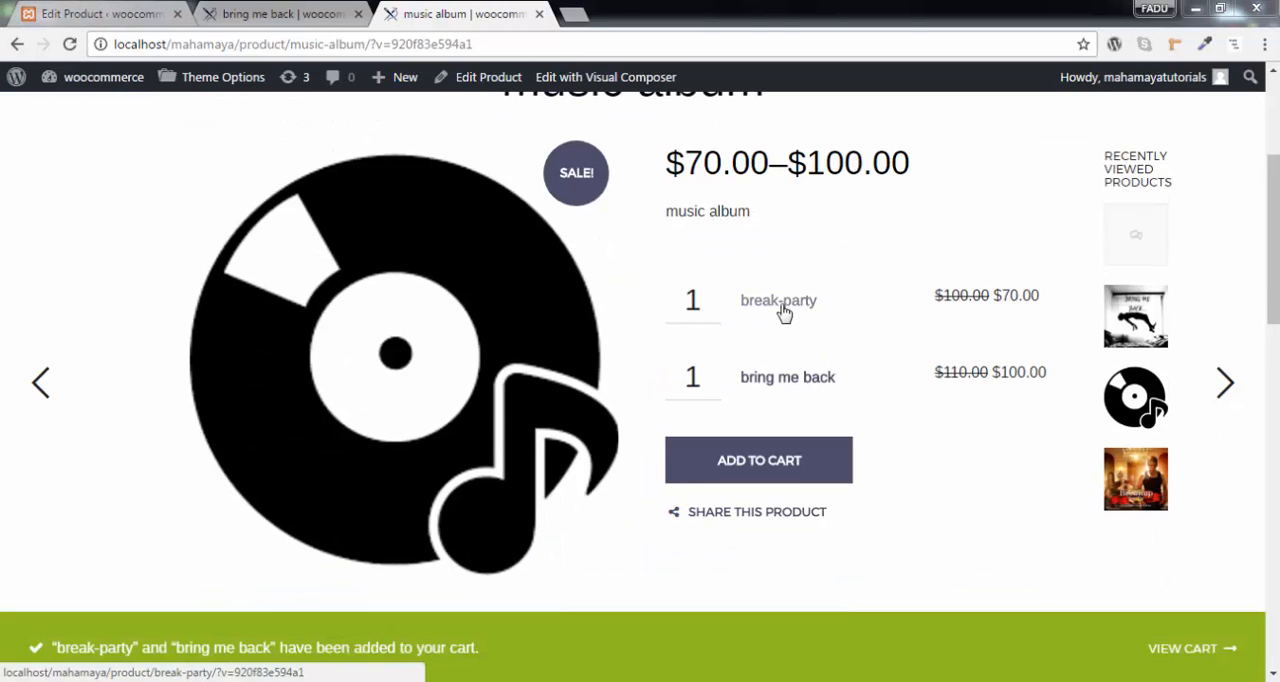
click(778, 300)
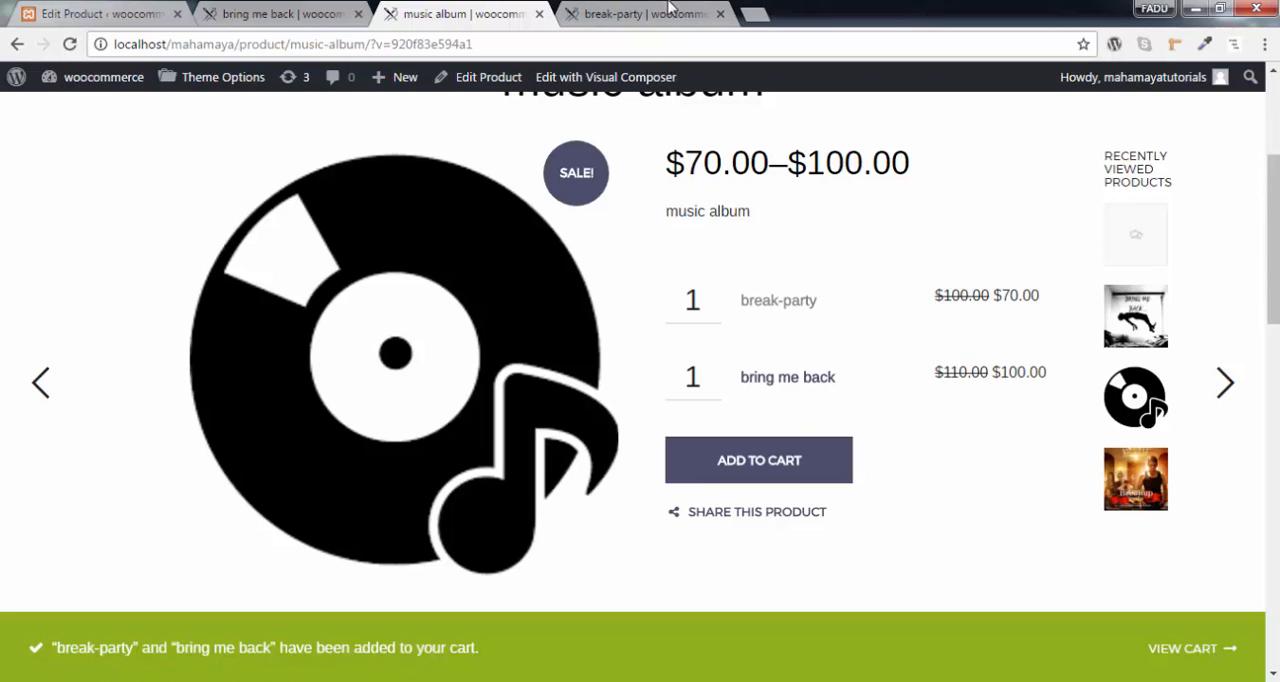
click(632, 13)
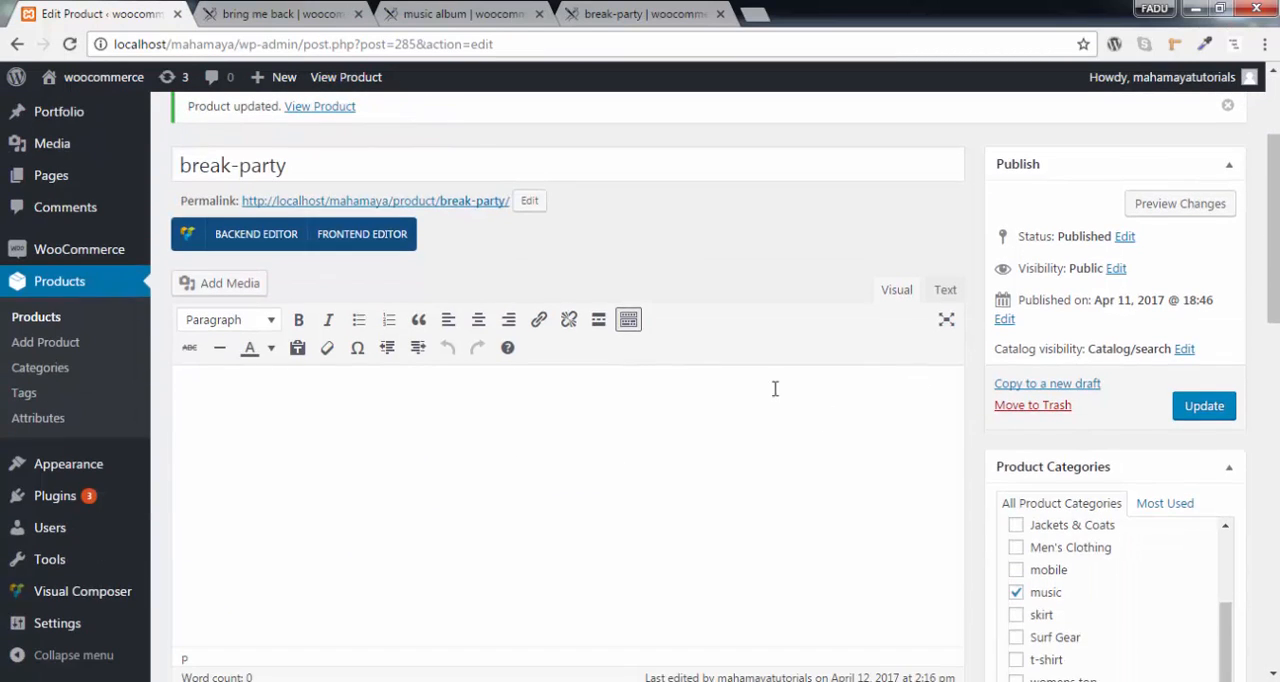
mouse_move(1108, 385)
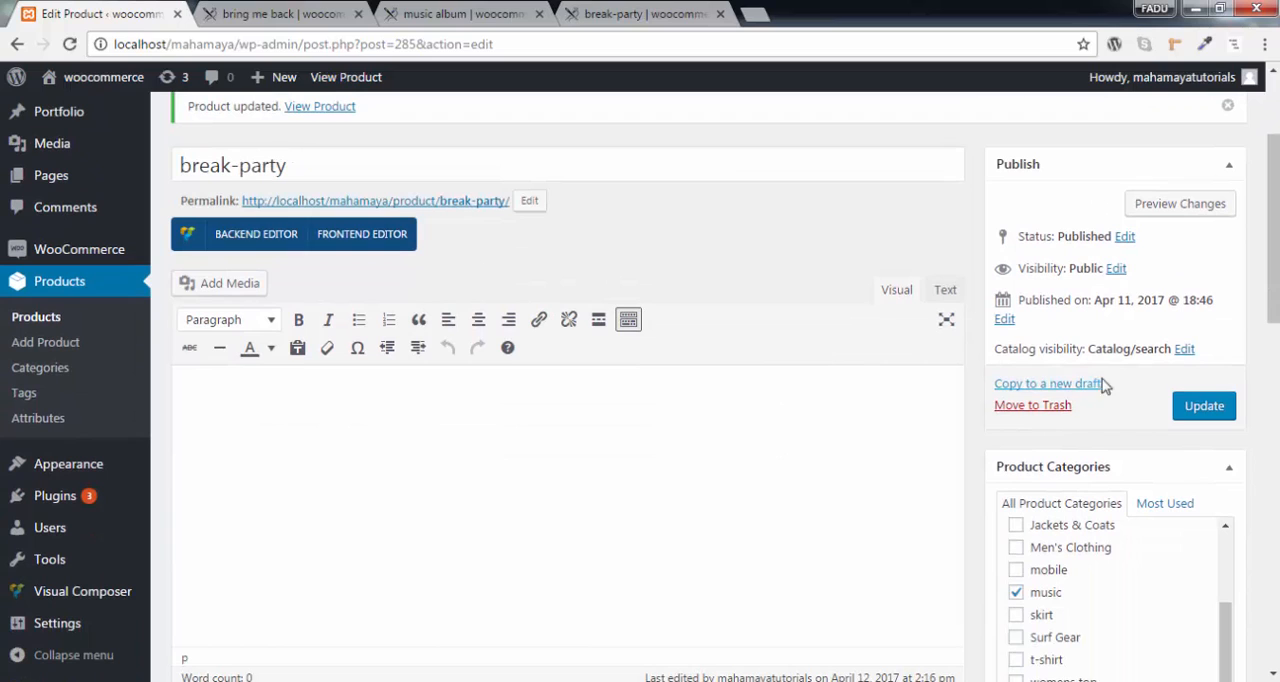
Set break-party's catalog visibility to Hidden, update it, and return to the album page
click(1184, 348)
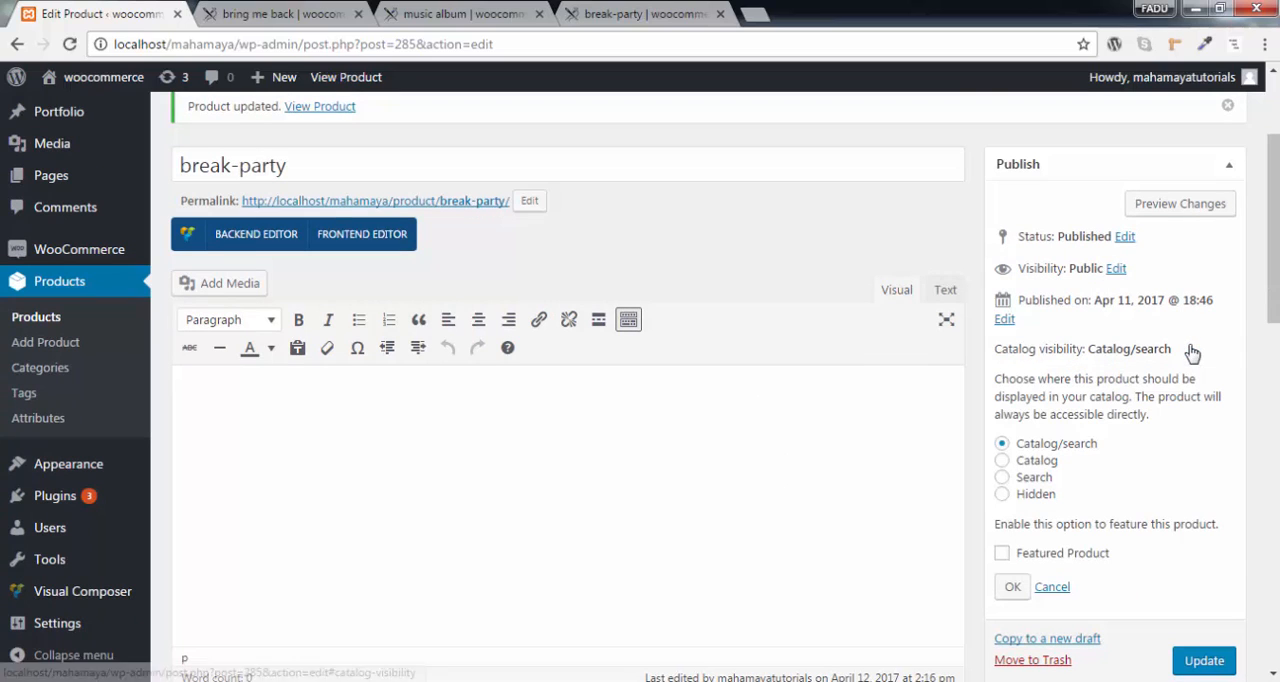
click(1002, 476)
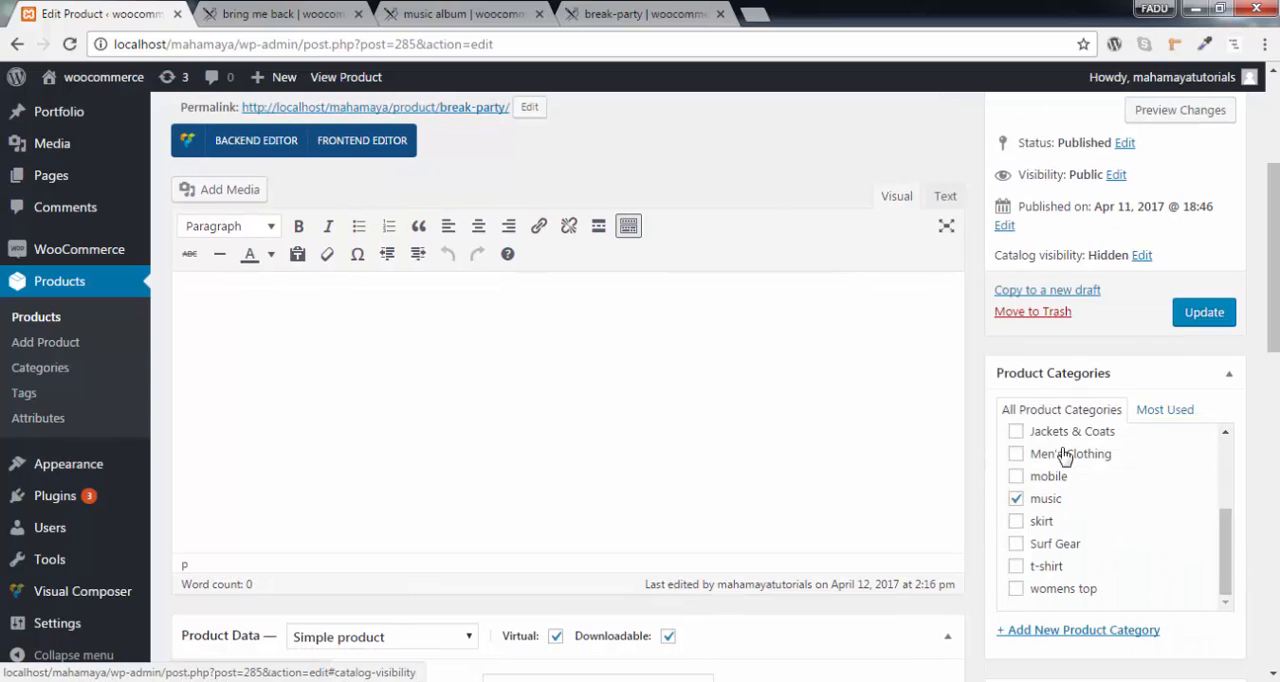
click(1203, 312)
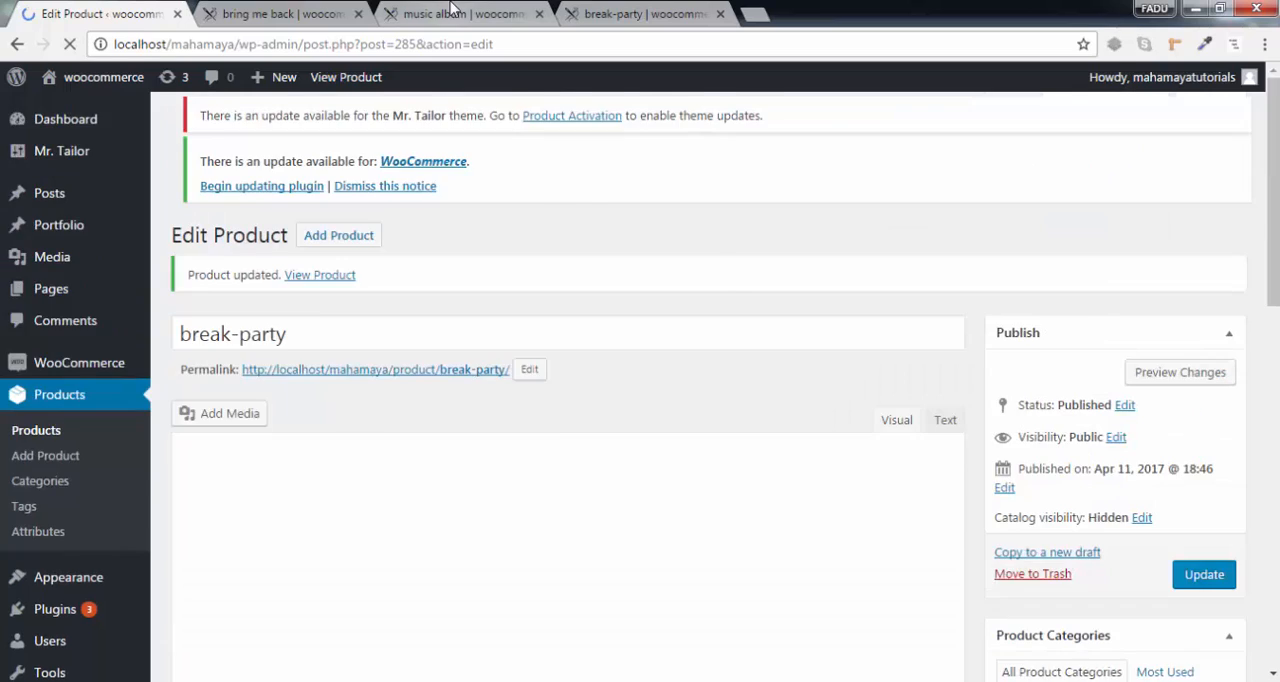
click(460, 14)
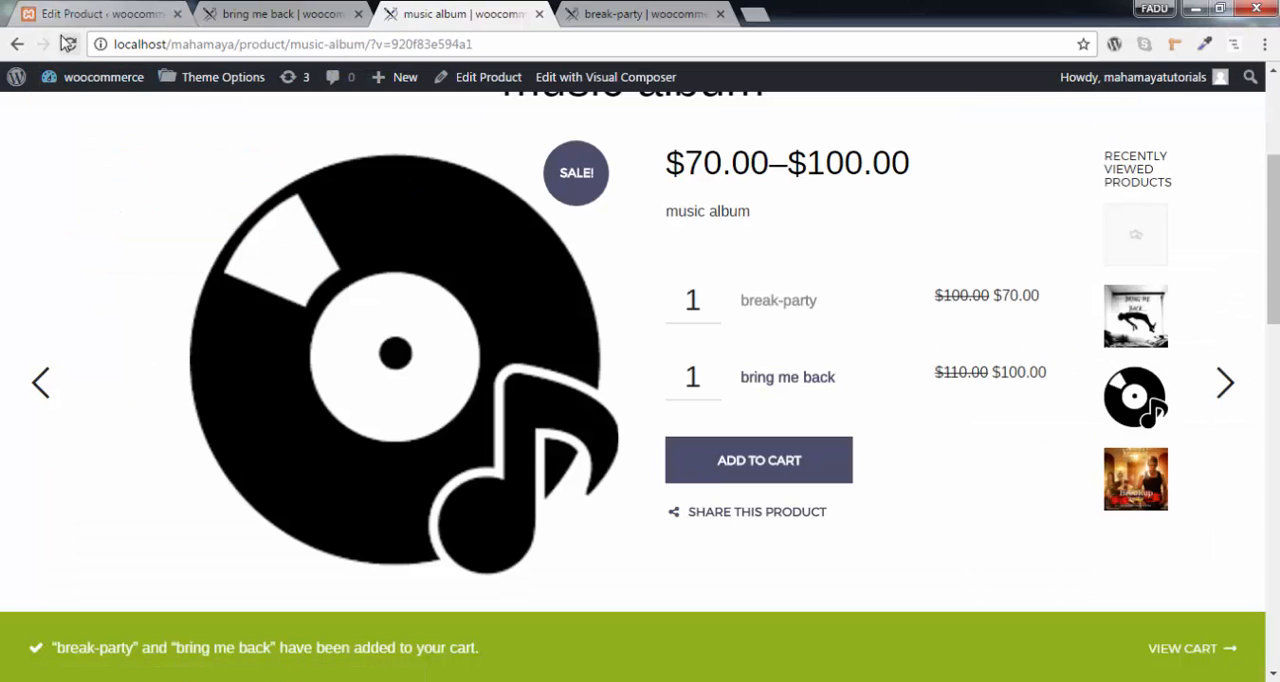